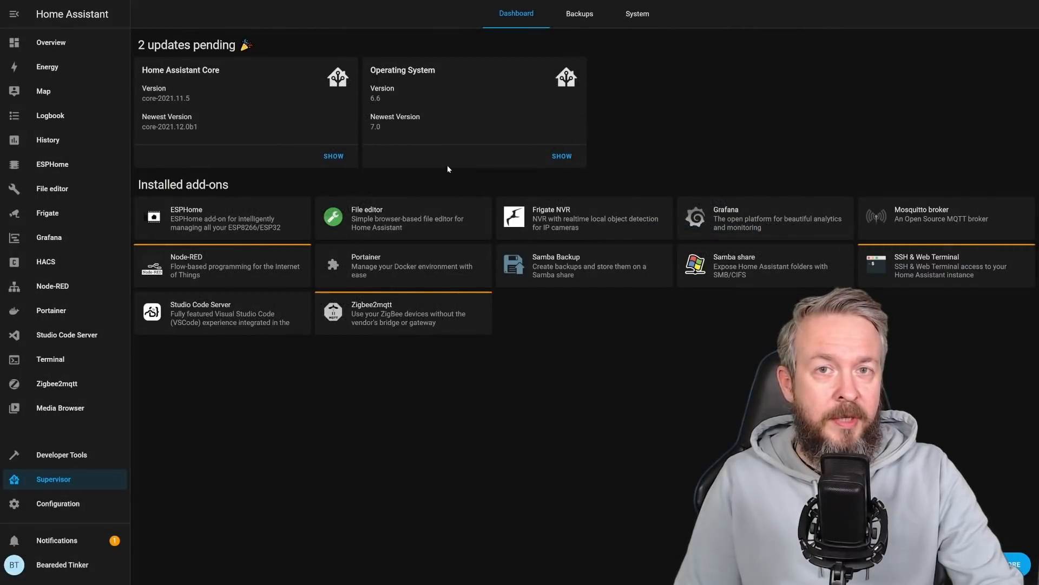
mouse_move(416, 88)
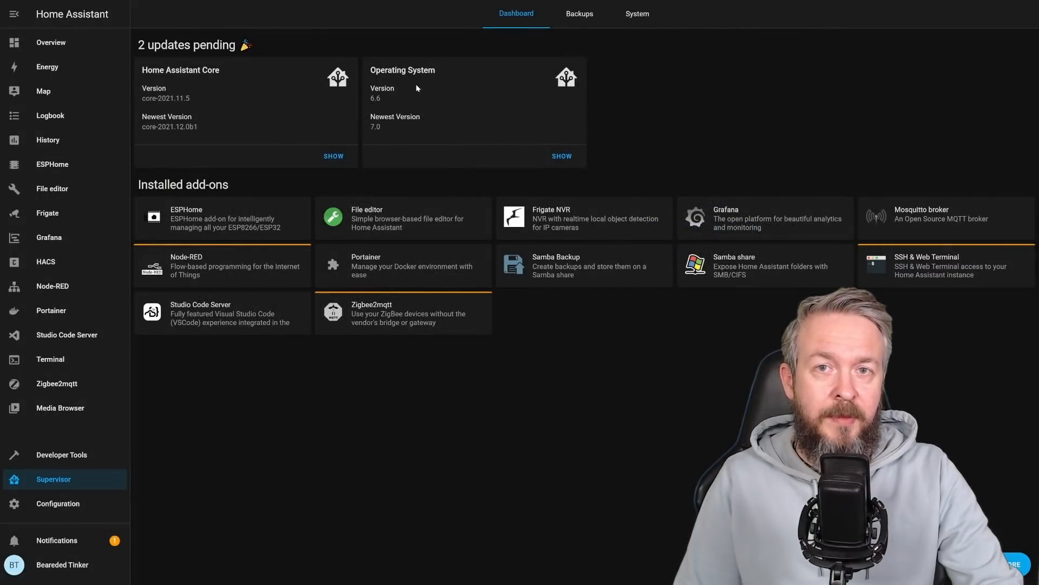
mouse_move(392, 113)
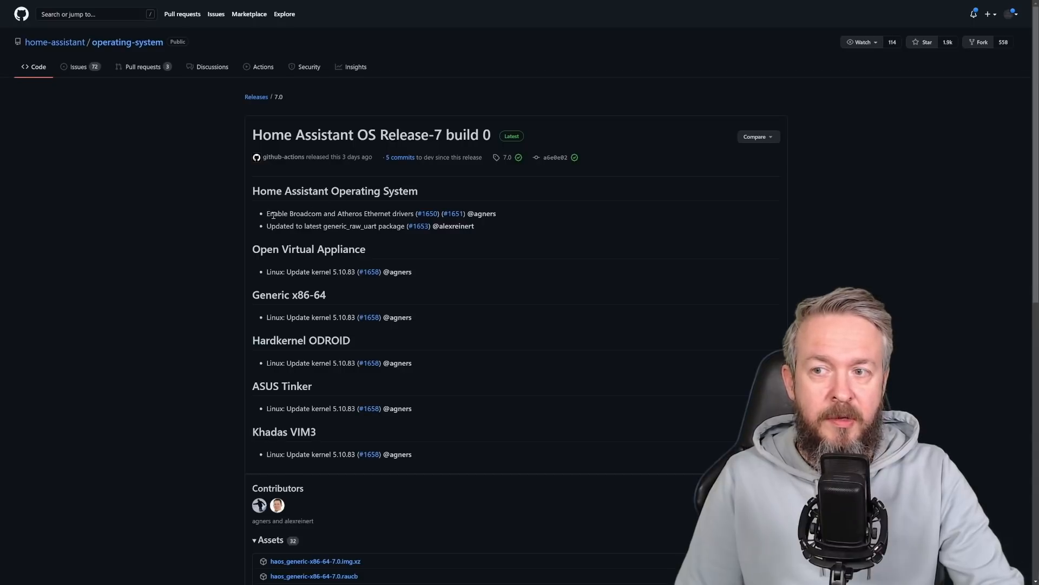
mouse_move(377, 213)
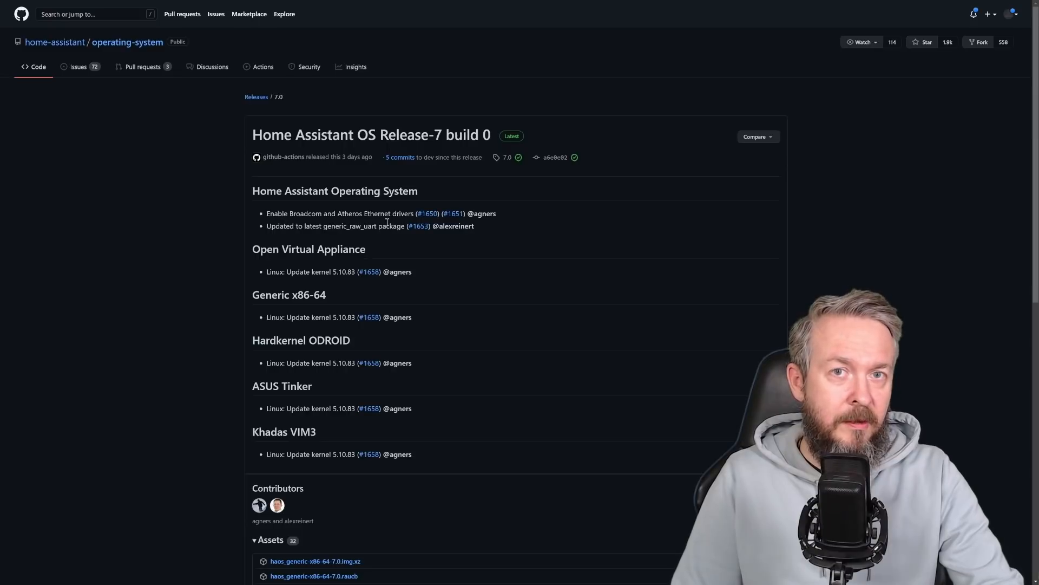
mouse_move(297, 225)
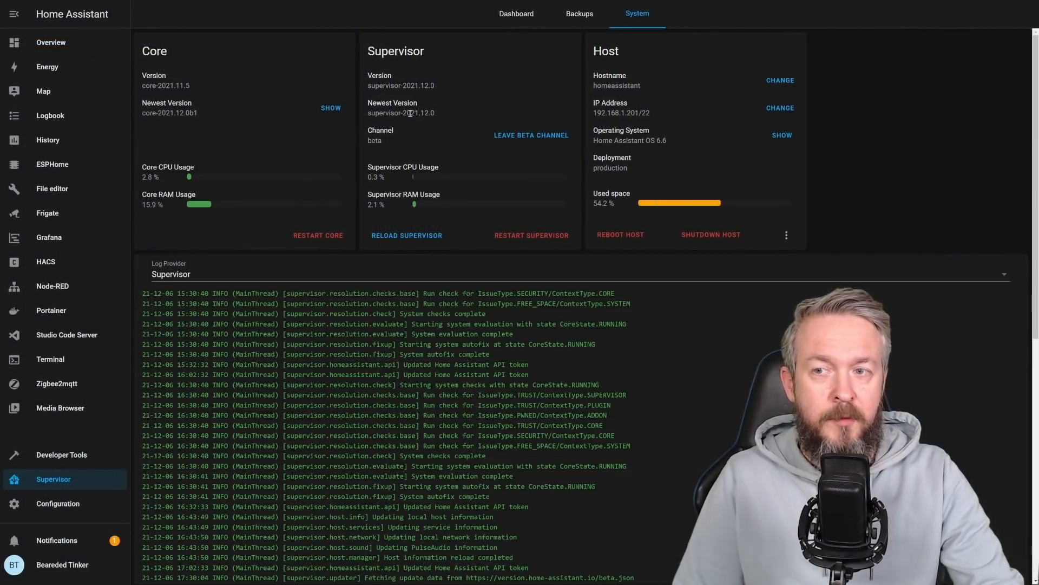
mouse_move(437, 115)
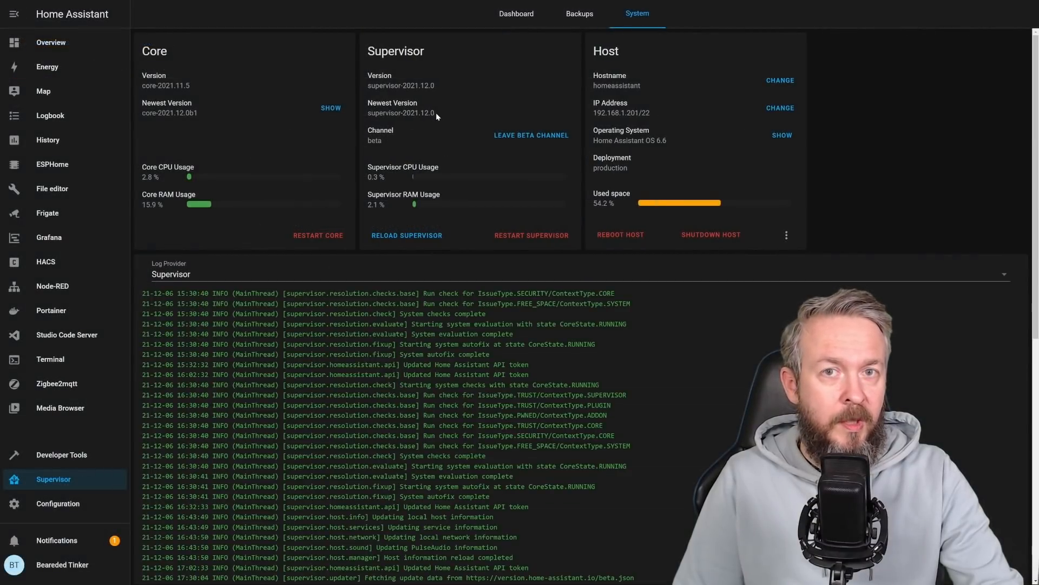
mouse_move(449, 118)
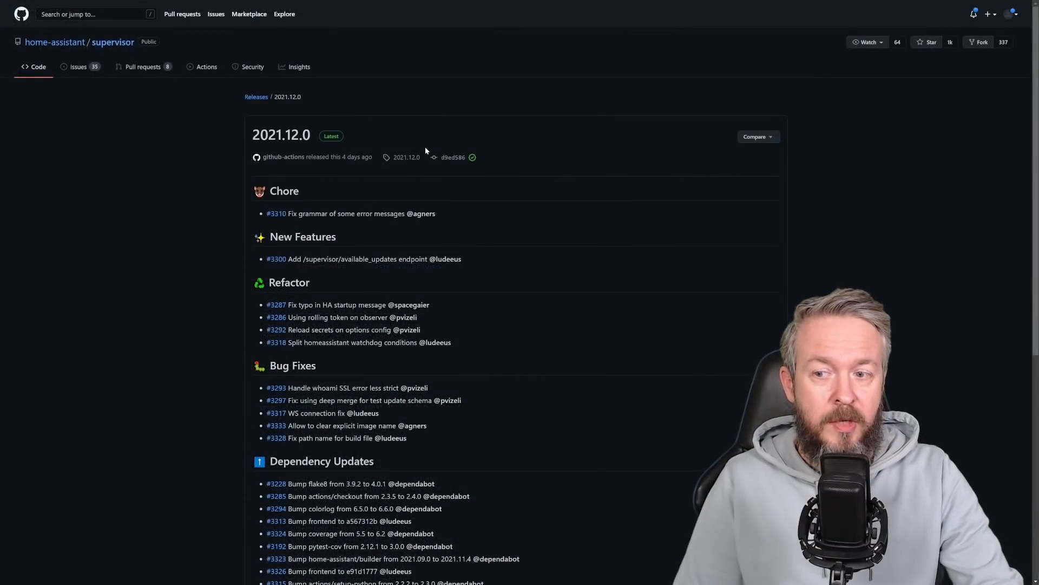
mouse_move(334, 205)
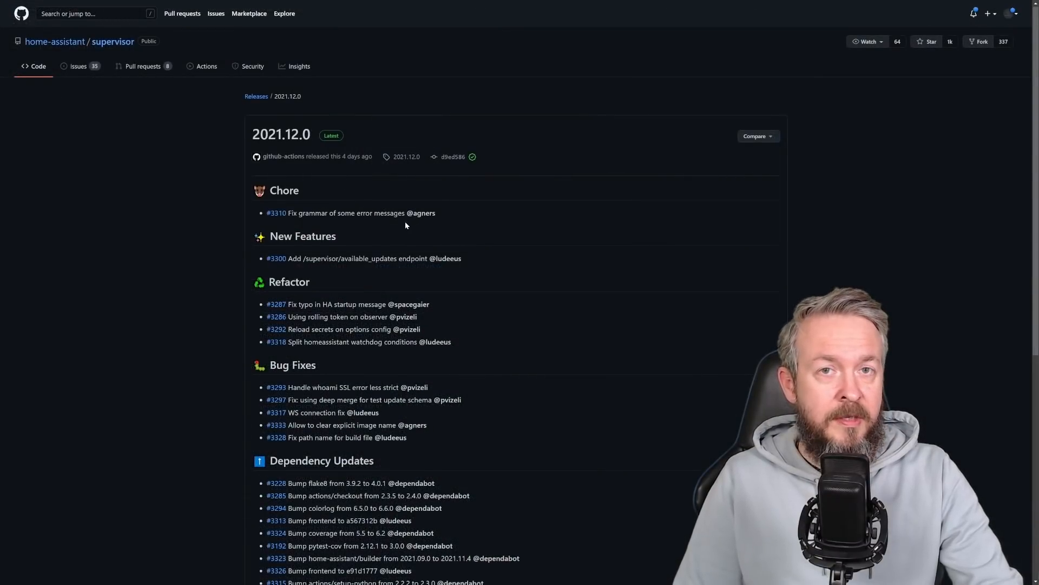
Step: Scroll through the Supervisor 2021.12.0 Chore, Features, Bug Fixes and Dependency Updates lists
scroll("down", 3)
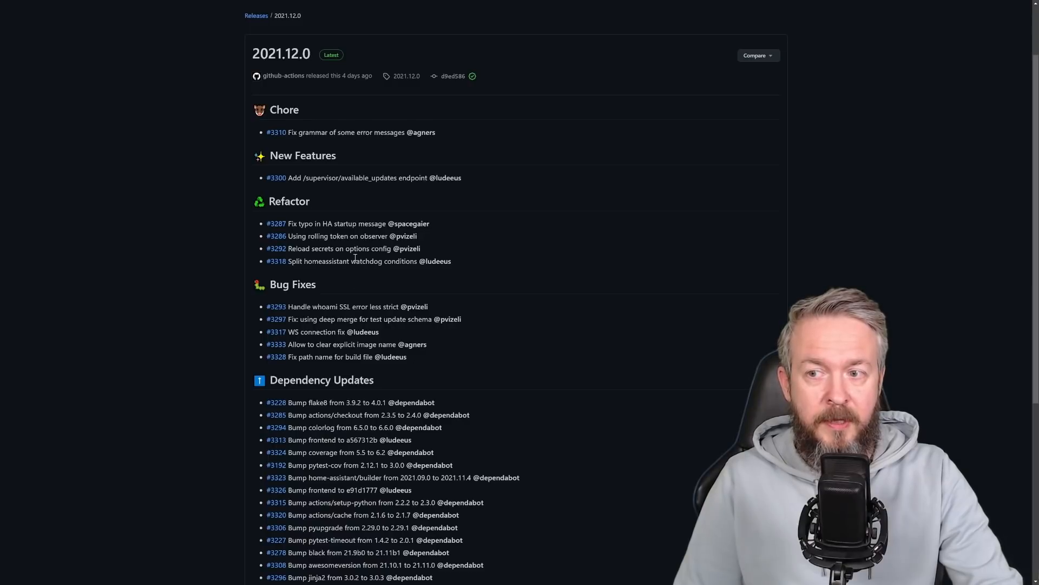
scroll("down", 3)
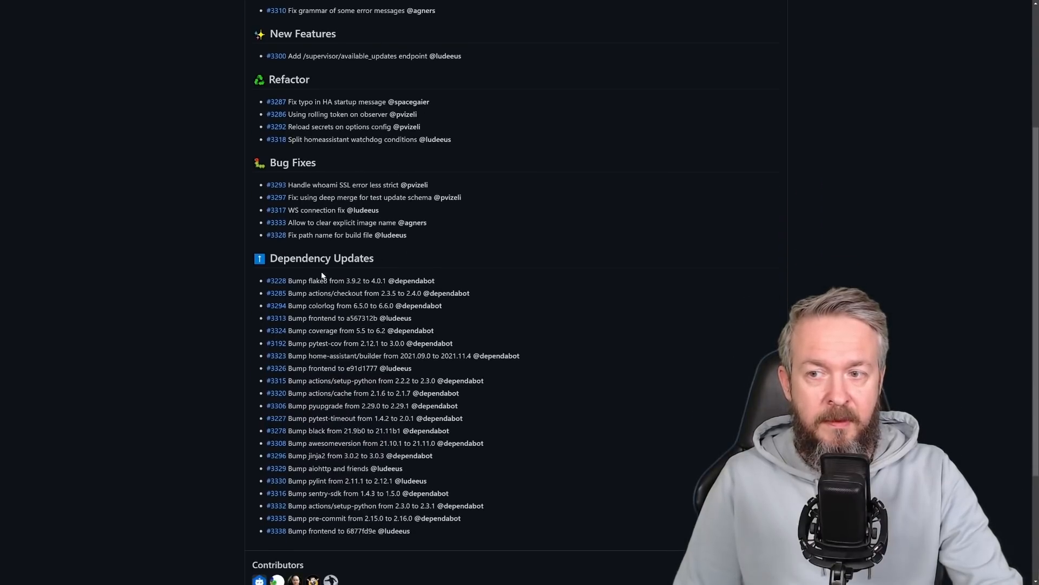
scroll("up", 3)
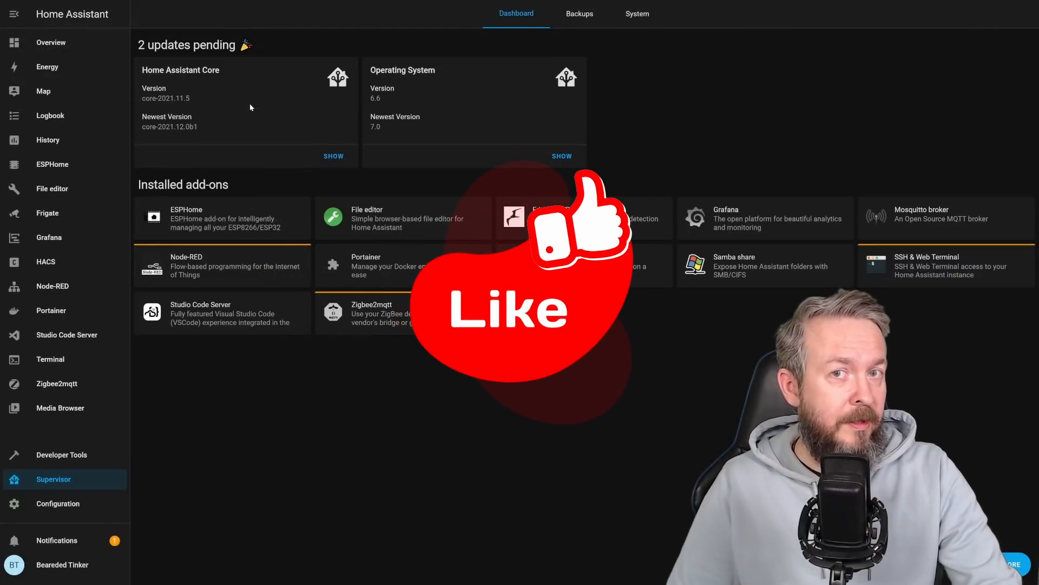
mouse_move(242, 109)
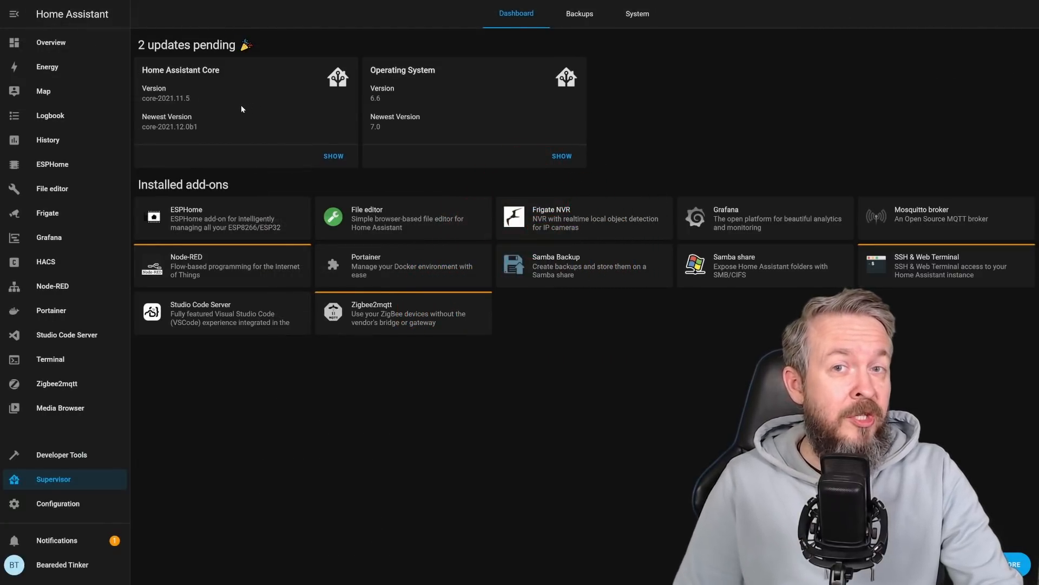
mouse_move(233, 88)
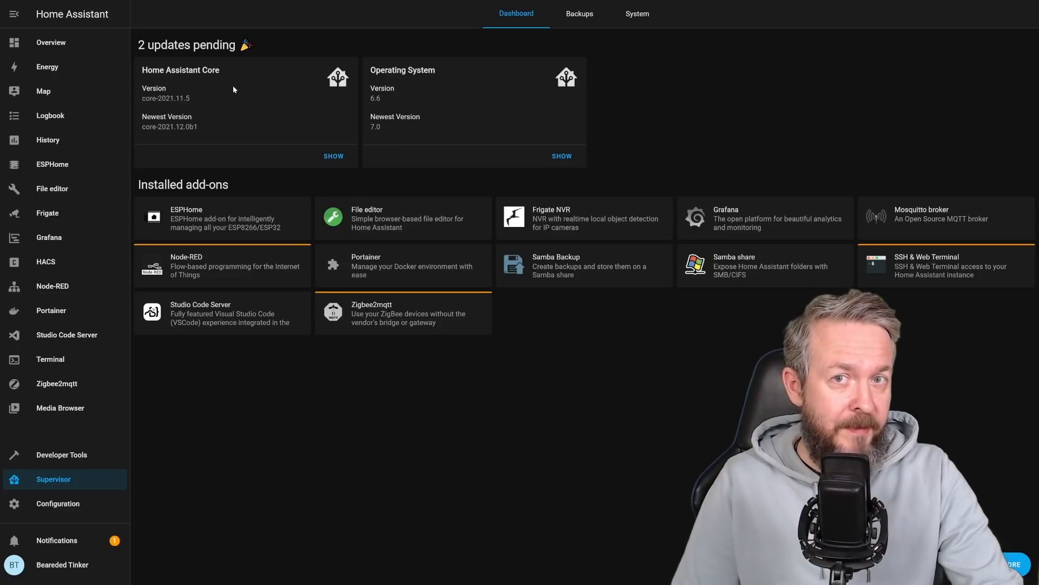
mouse_move(149, 97)
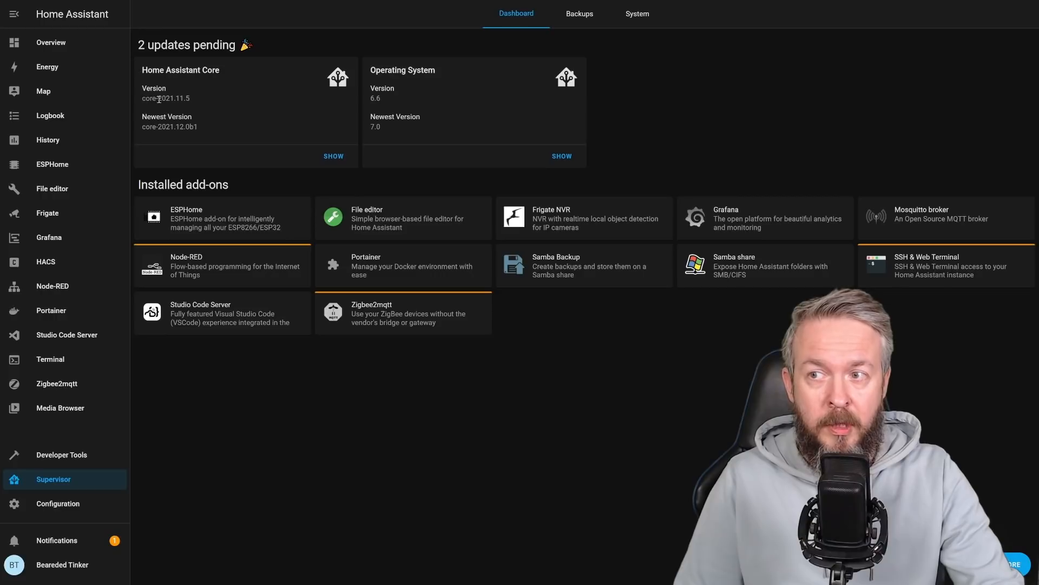
mouse_move(204, 96)
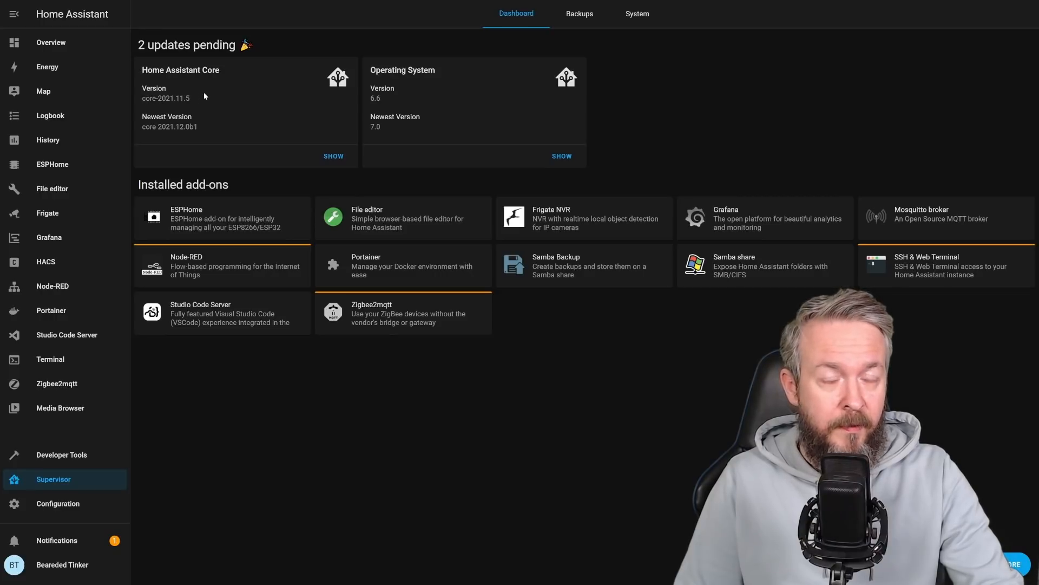
mouse_move(402, 111)
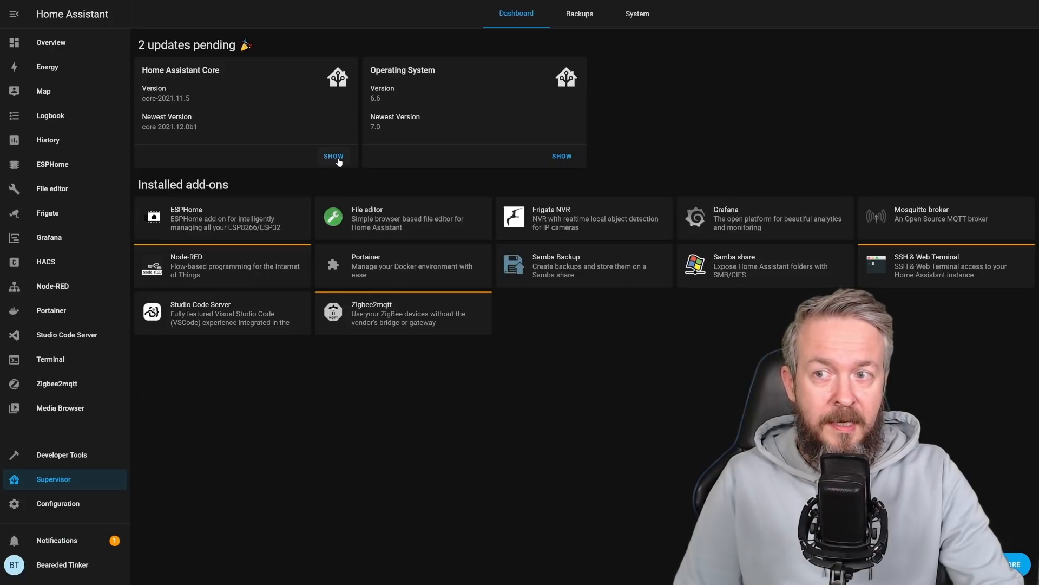
left_click(333, 155)
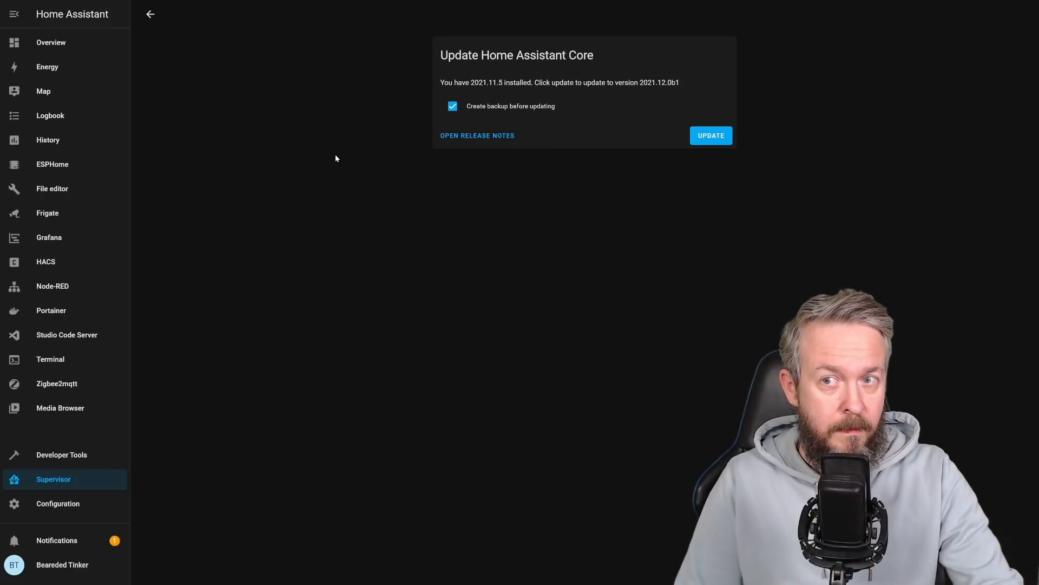
mouse_move(793, 166)
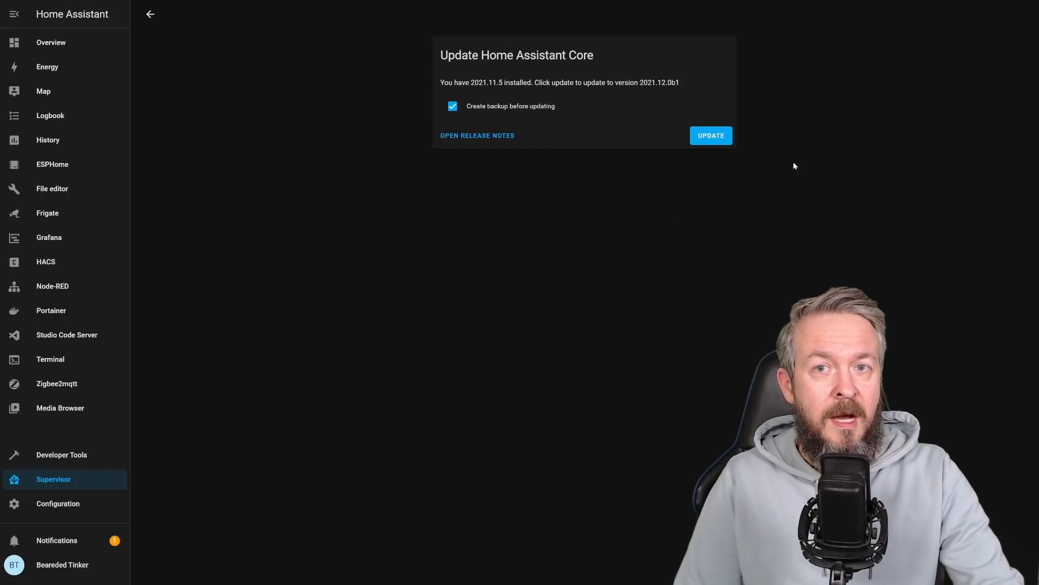
mouse_move(622, 51)
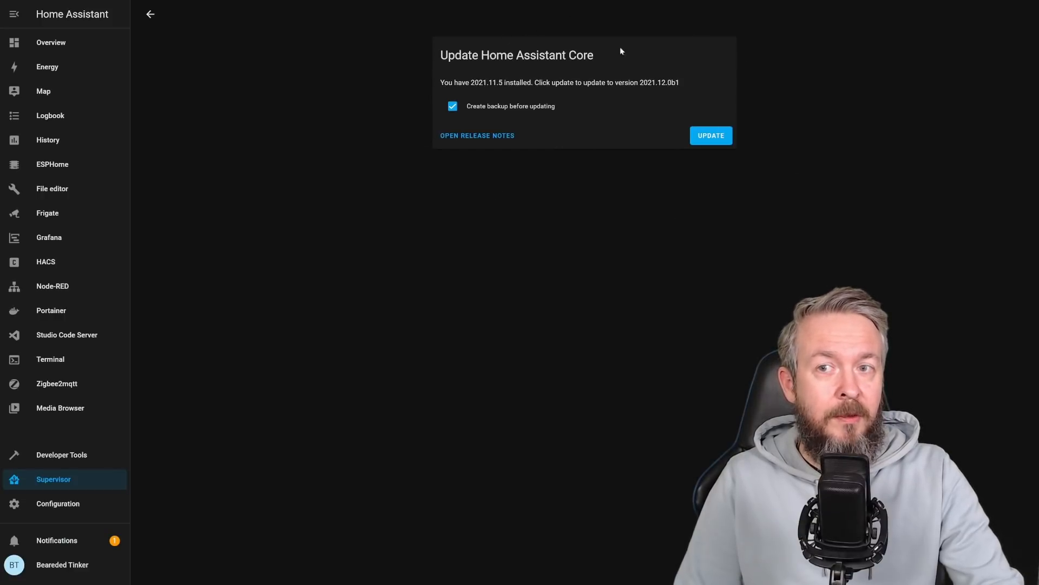
mouse_move(736, 95)
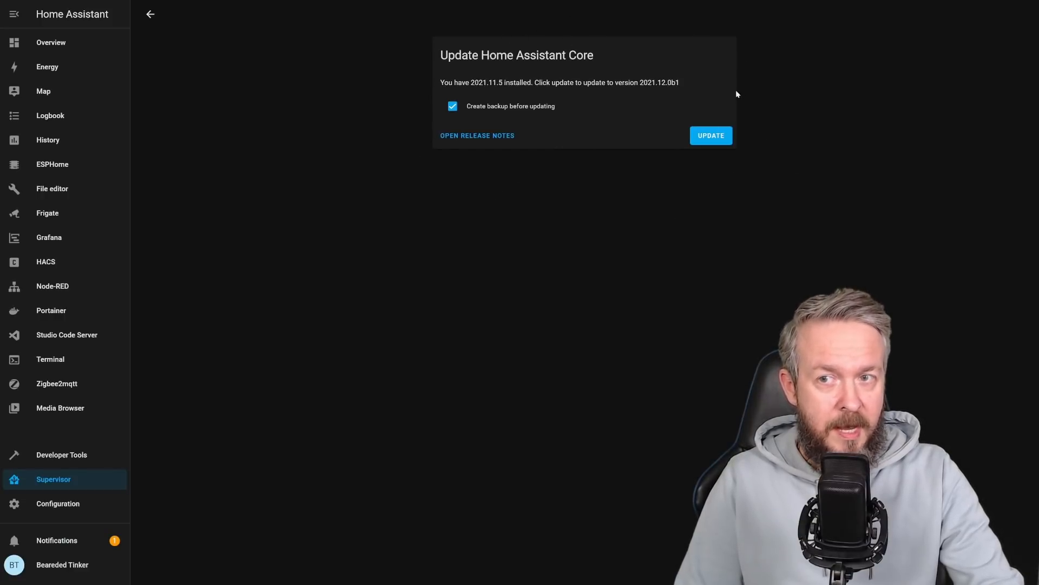
mouse_move(476, 138)
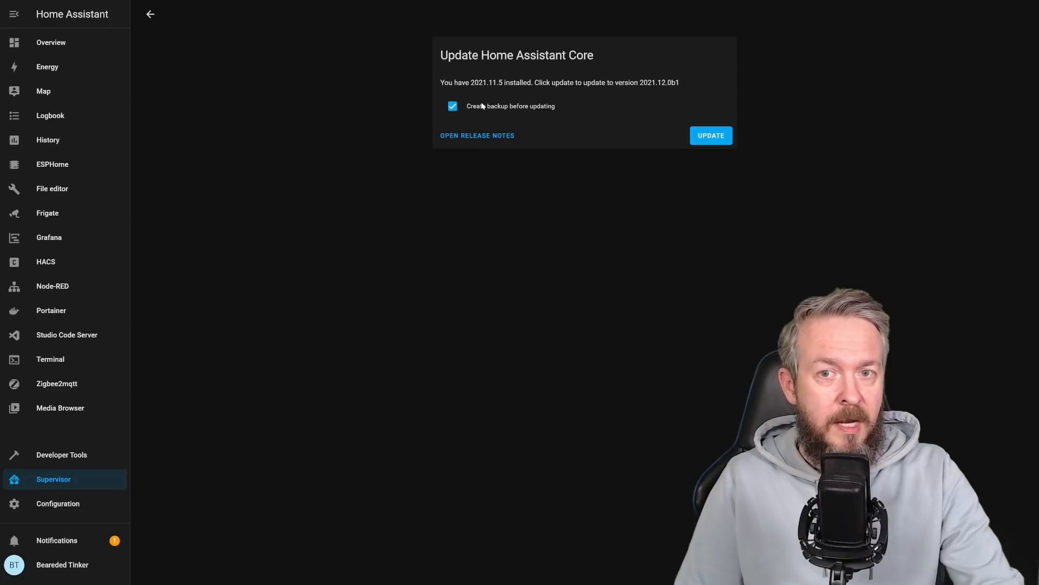
left_click(151, 14)
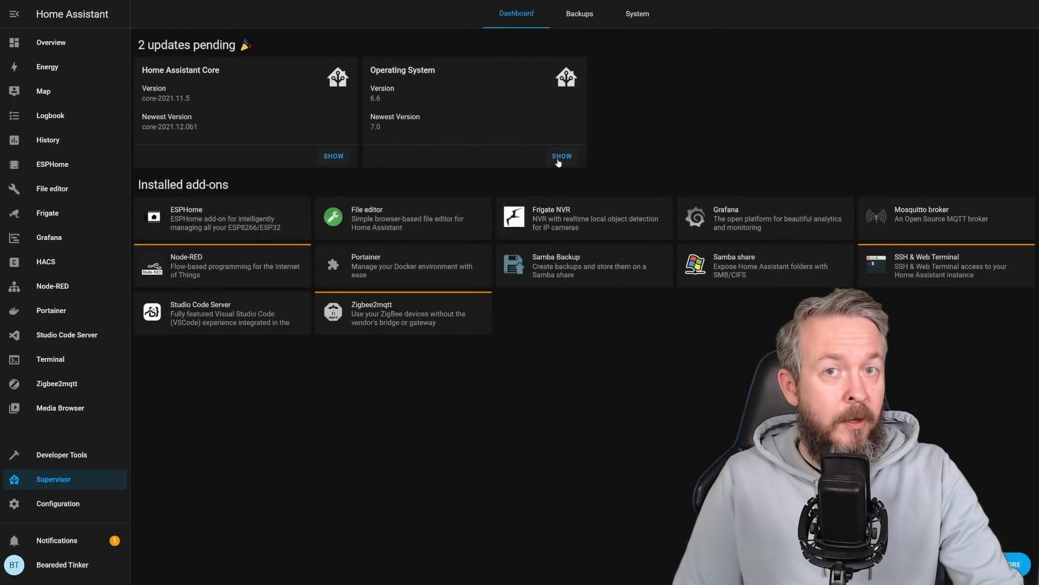
mouse_move(556, 166)
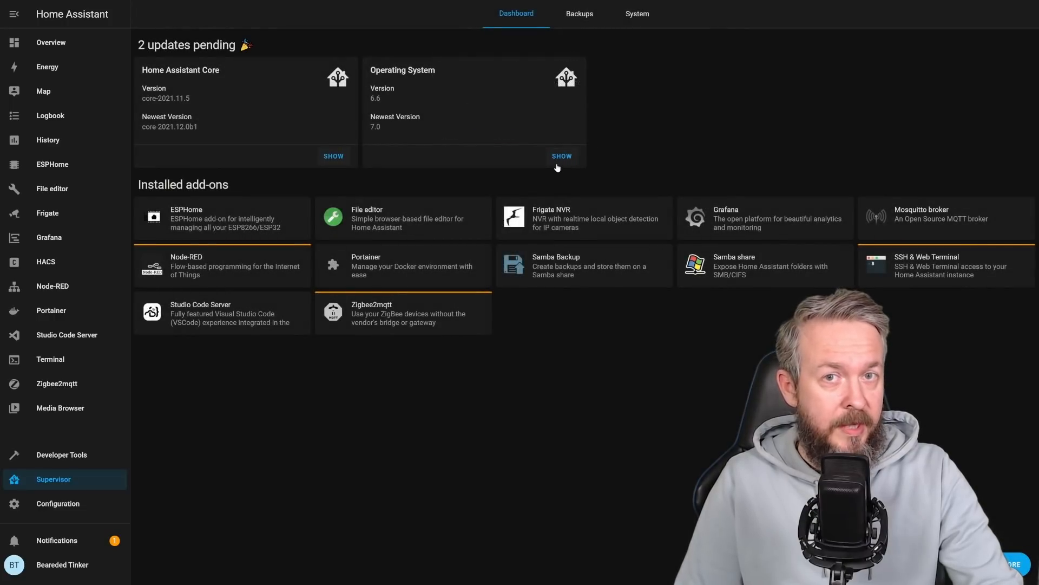
left_click(562, 156)
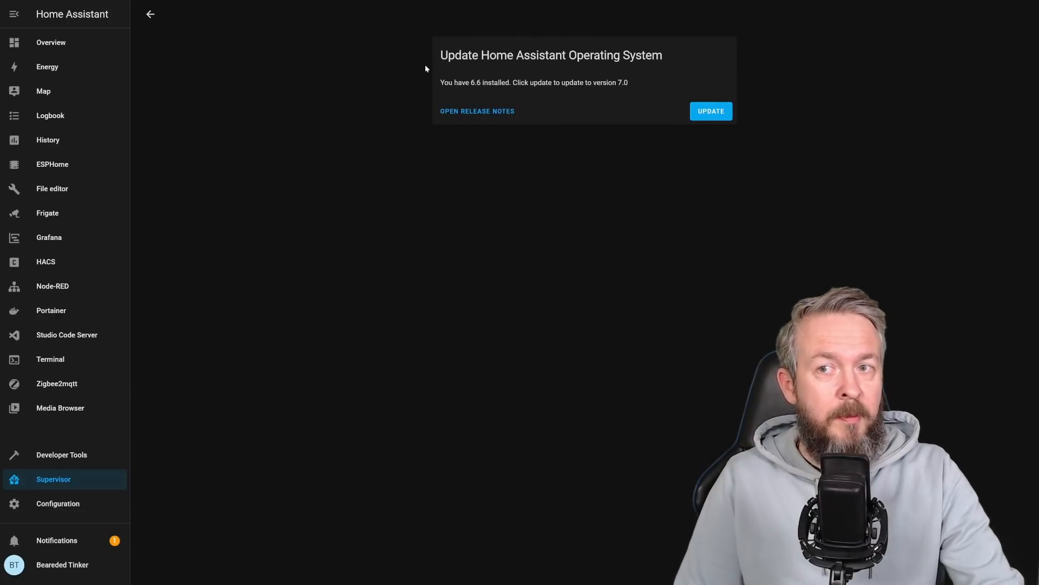
mouse_move(473, 120)
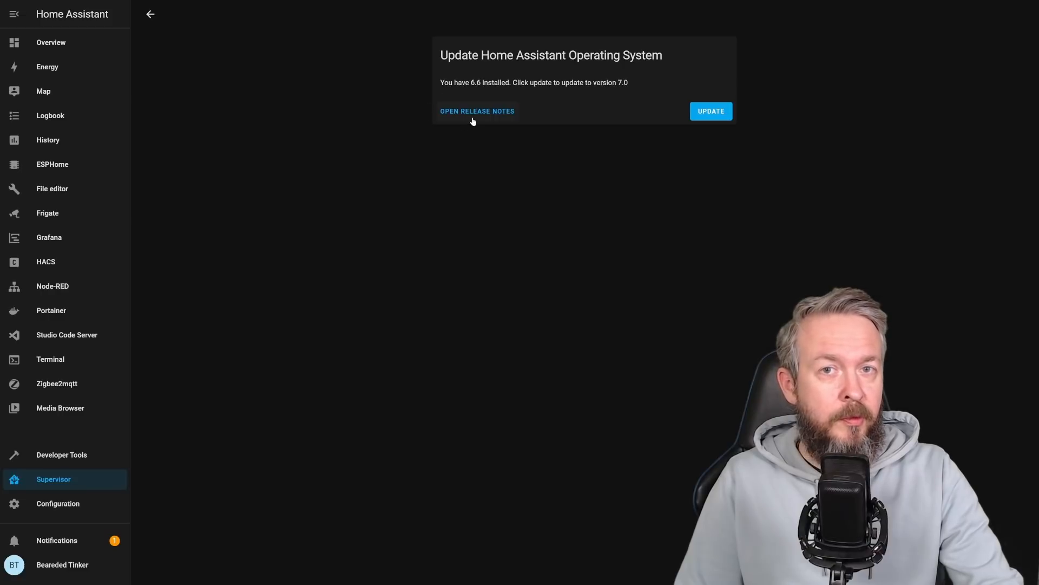
mouse_move(151, 14)
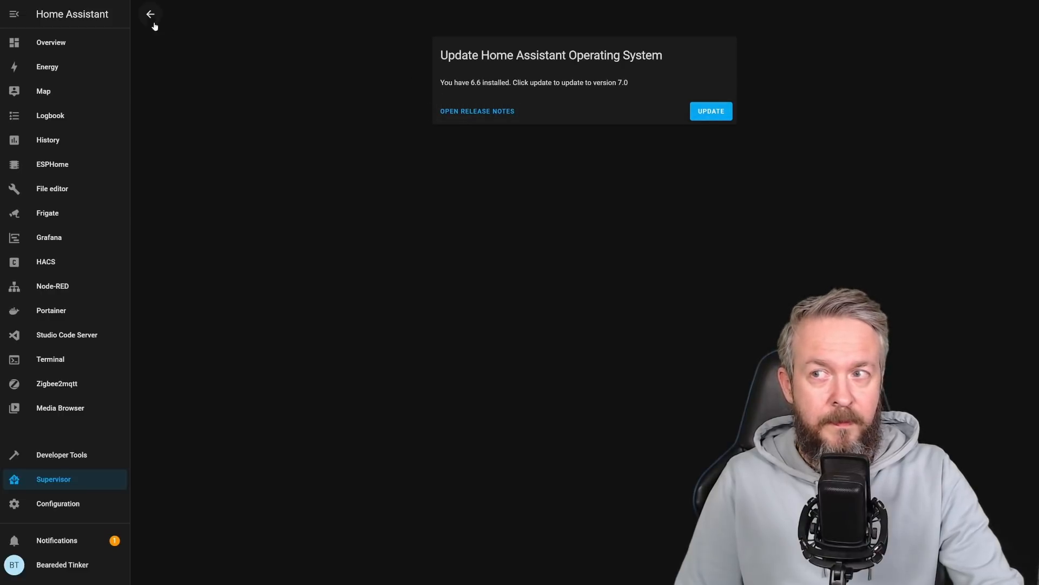
left_click(150, 14)
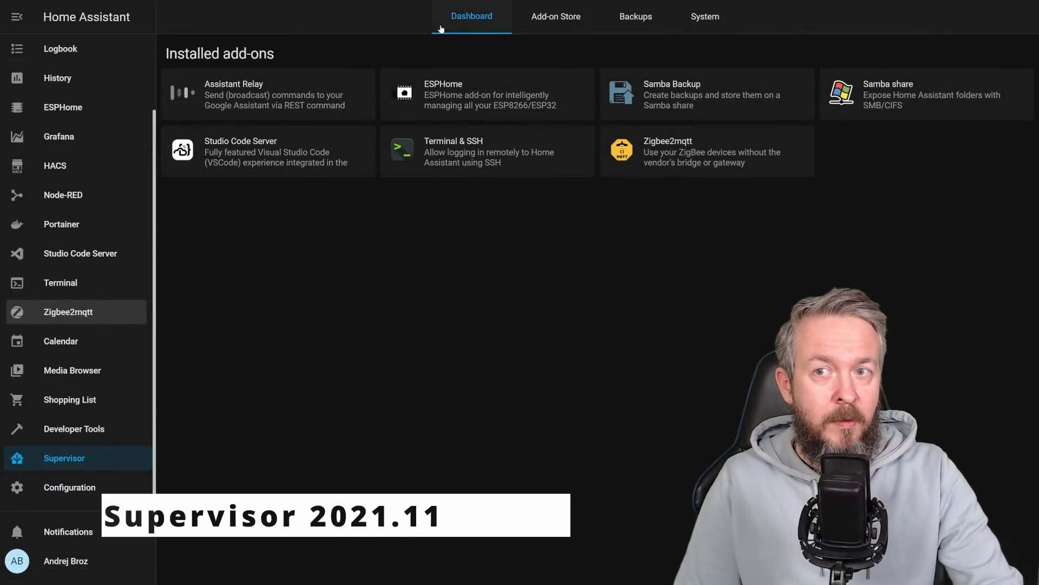
mouse_move(636, 17)
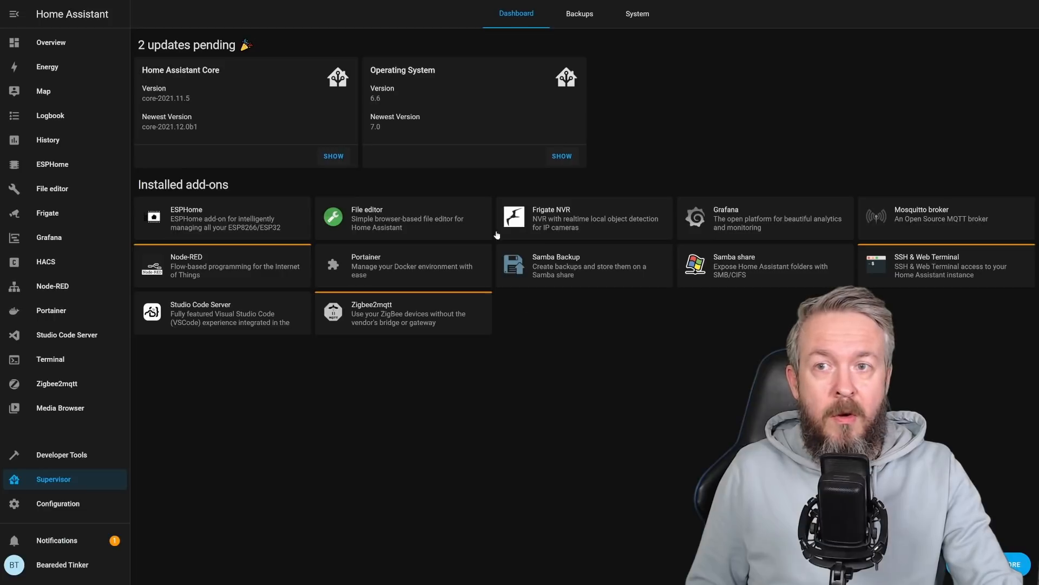
mouse_move(497, 237)
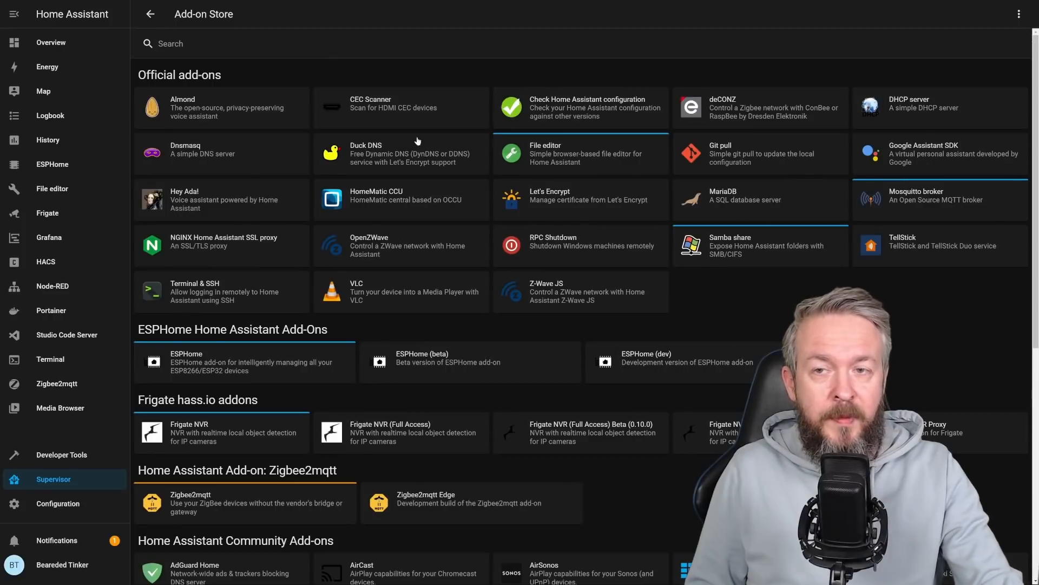
mouse_move(577, 278)
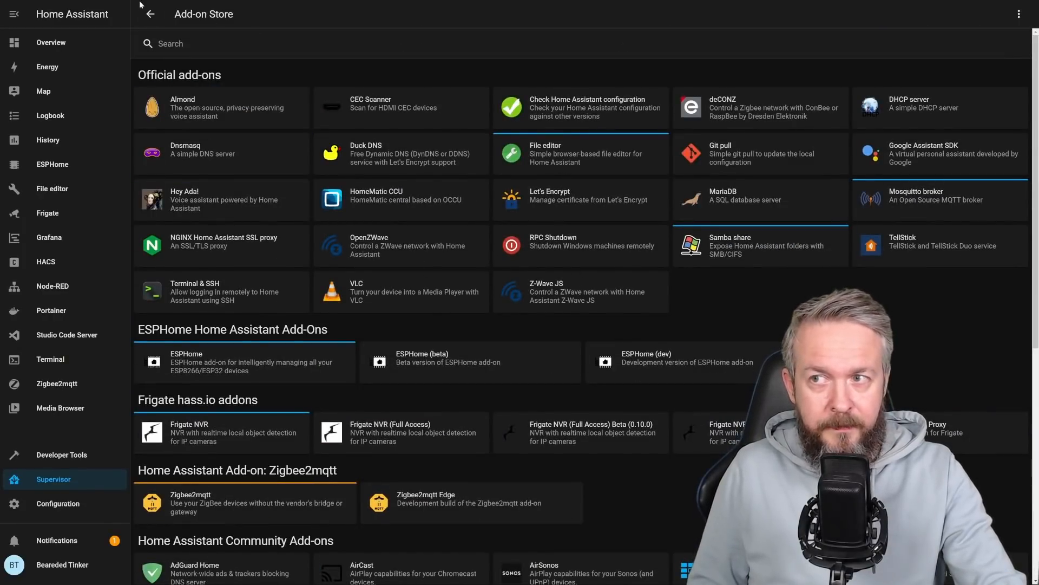
left_click(149, 14)
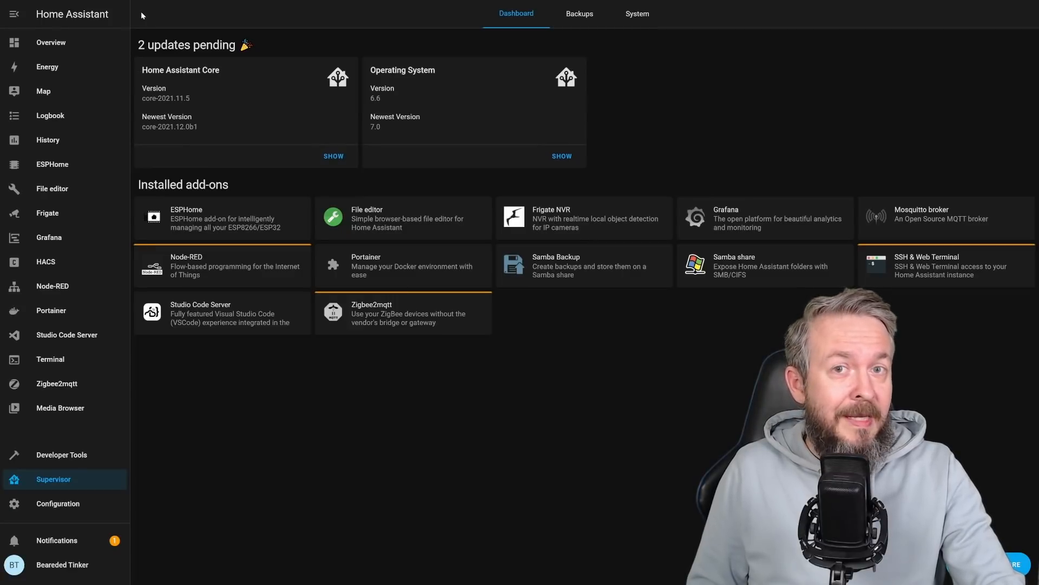
mouse_move(240, 232)
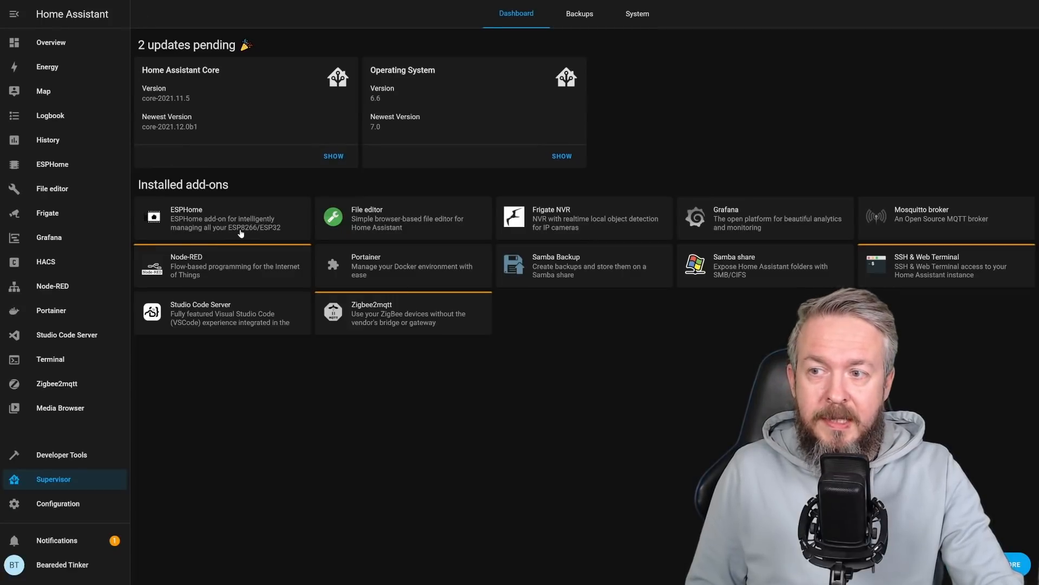
mouse_move(436, 314)
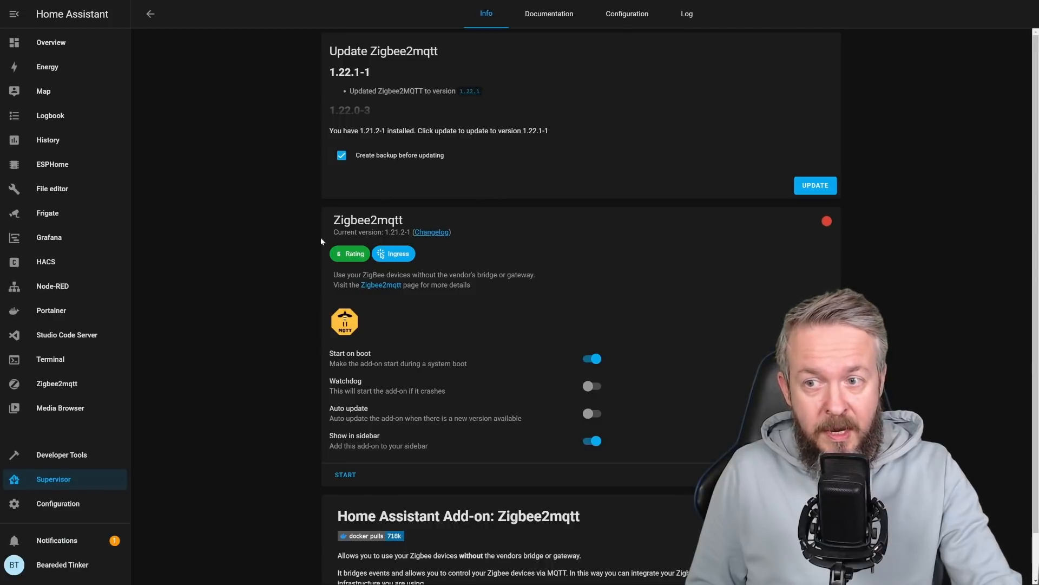
mouse_move(349, 263)
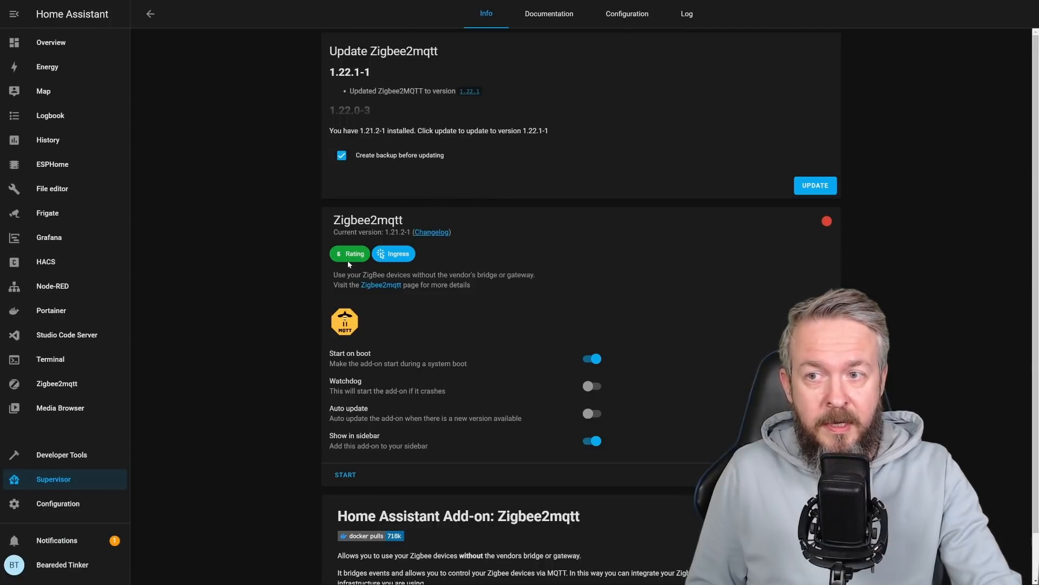
mouse_move(398, 256)
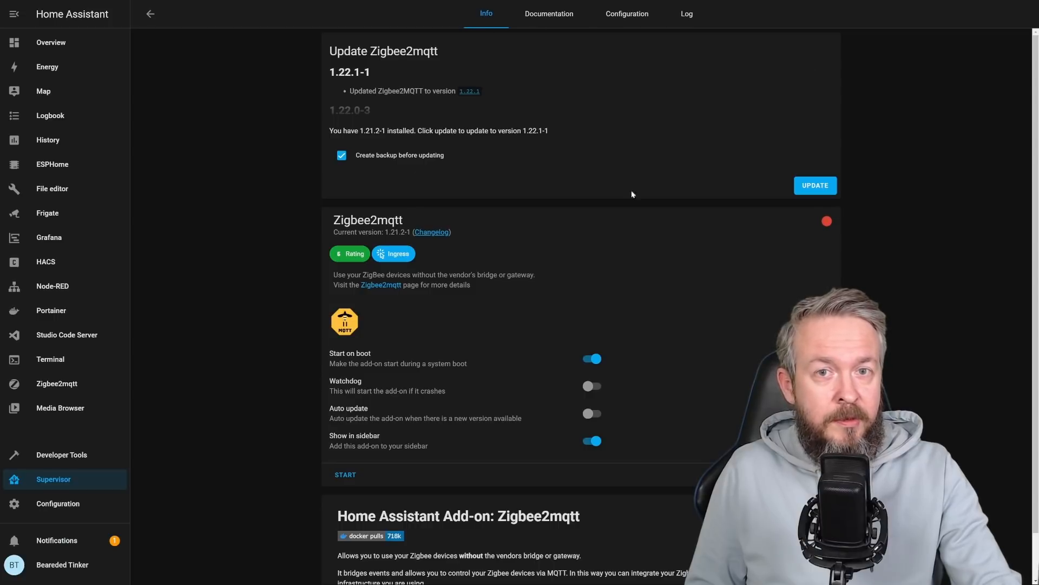
mouse_move(784, 197)
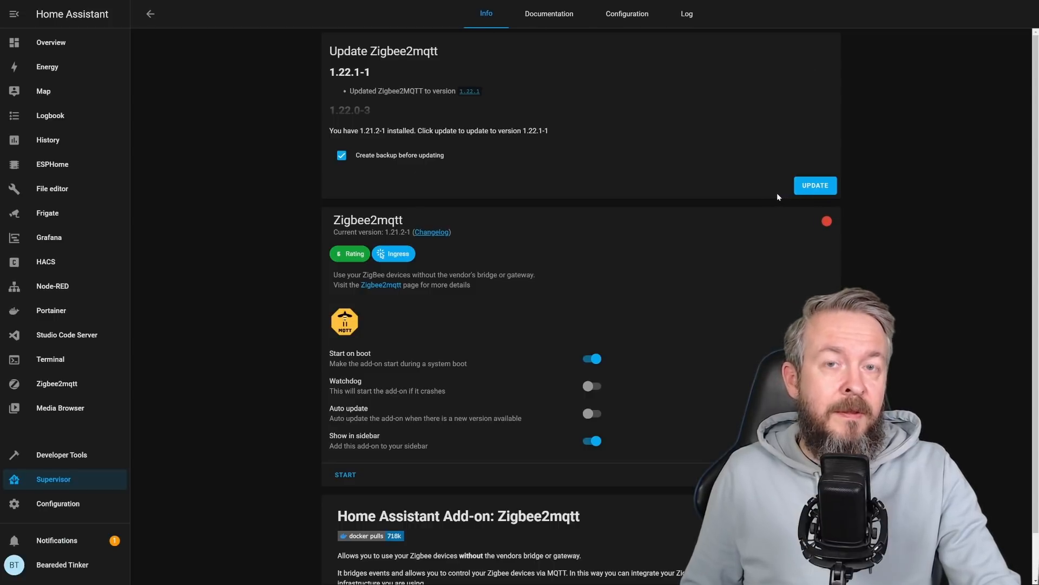
mouse_move(756, 199)
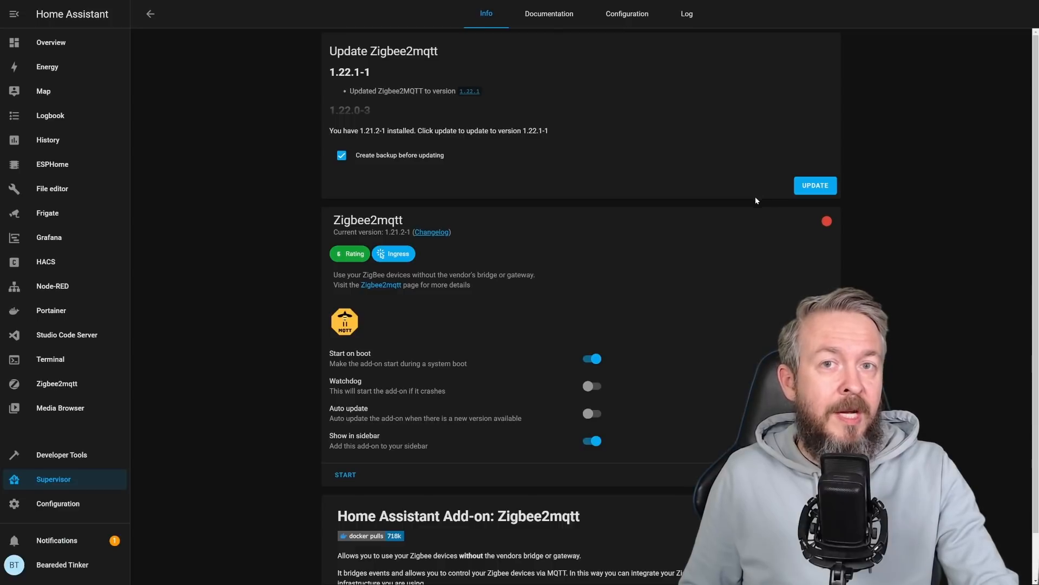
mouse_move(737, 204)
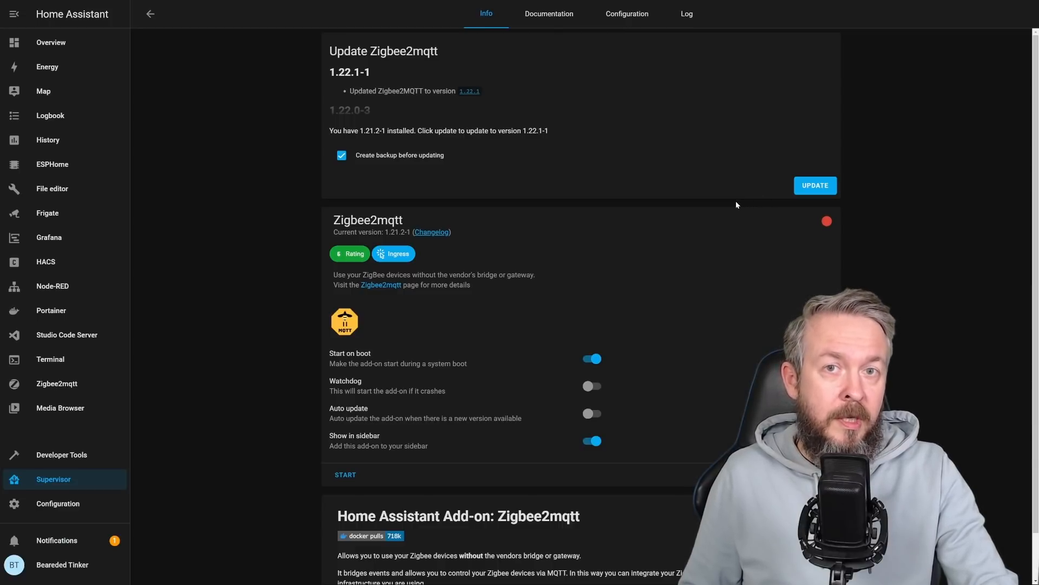
mouse_move(732, 204)
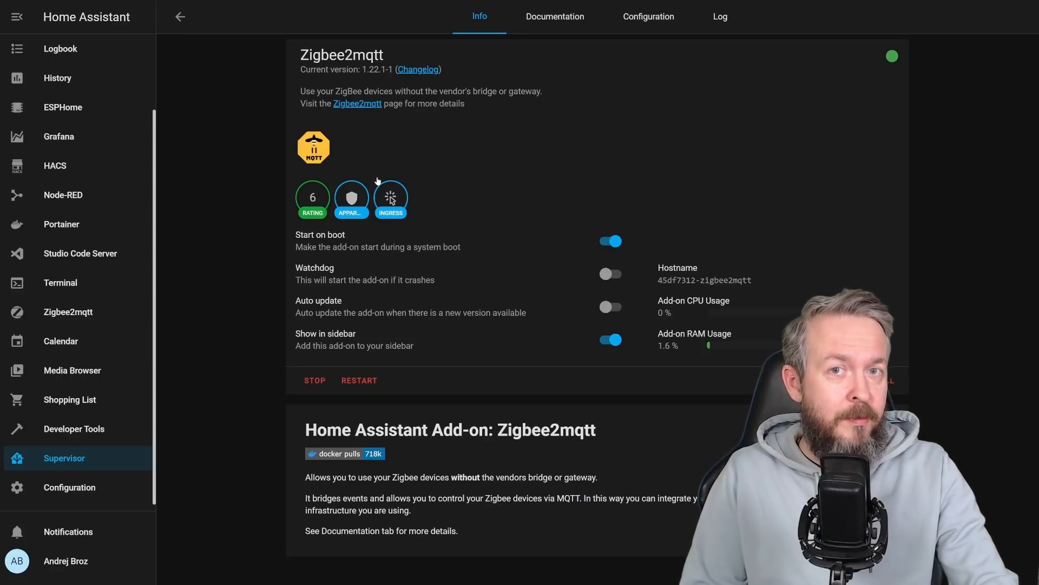
Step: Go to Configuration from the sidebar and enter the Add-ons & Backups (Supervisor) area
left_click(180, 17)
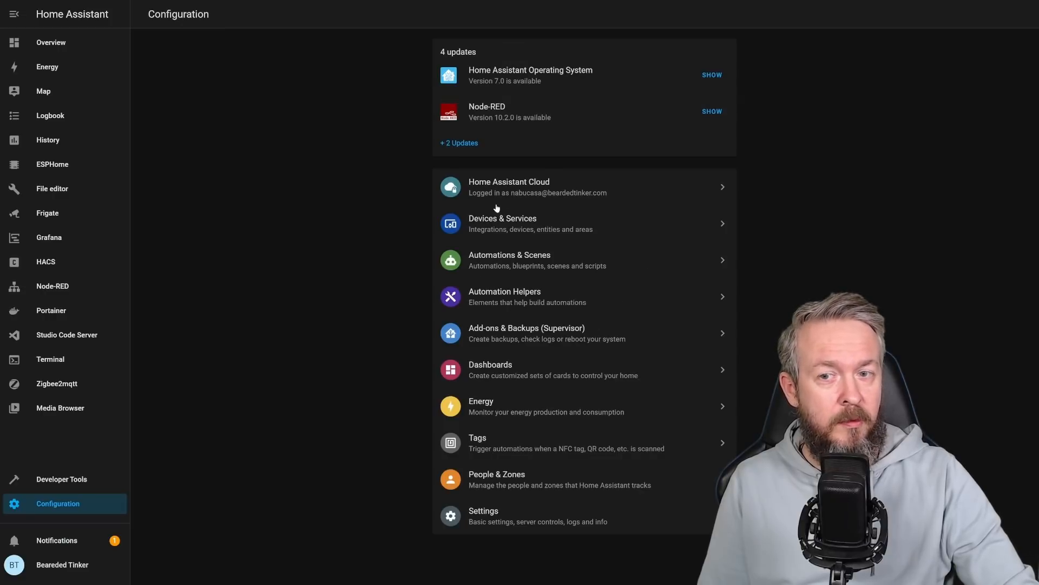
mouse_move(502, 338)
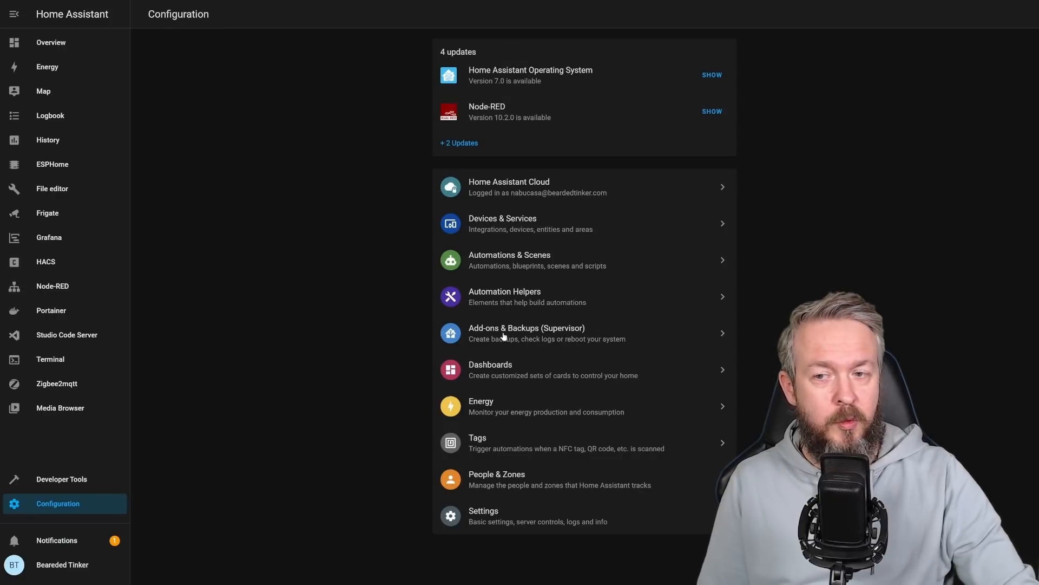
left_click(527, 332)
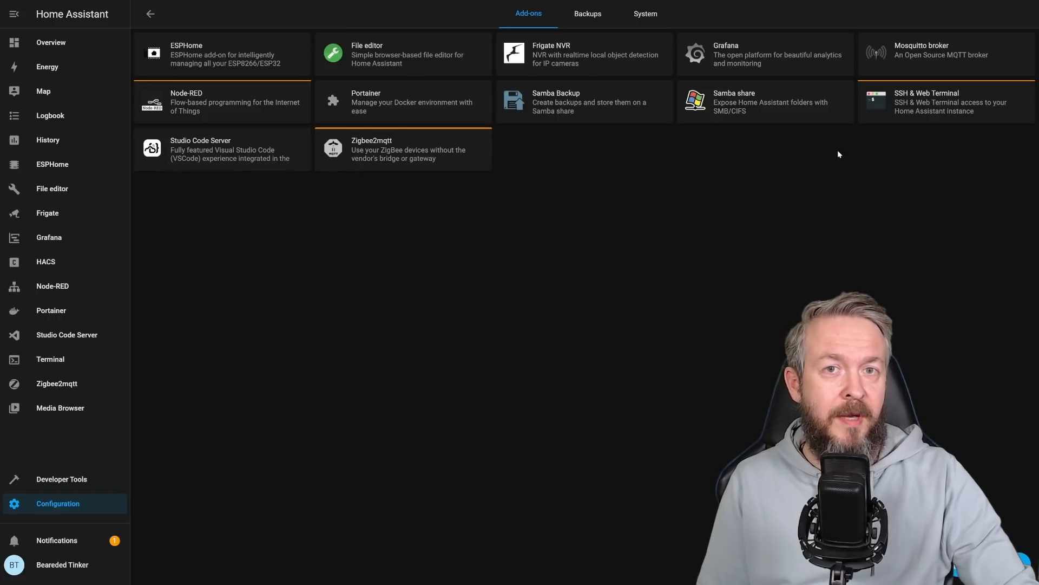
mouse_move(640, 188)
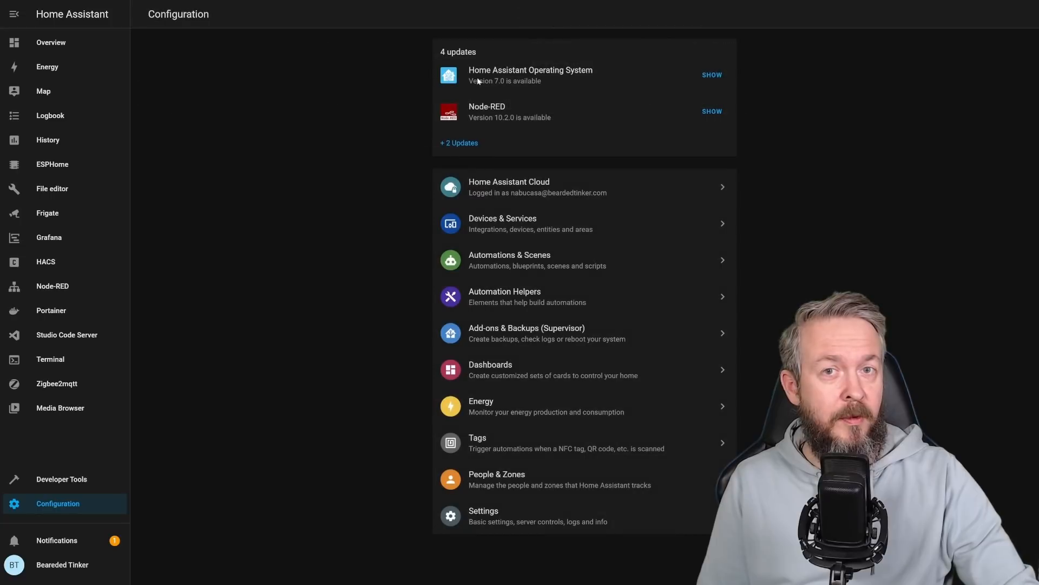
left_click(459, 143)
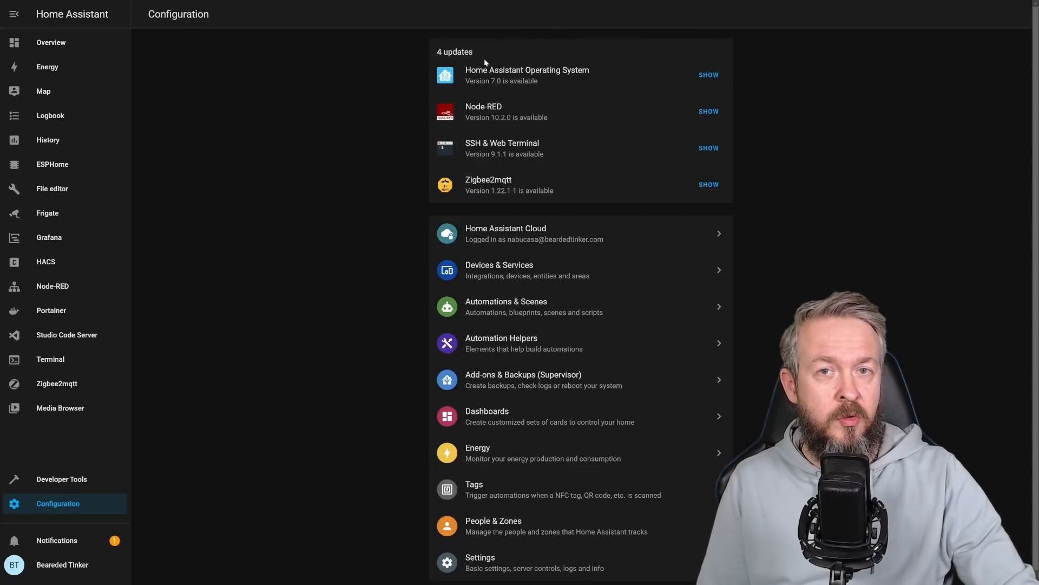
mouse_move(764, 203)
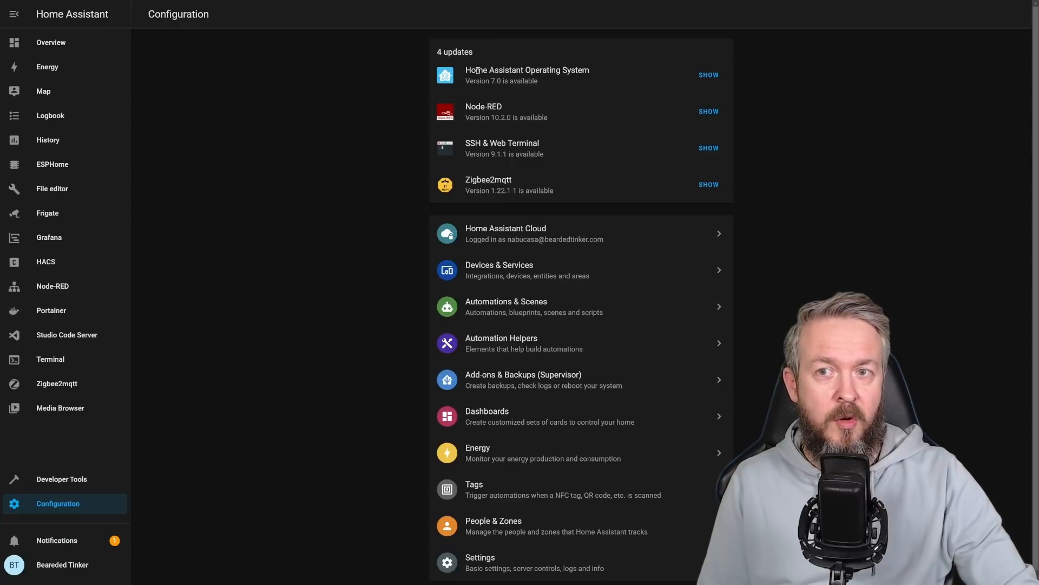
mouse_move(573, 94)
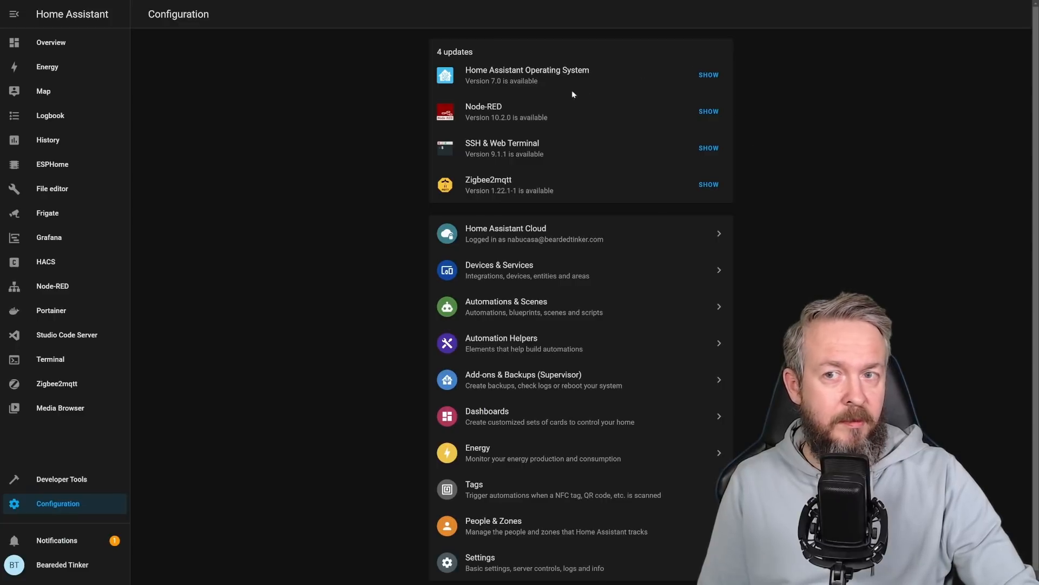
mouse_move(521, 146)
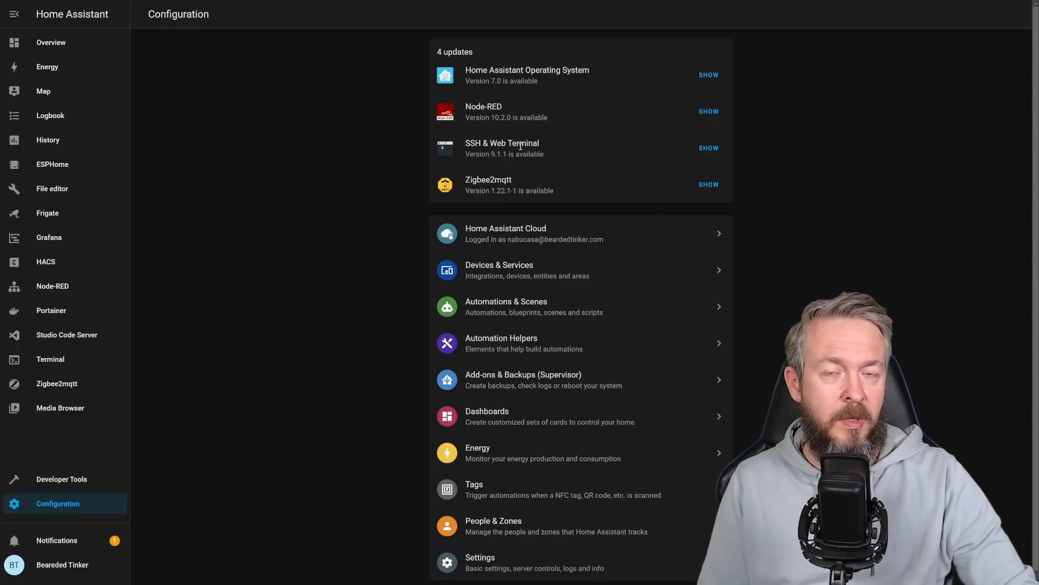
mouse_move(885, 211)
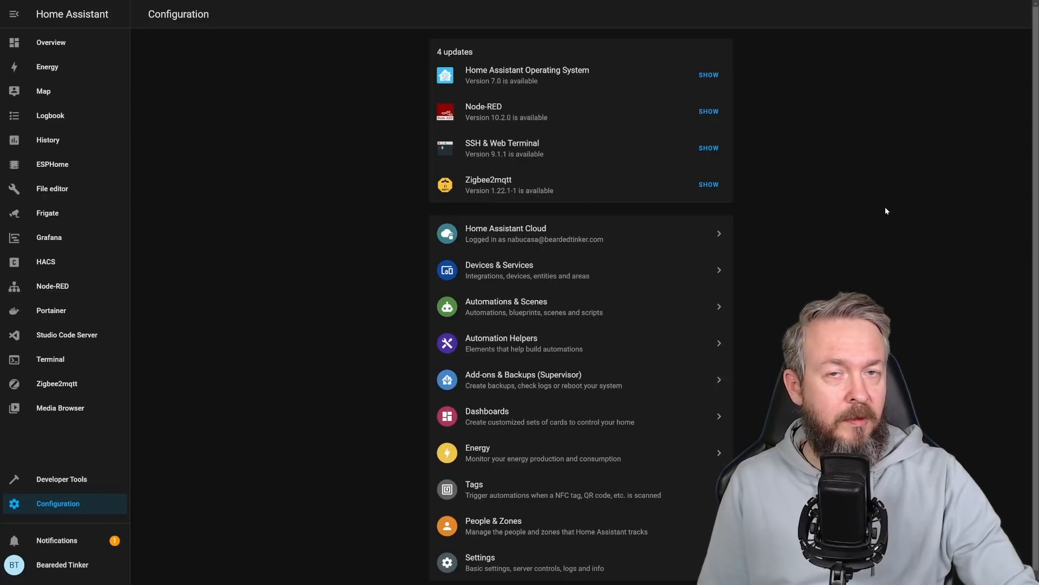
mouse_move(318, 425)
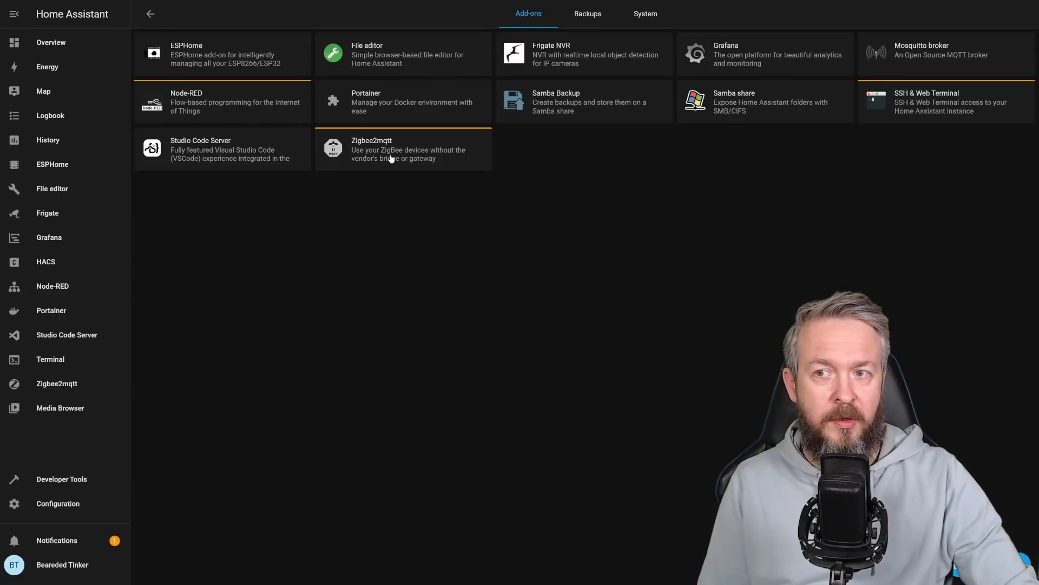
left_click(398, 149)
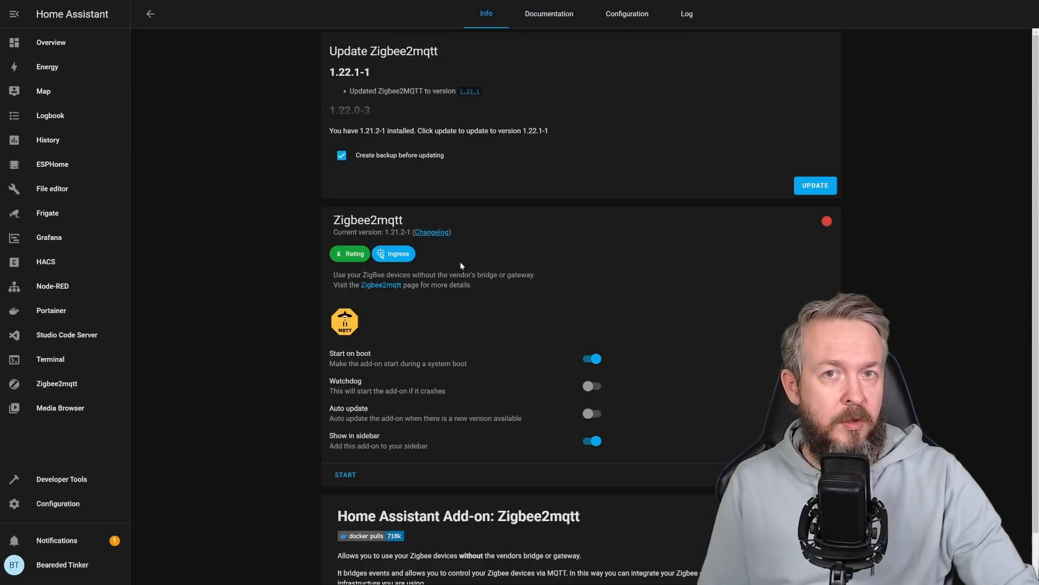
left_click(58, 504)
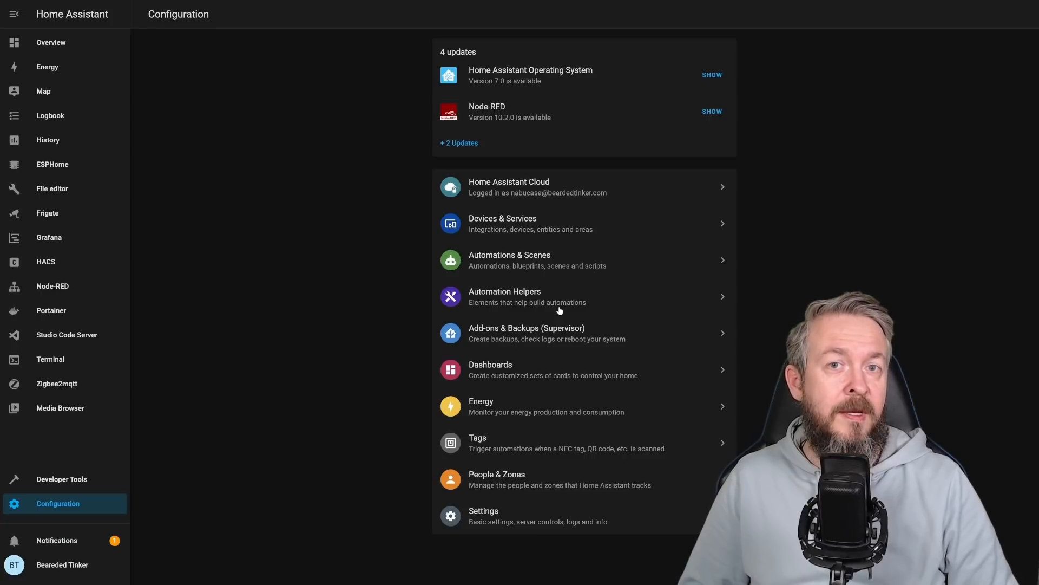
mouse_move(462, 499)
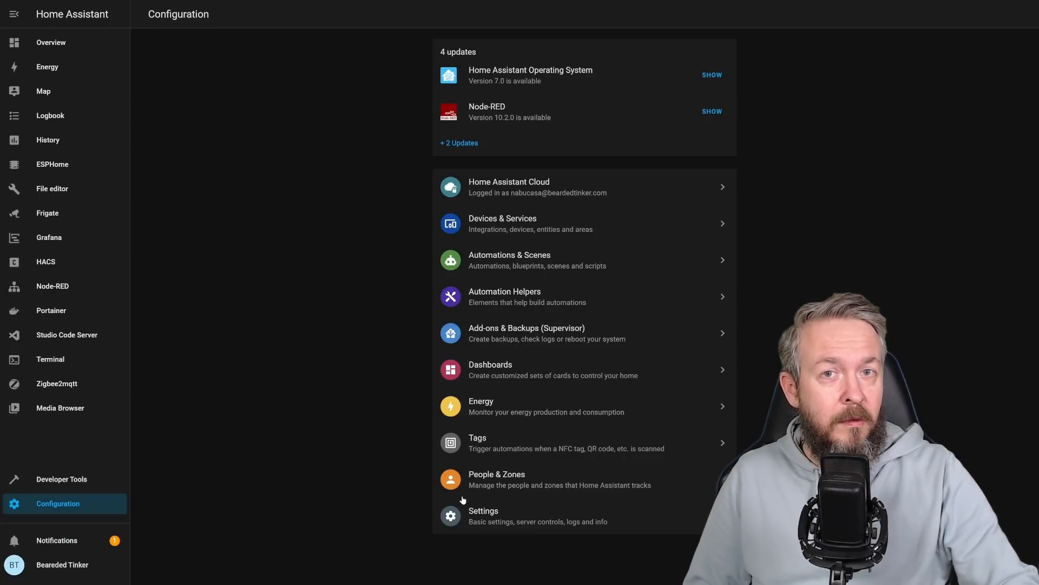
mouse_move(500, 503)
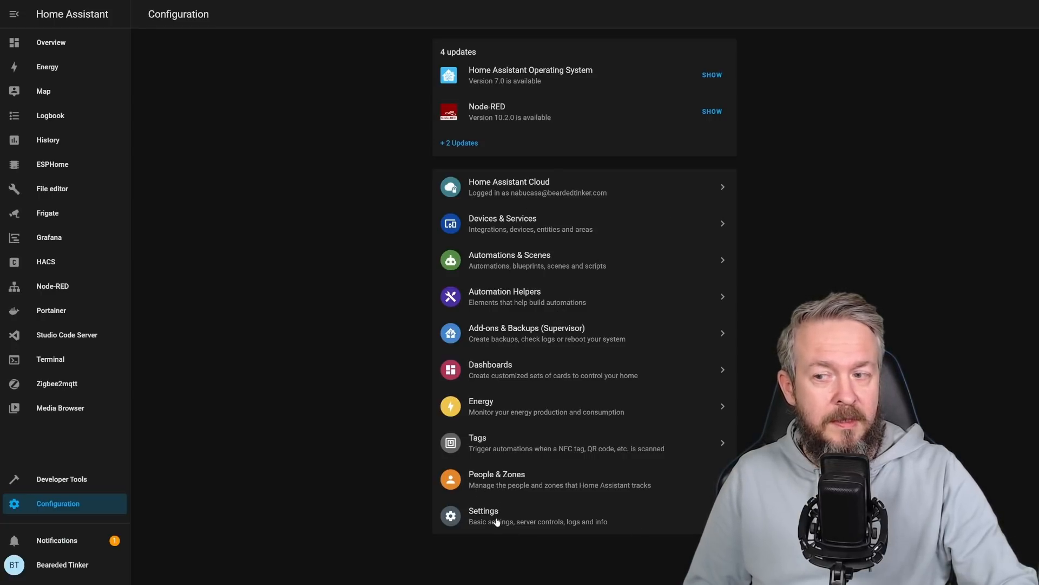
left_click(483, 510)
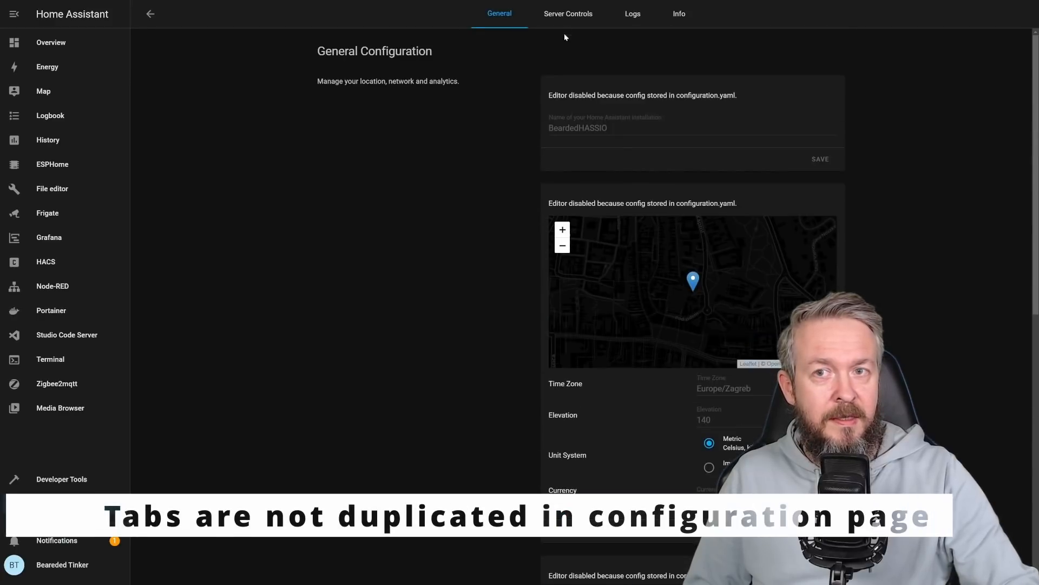
left_click(632, 13)
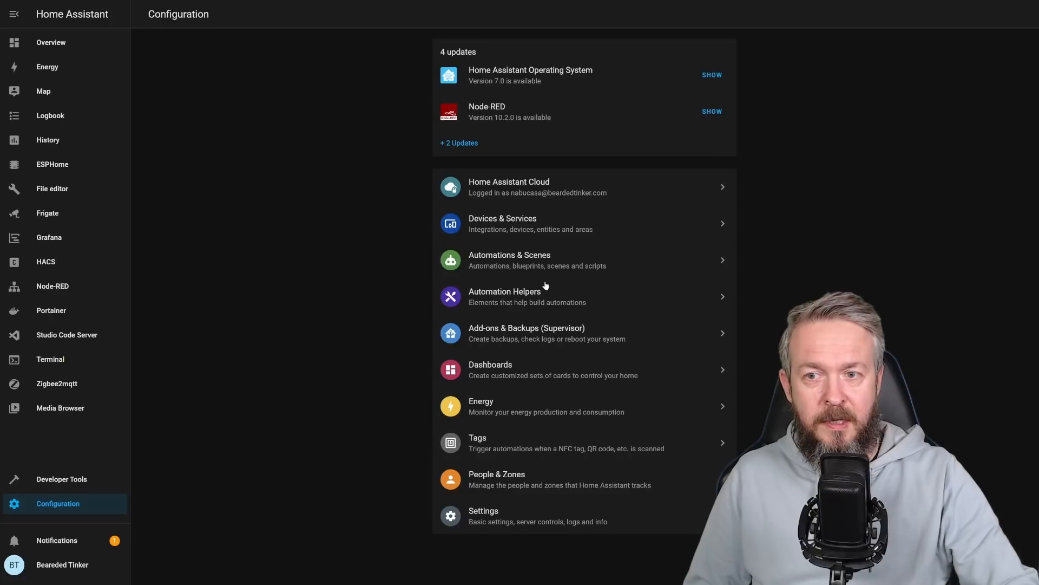
left_click(527, 332)
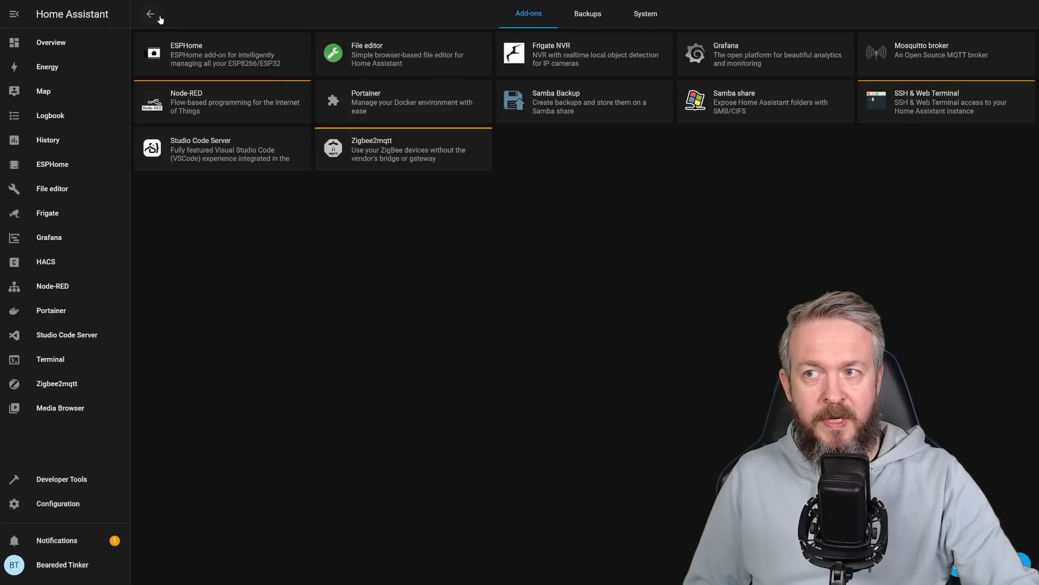
left_click(57, 503)
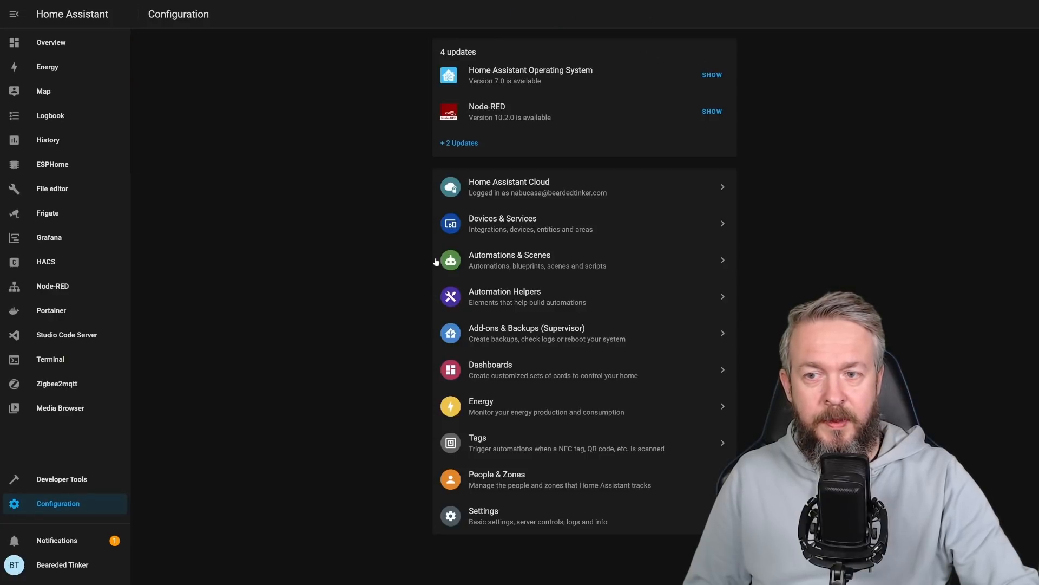
left_click(509, 260)
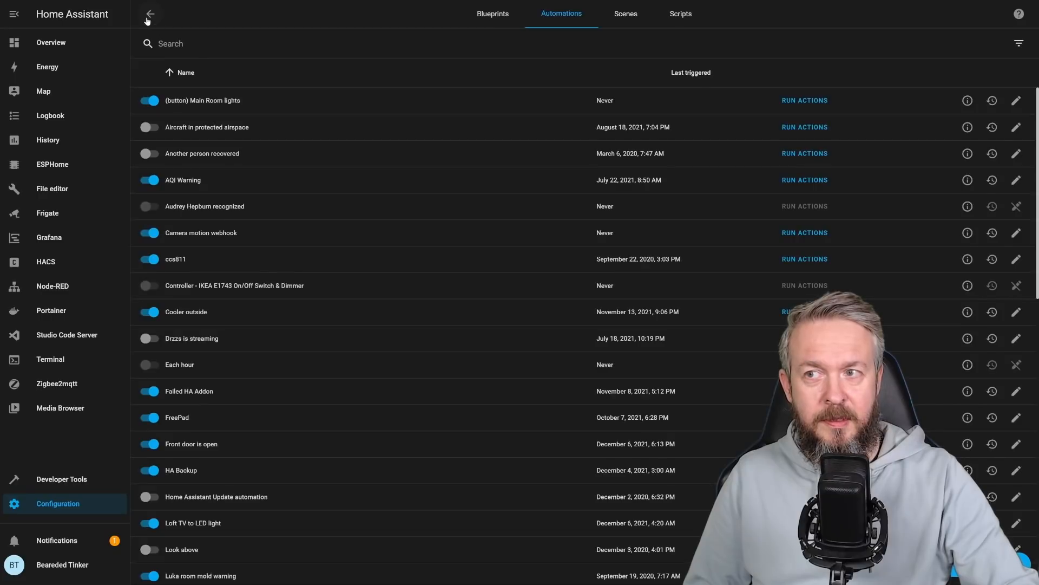
left_click(150, 14)
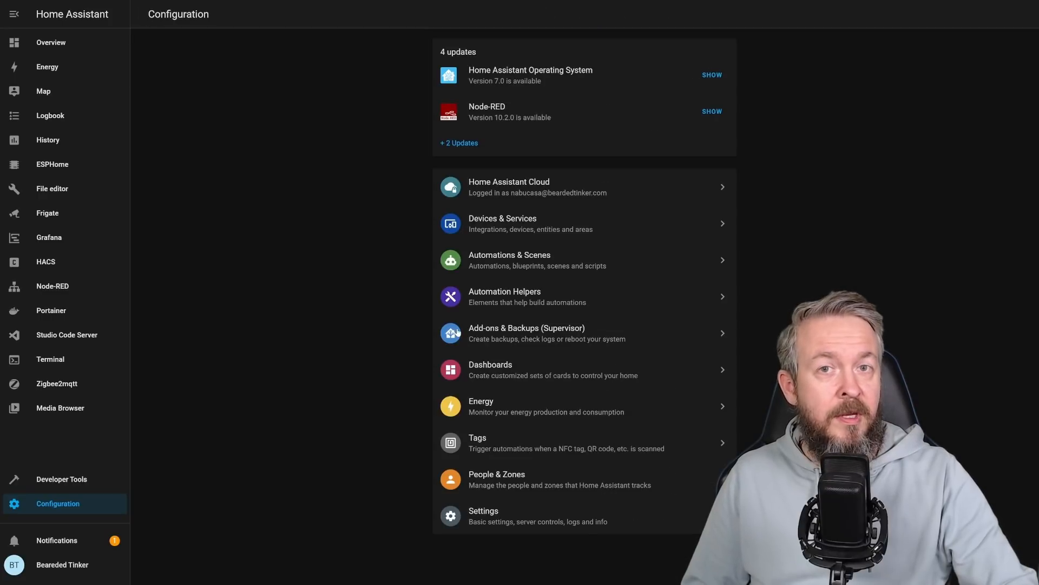
mouse_move(445, 343)
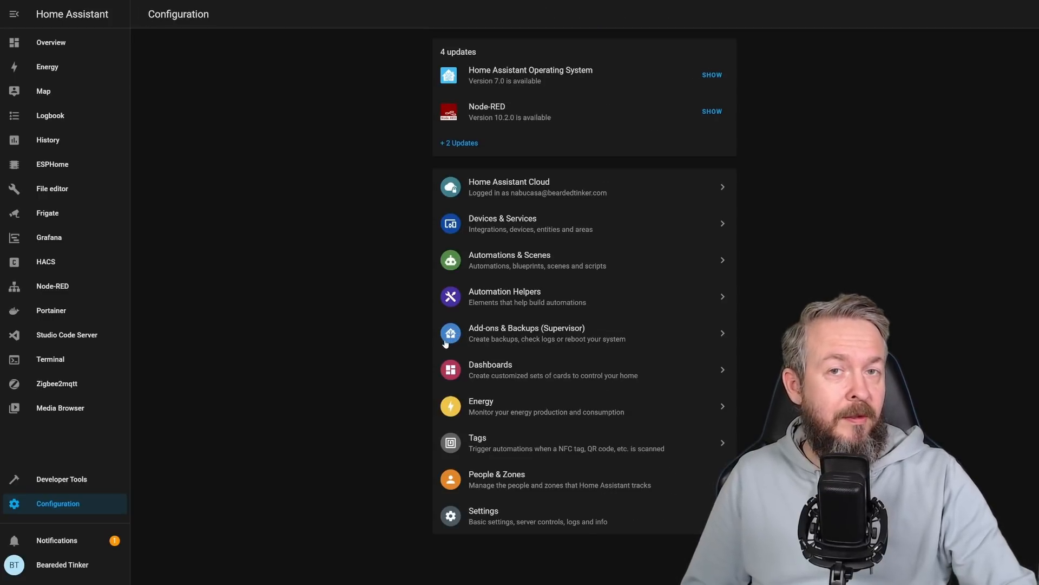
mouse_move(431, 354)
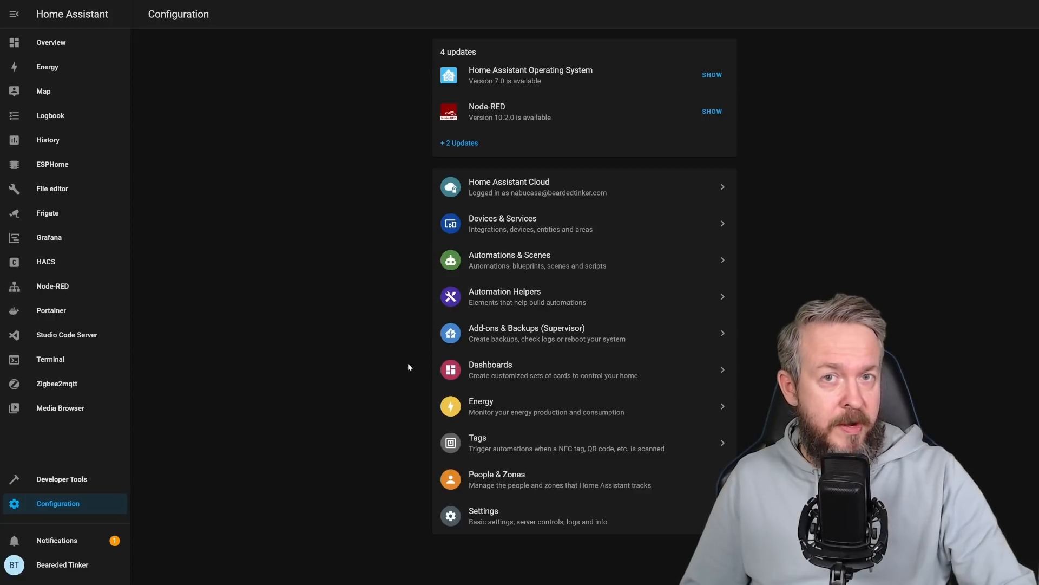
mouse_move(380, 369)
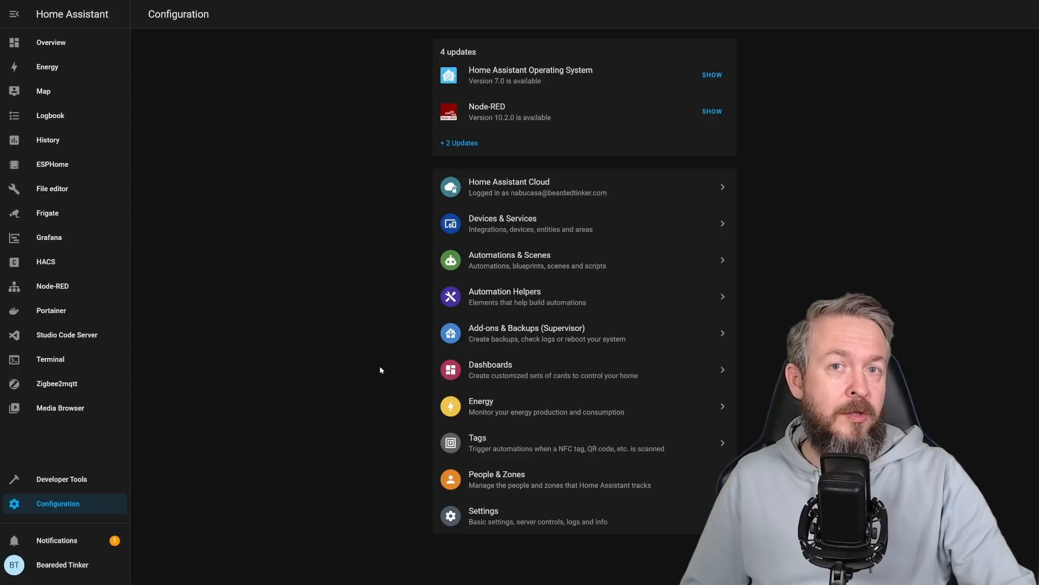
mouse_move(363, 373)
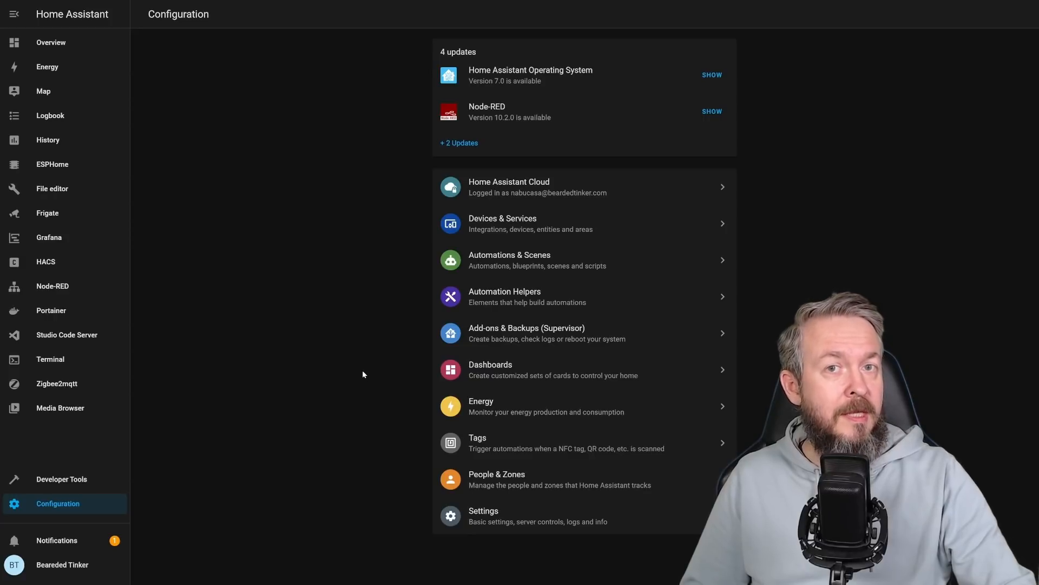
mouse_move(327, 375)
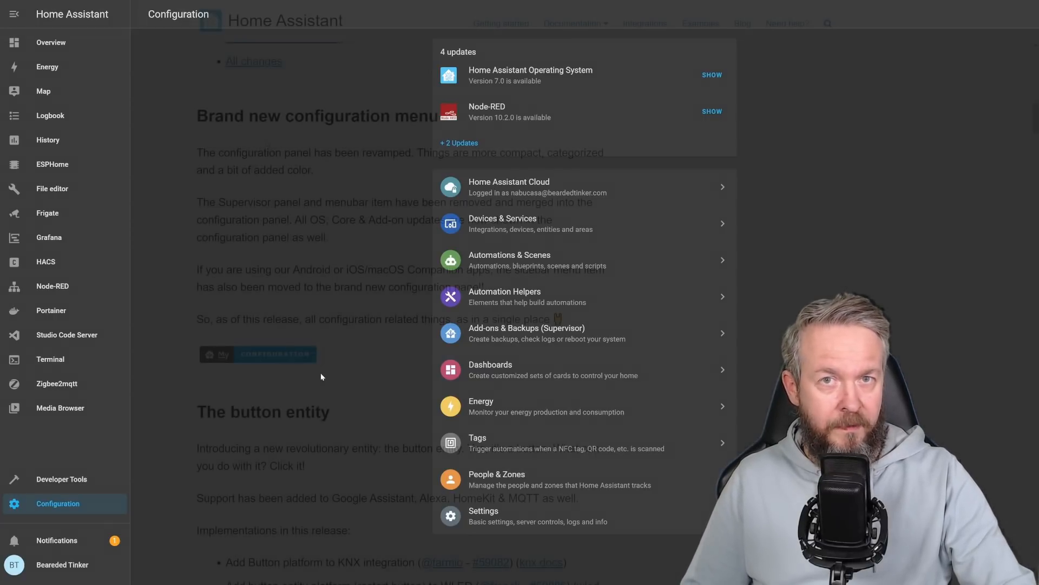
Step: Scroll the release notes past 'Brand new configuration menu' to the button entity implementations list
left_click(321, 377)
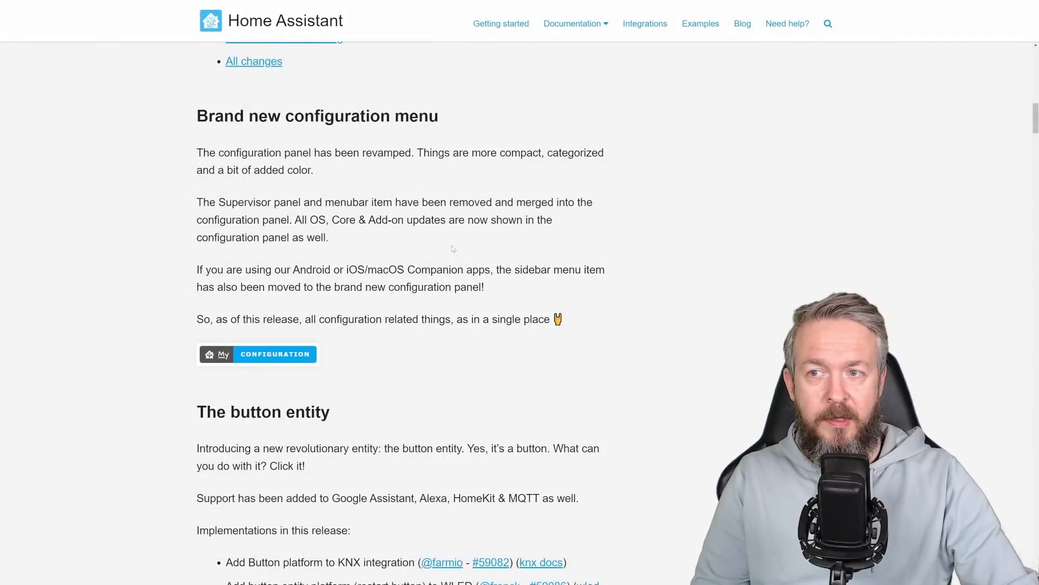
scroll("down", 3)
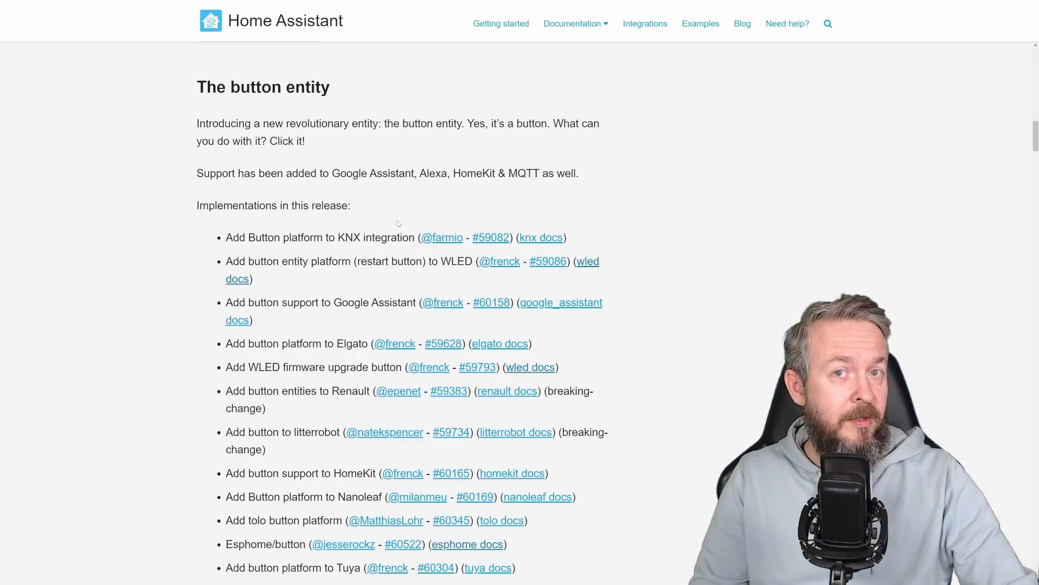
scroll("down", 3)
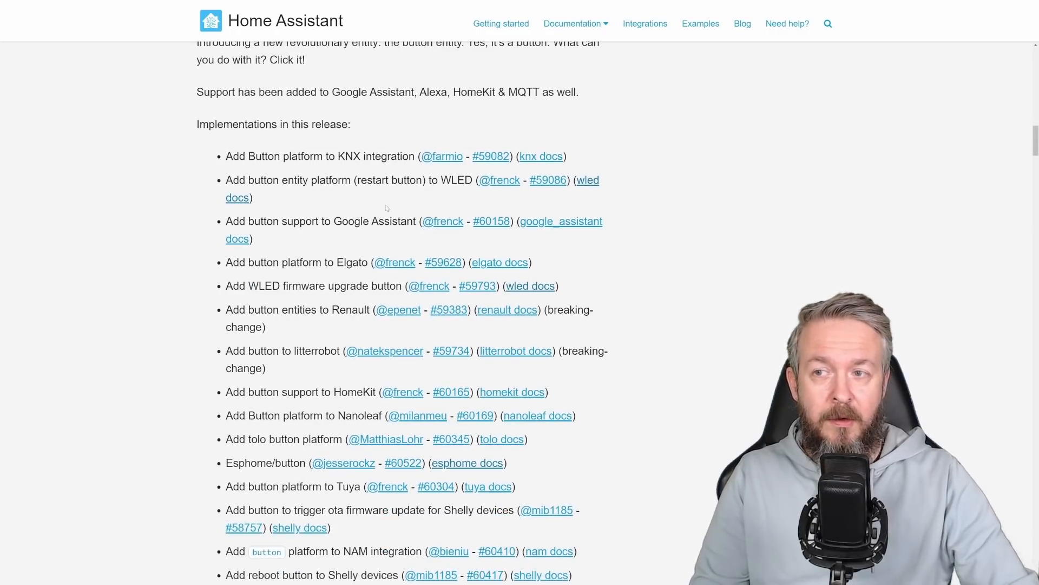
scroll("down", 3)
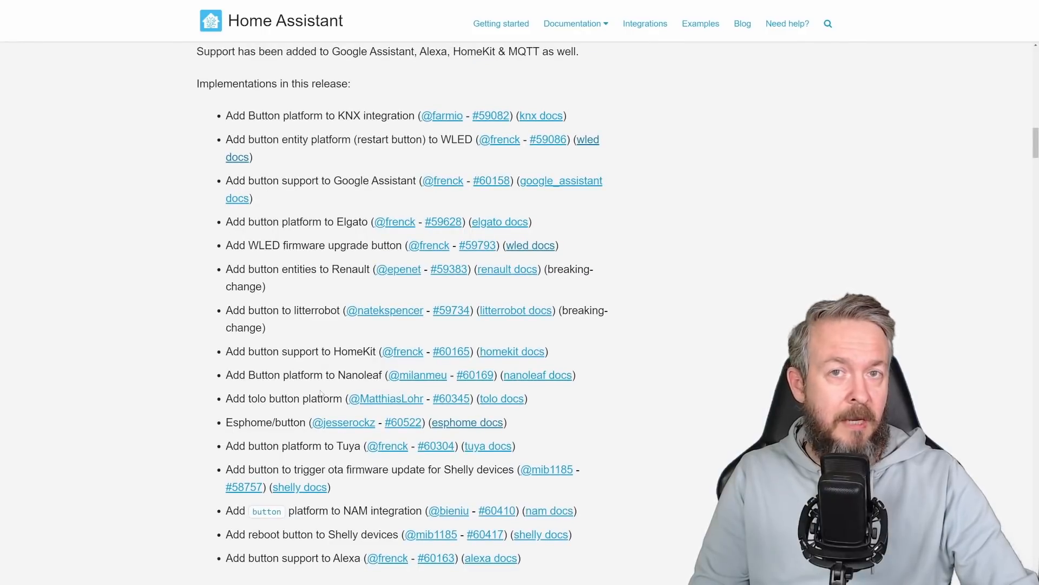
scroll("down", 3)
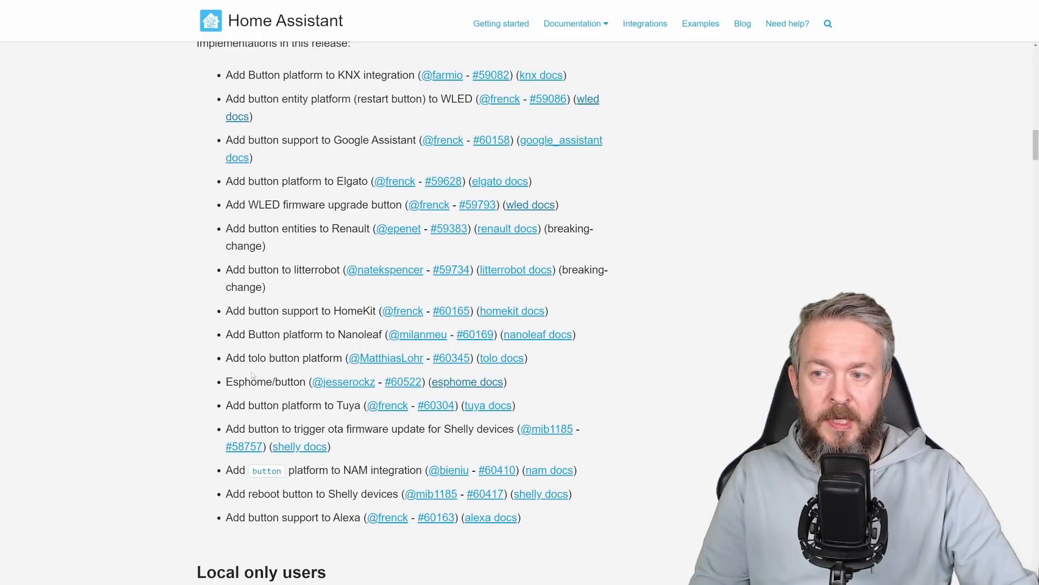
mouse_move(290, 223)
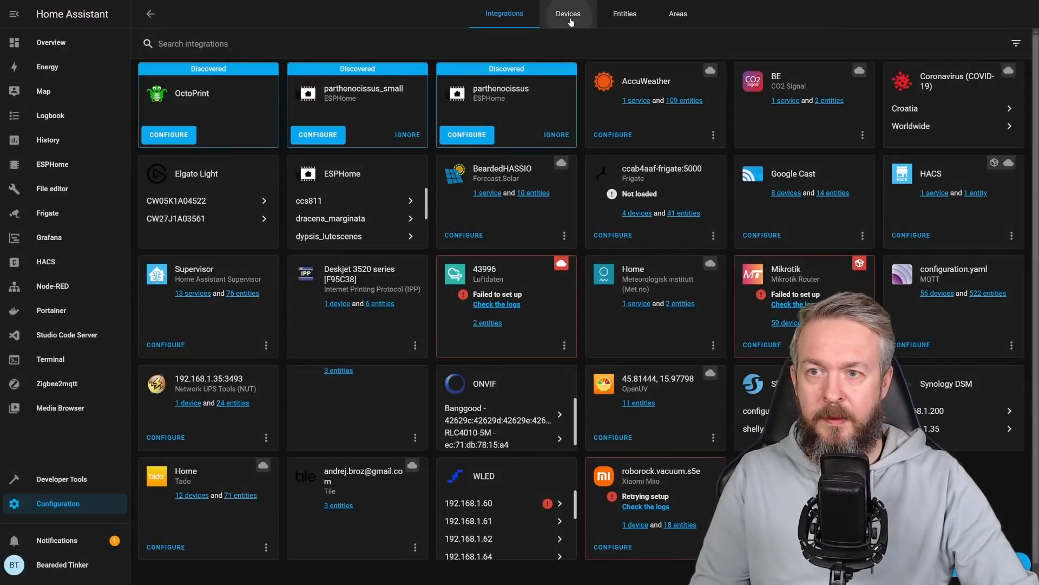
Step: Search Devices for 'wled' and review the ledge WLED device details
left_click(567, 13)
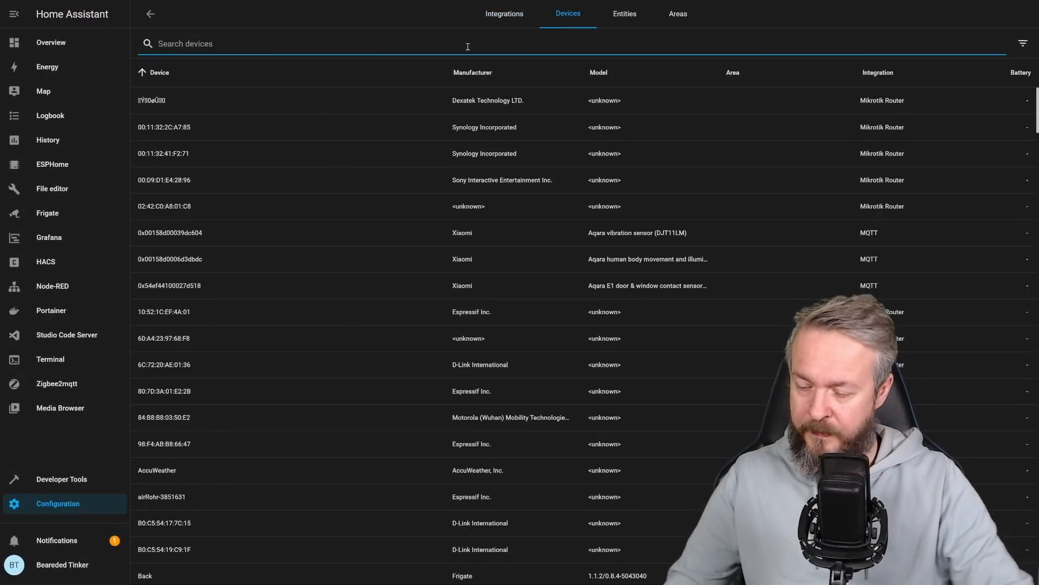
type("wled")
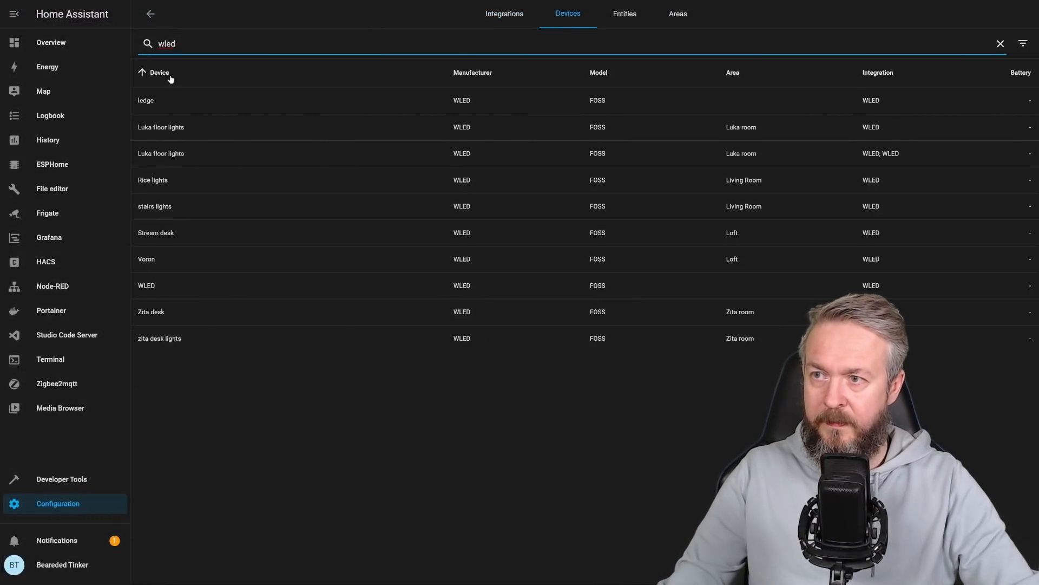
left_click(145, 99)
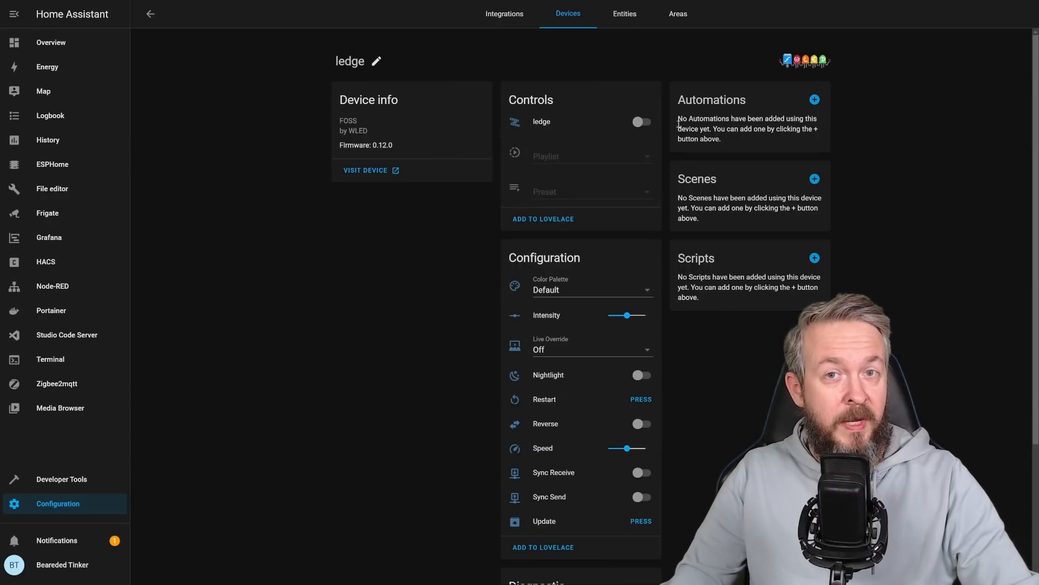
scroll("down", 3)
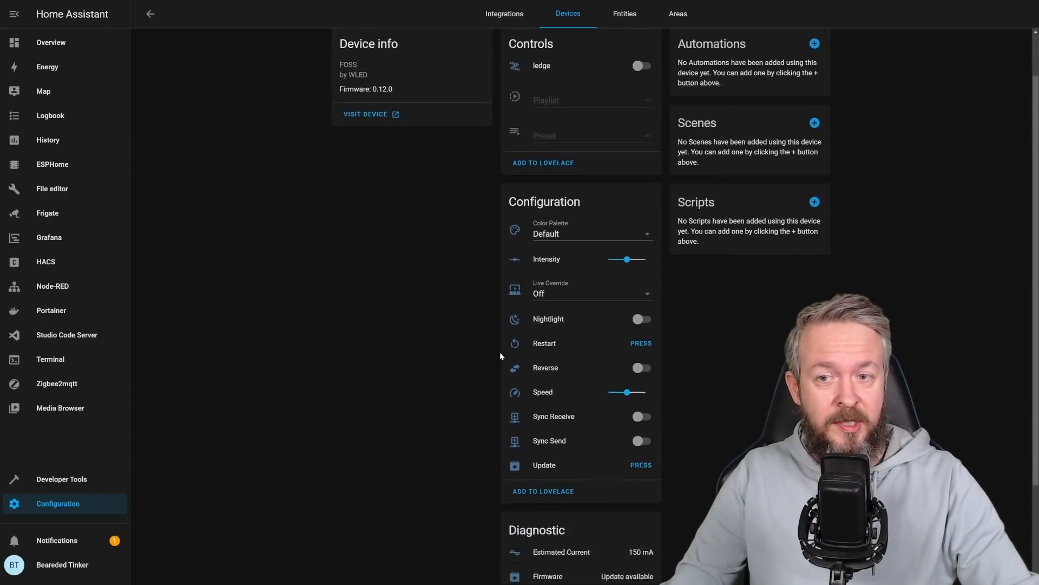
scroll("down", 3)
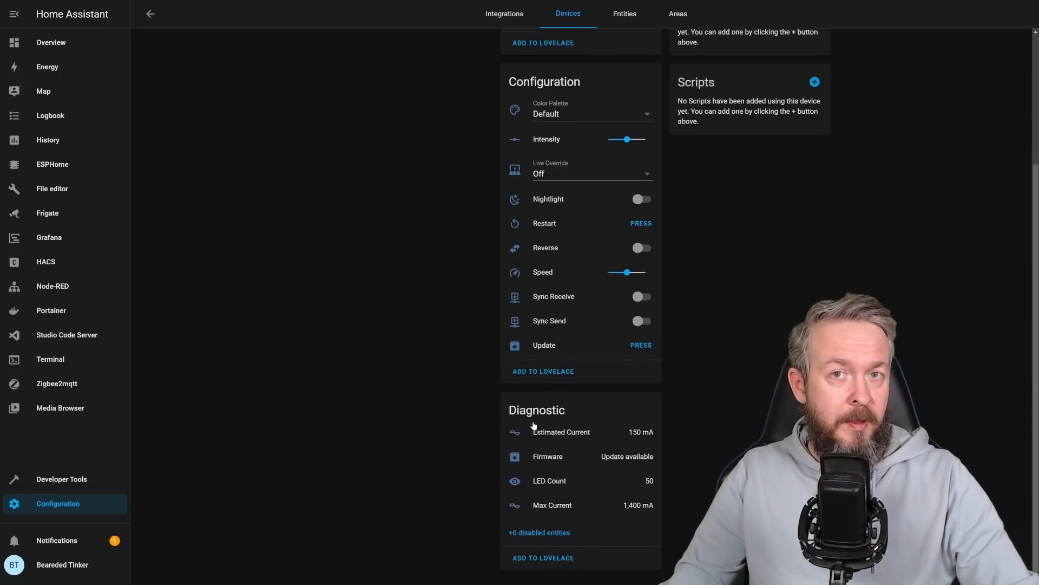
scroll("up", 3)
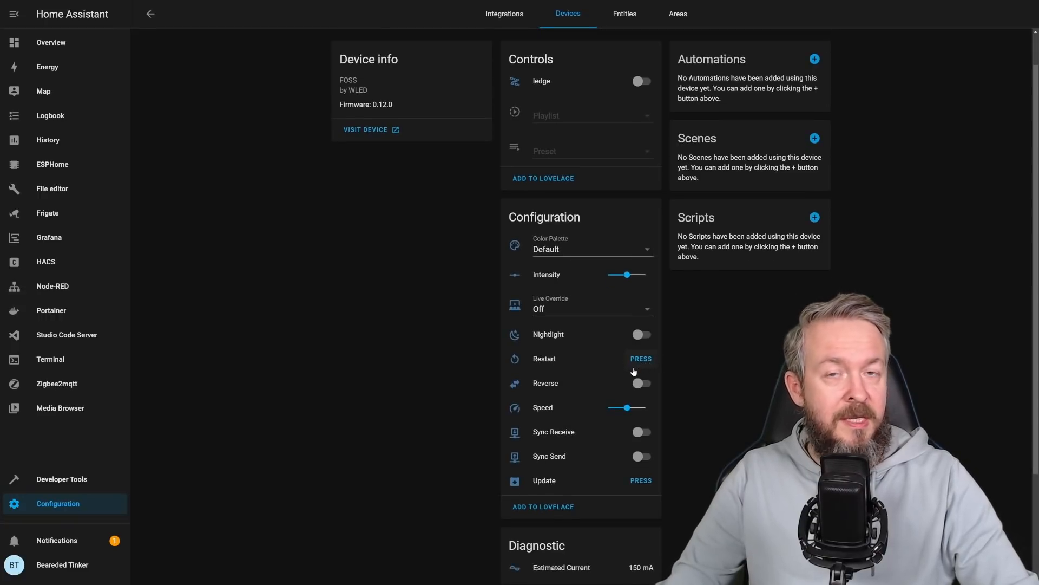
mouse_move(625, 372)
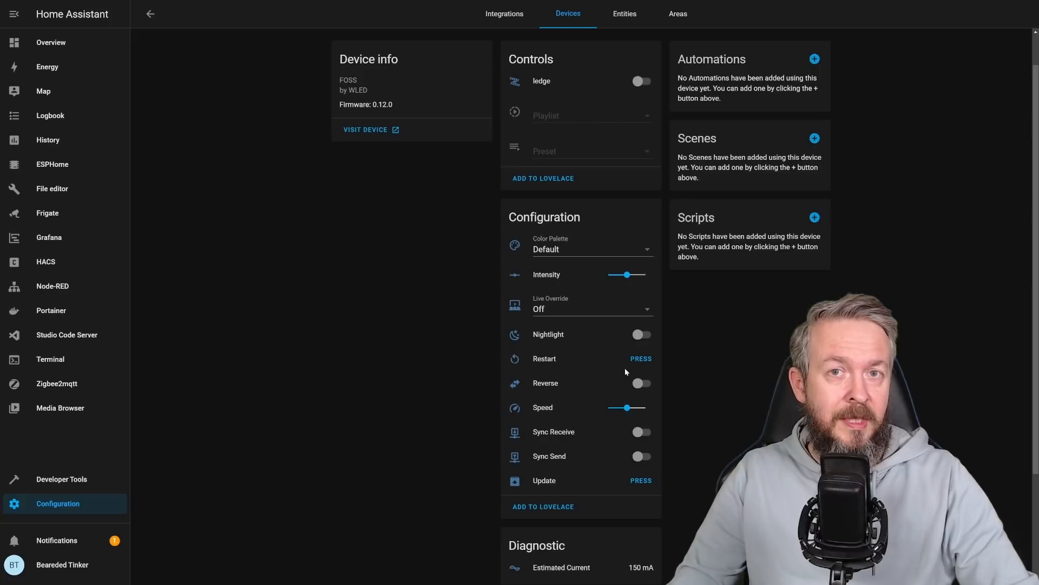
mouse_move(668, 477)
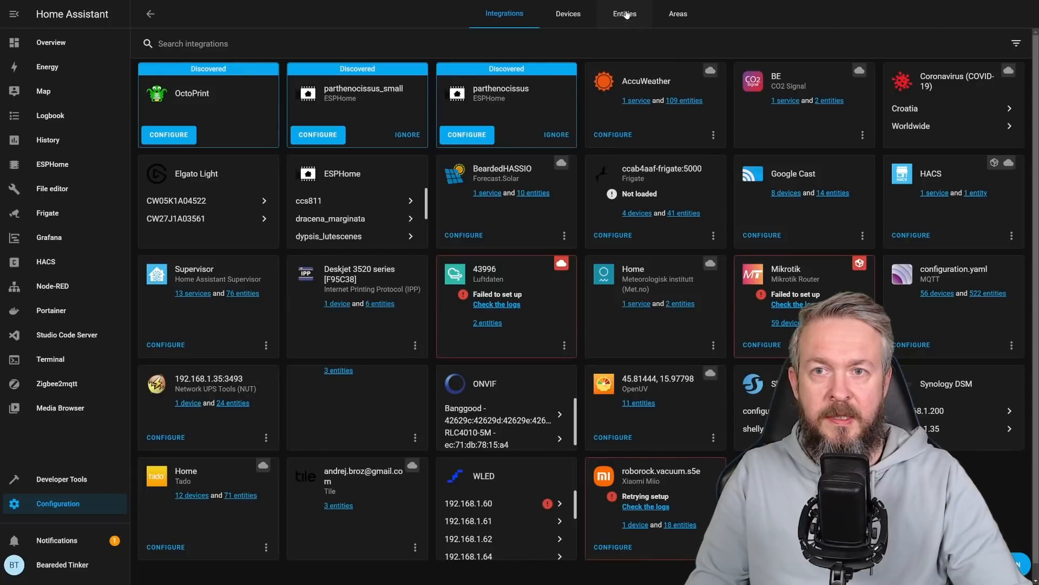
Step: Filter the Entities list by 'button.' to show the Elgato and WLED button entities
left_click(623, 13)
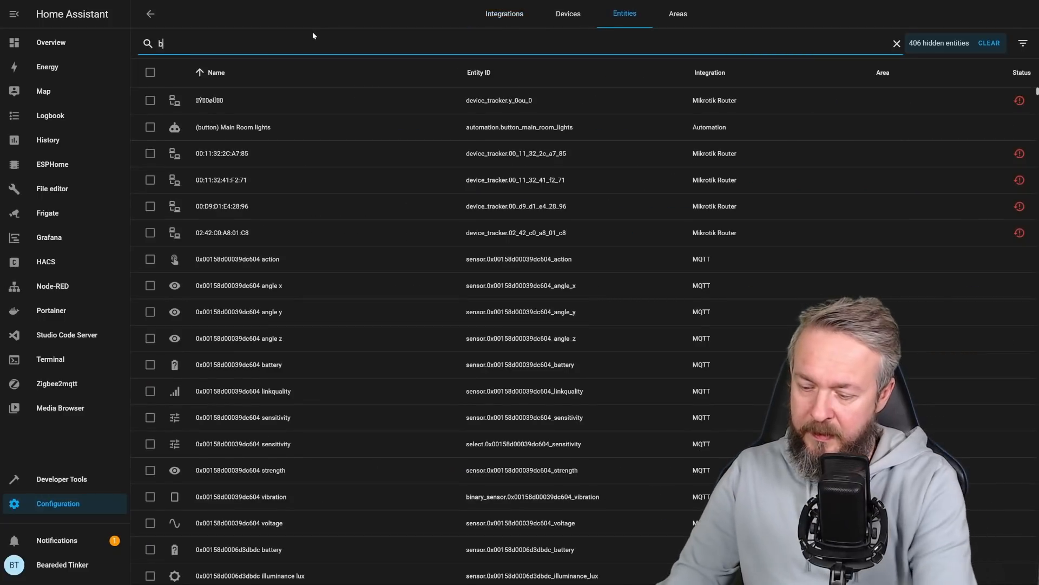
type("utton.")
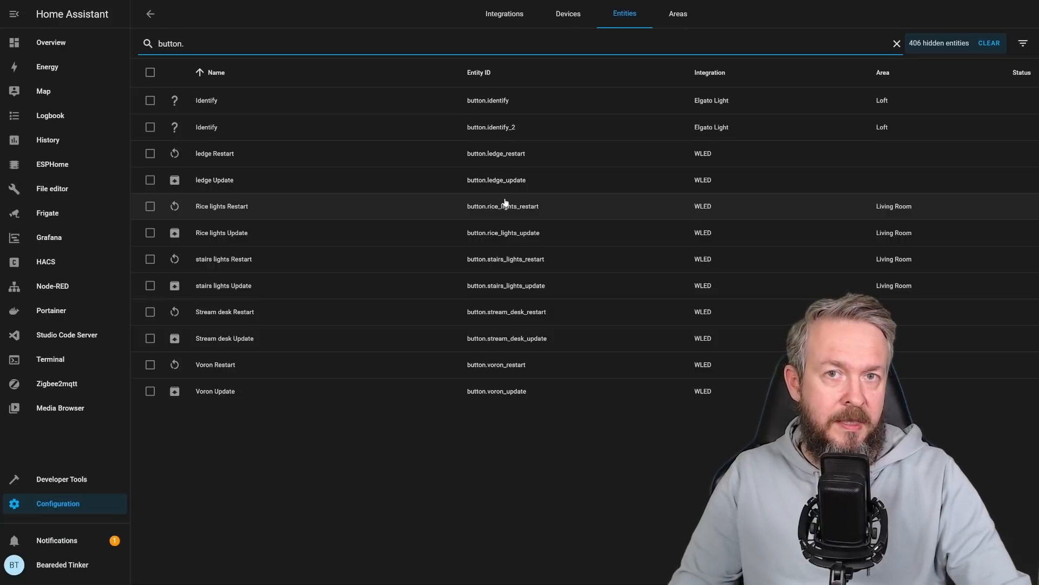
mouse_move(500, 201)
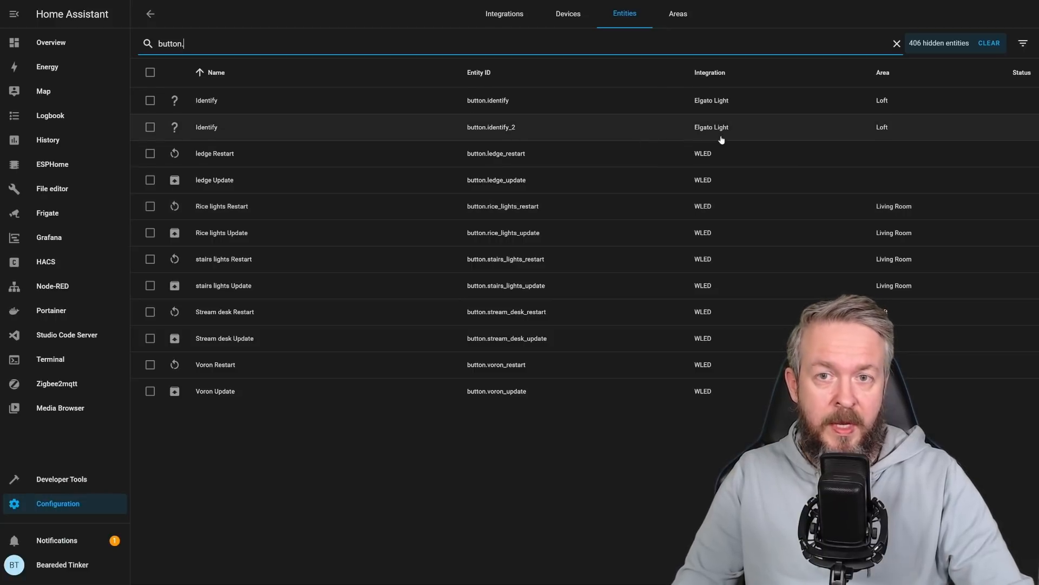
mouse_move(559, 151)
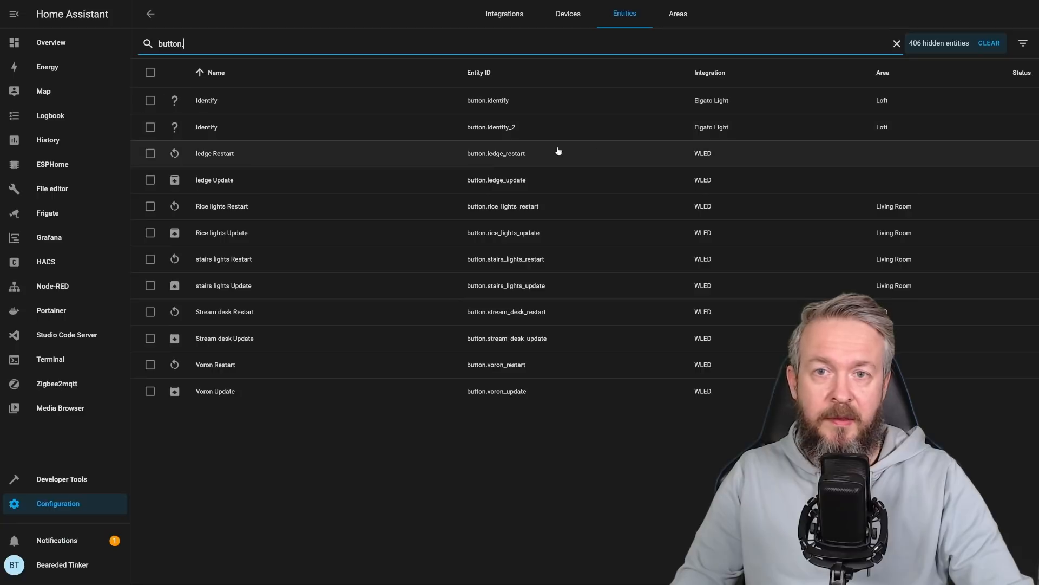
mouse_move(288, 176)
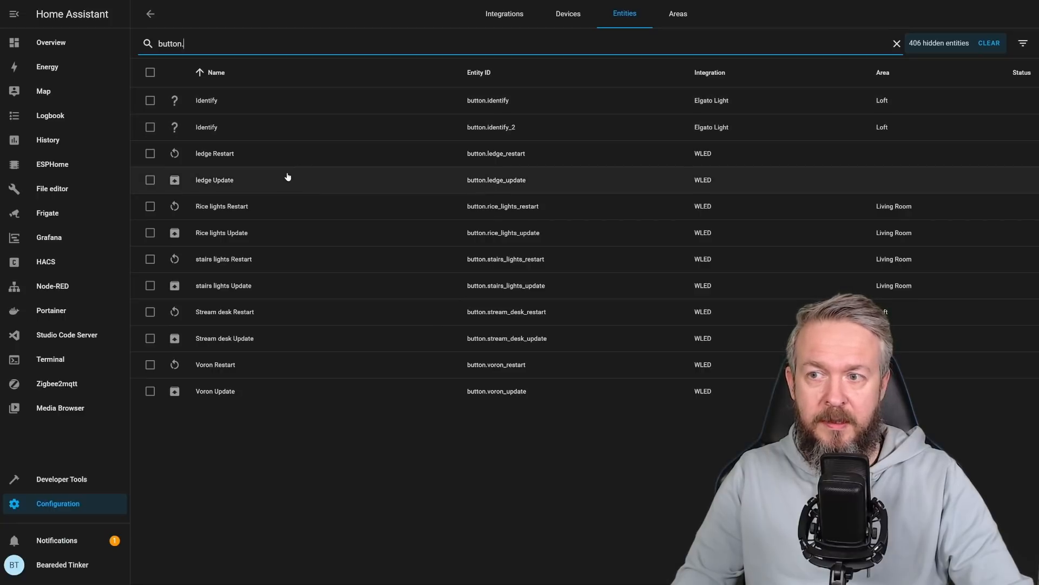
mouse_move(193, 390)
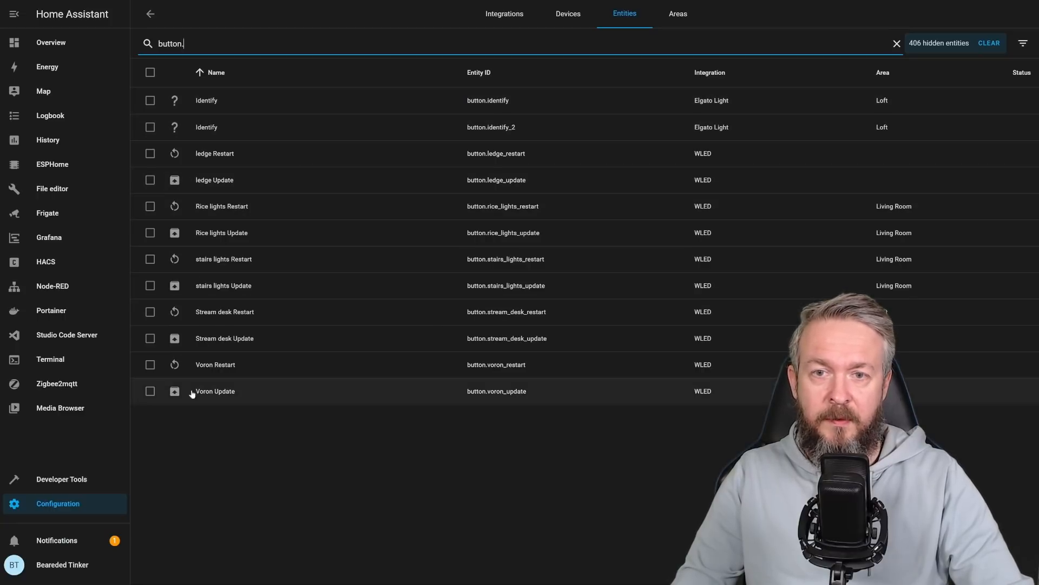
mouse_move(212, 219)
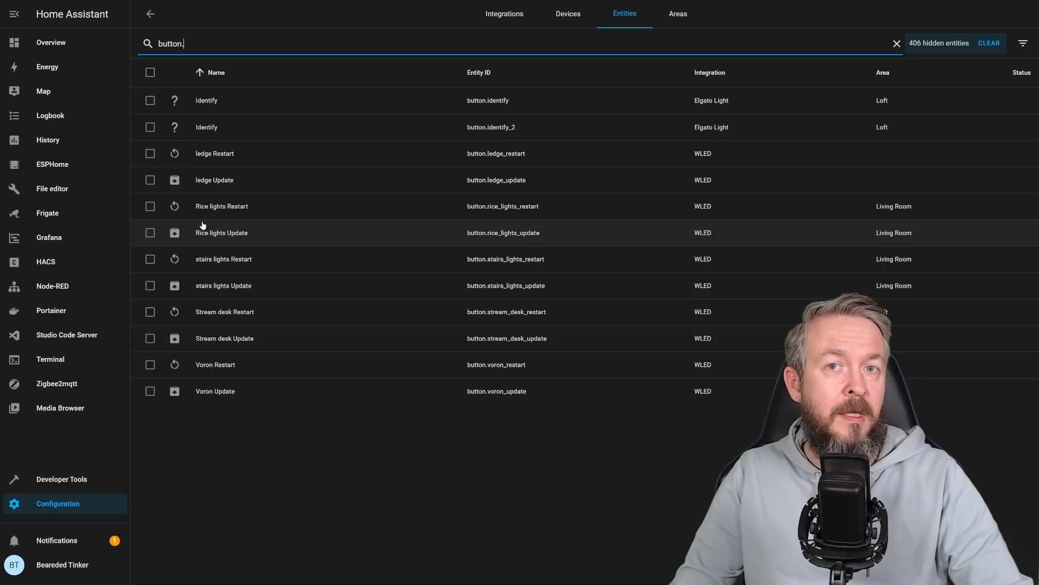
mouse_move(199, 228)
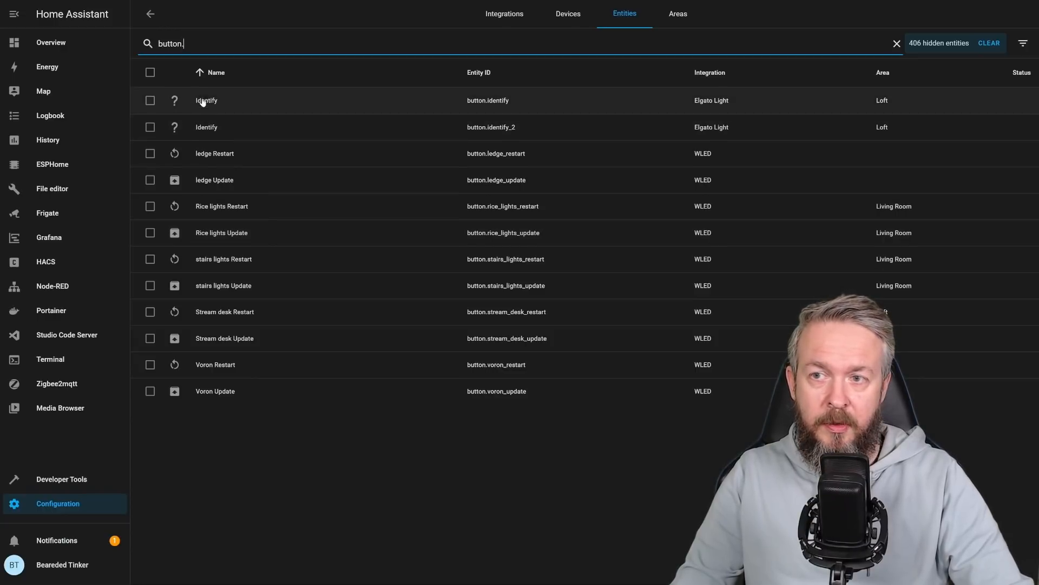
left_click(206, 100)
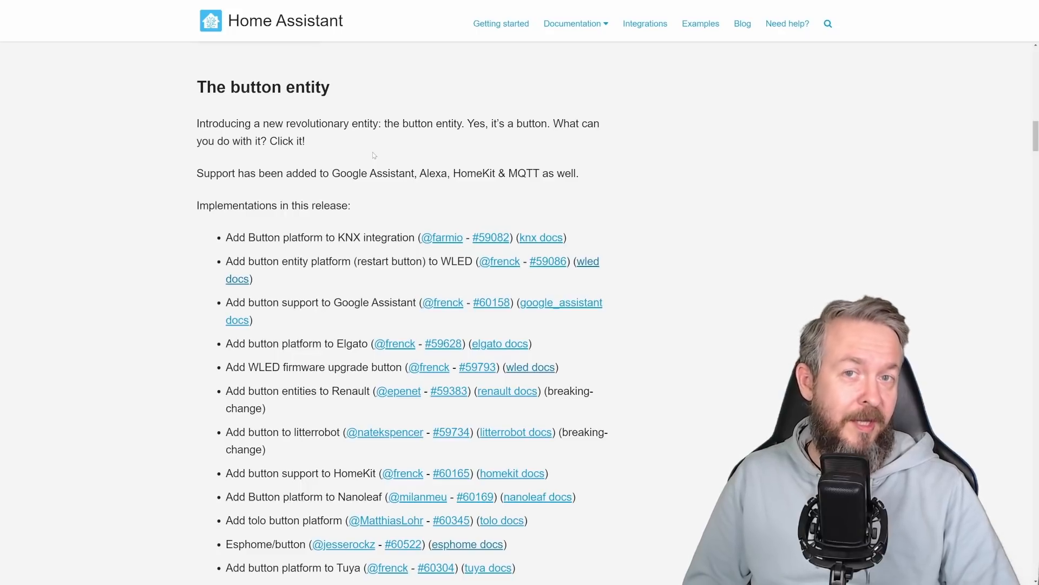
Step: Scroll the release notes to the 'Revamped area panel and the area card' heading
scroll("down", 3)
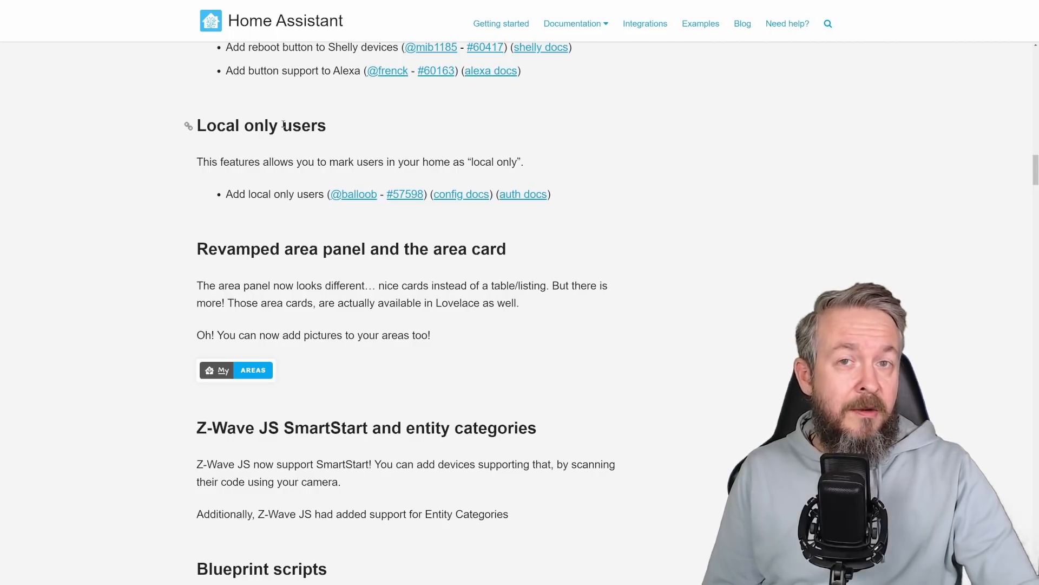
scroll("down", 3)
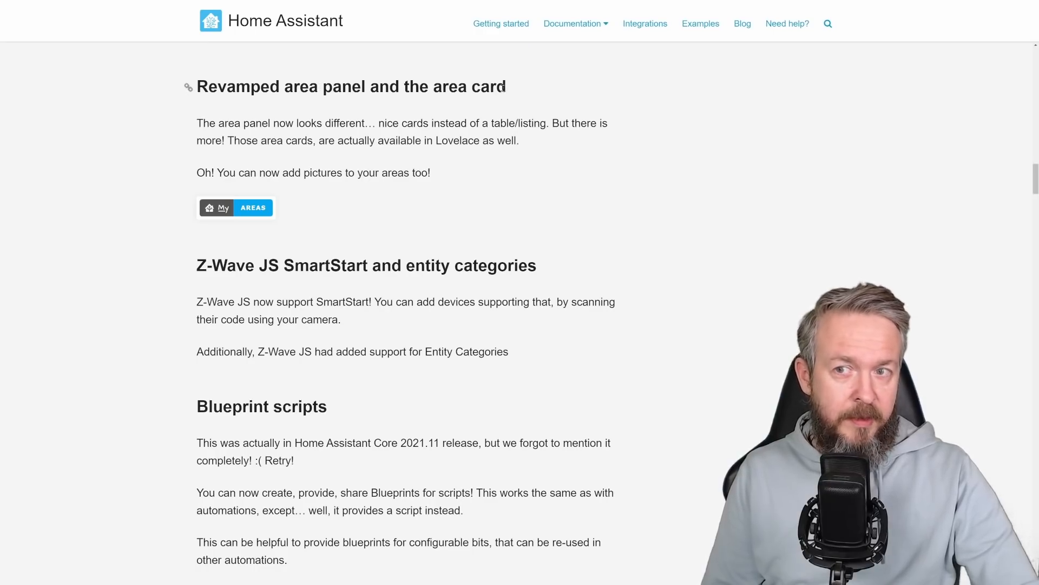
Step: From Configuration > Areas, view the Balcony area detail page listing Back, Frigate and Solar Production Forecast
left_click(236, 207)
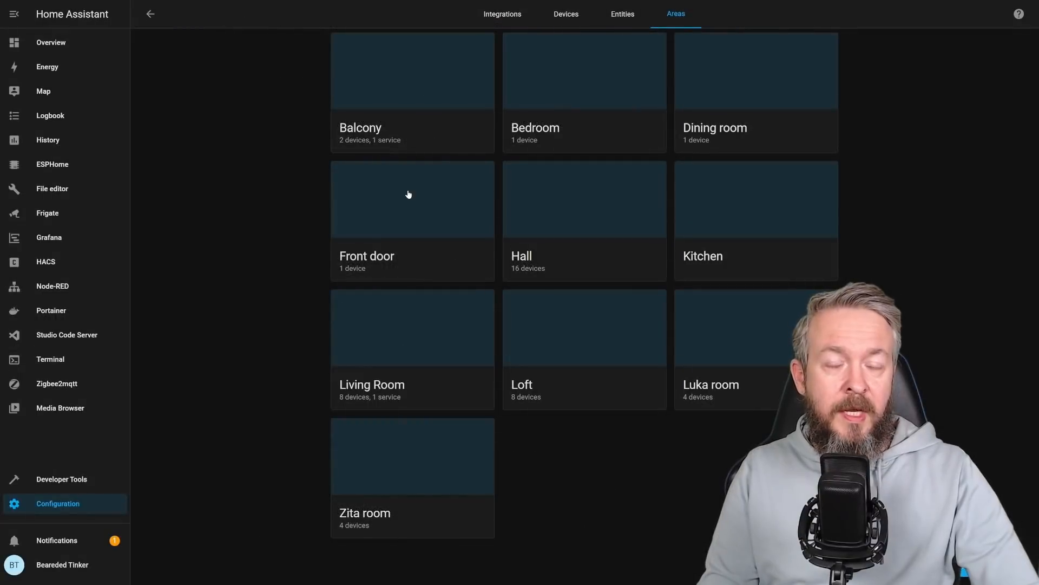
mouse_move(408, 7)
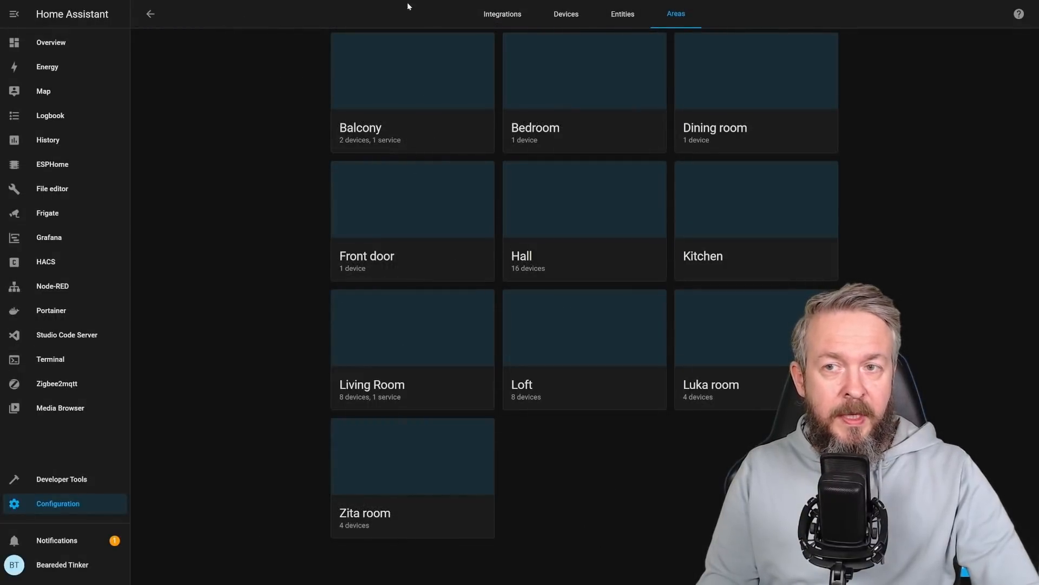
mouse_move(364, 196)
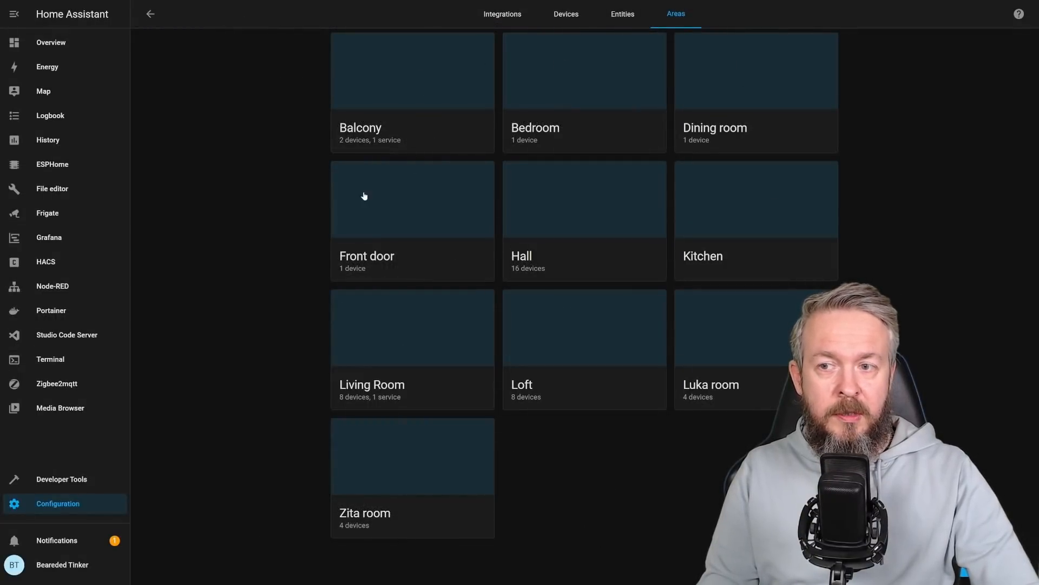
mouse_move(415, 172)
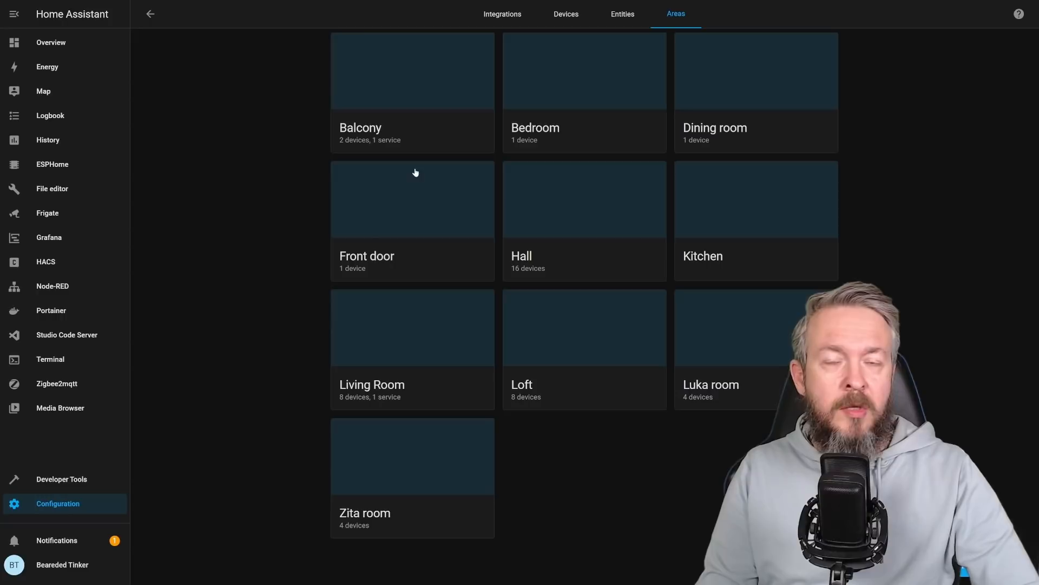
mouse_move(409, 116)
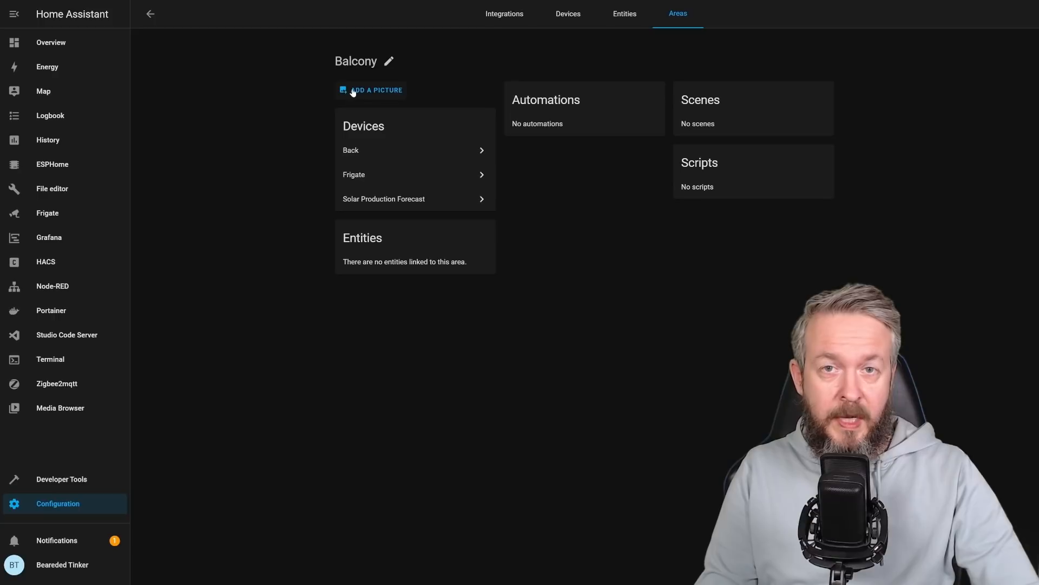
mouse_move(590, 115)
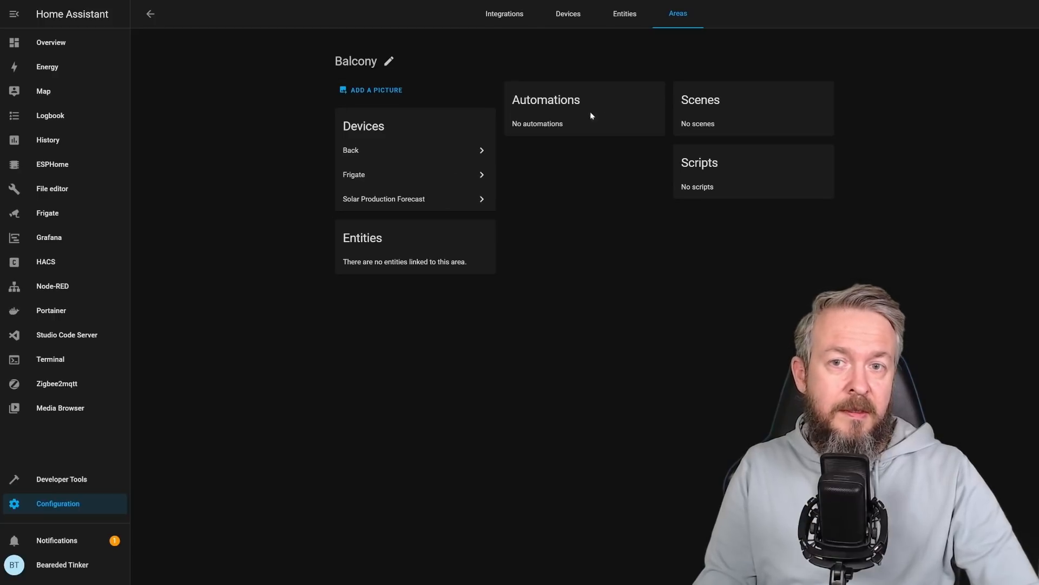
left_click(151, 13)
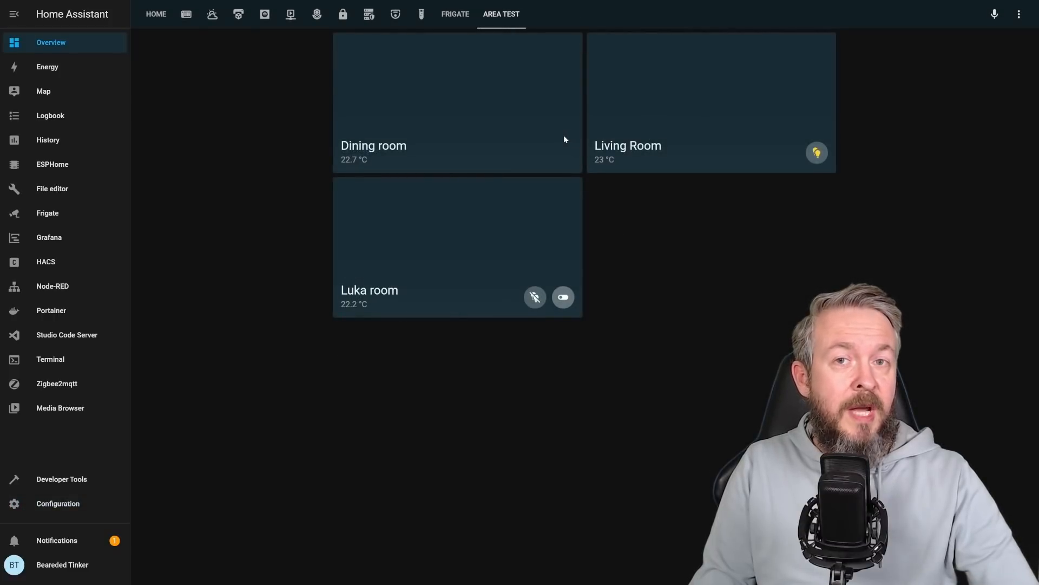
mouse_move(687, 120)
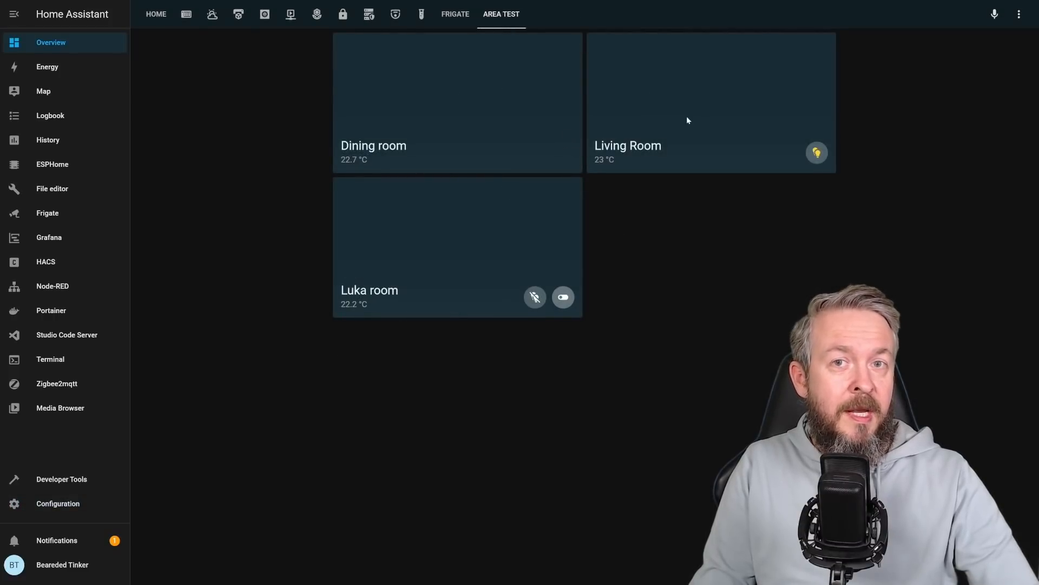
mouse_move(703, 76)
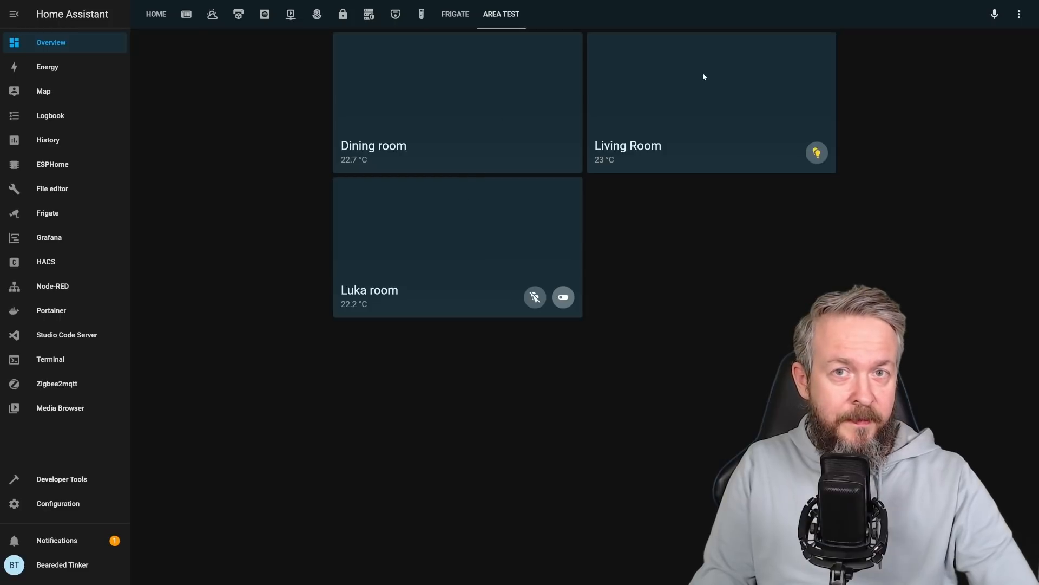
mouse_move(696, 87)
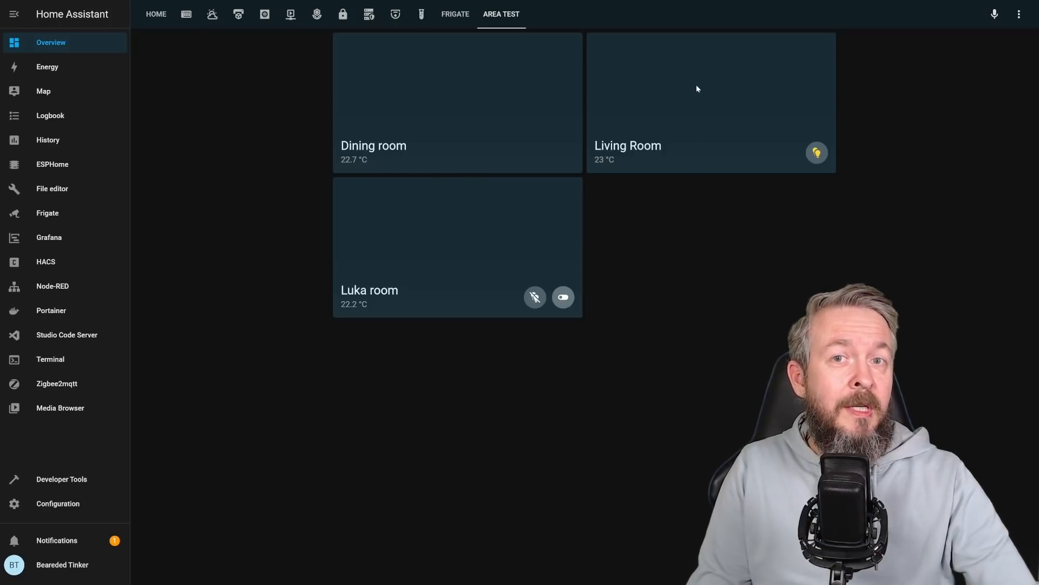
mouse_move(487, 120)
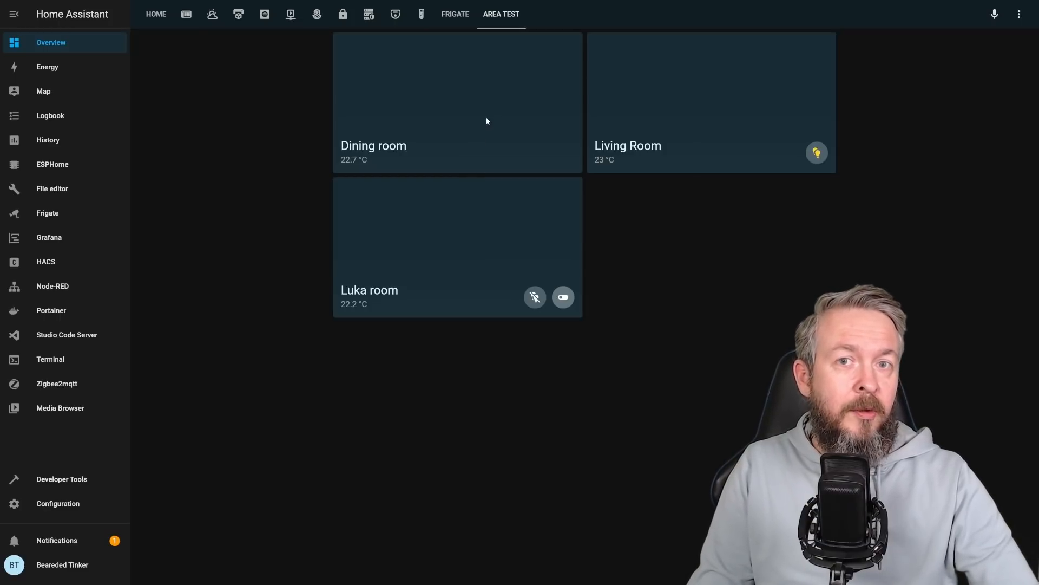
mouse_move(613, 100)
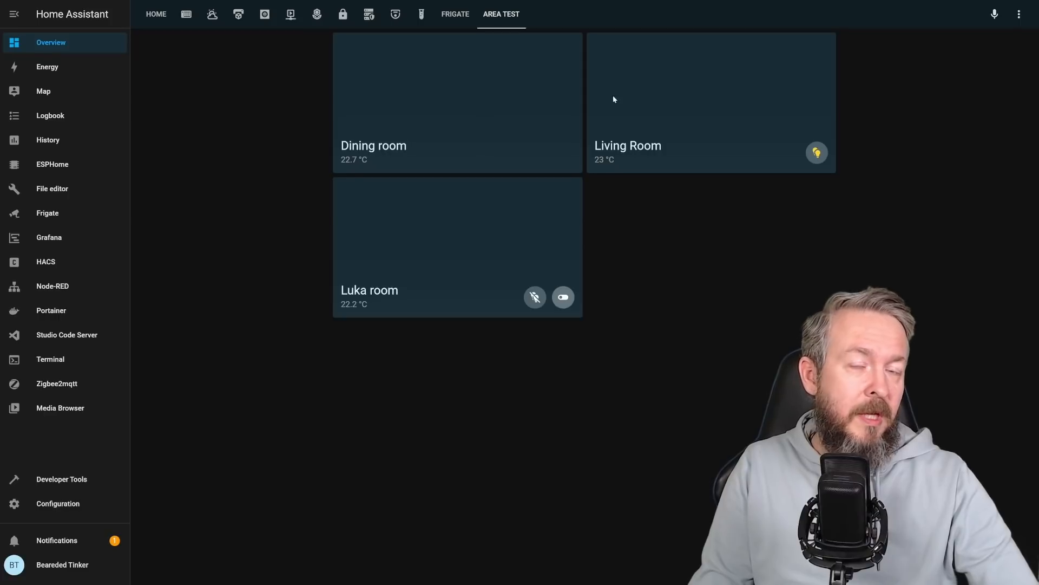
mouse_move(471, 144)
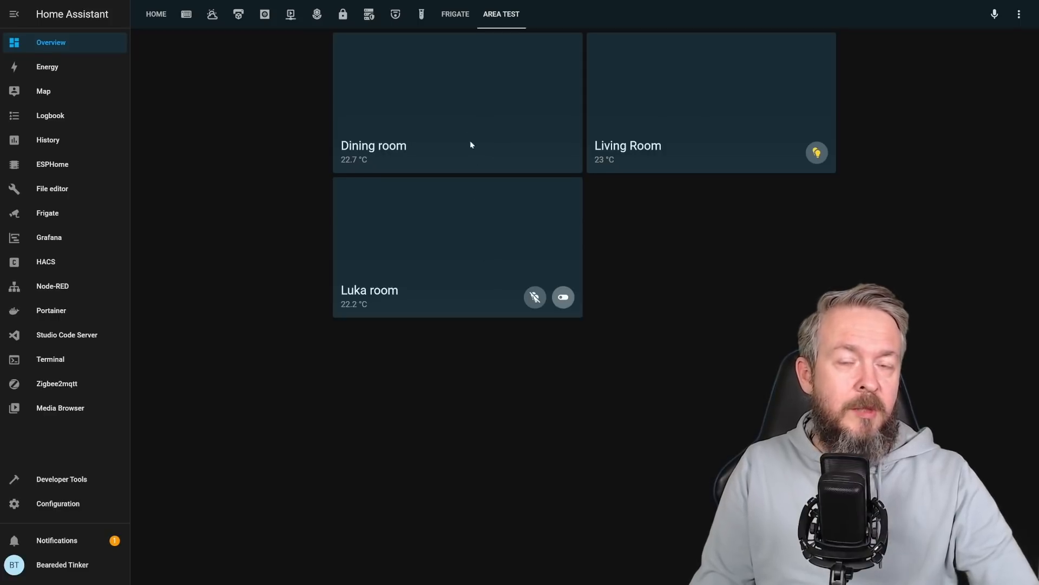
mouse_move(675, 193)
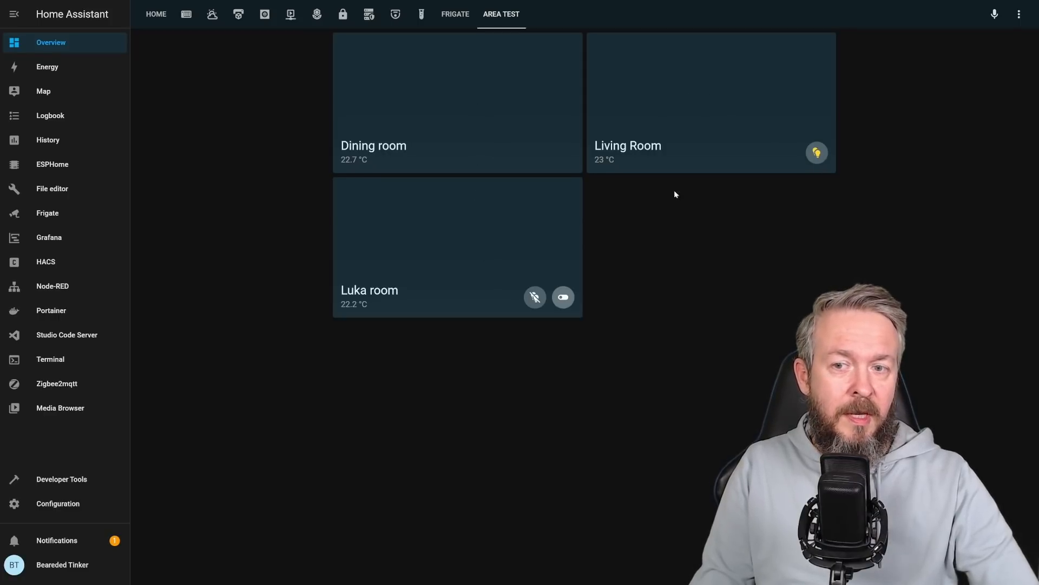
mouse_move(469, 82)
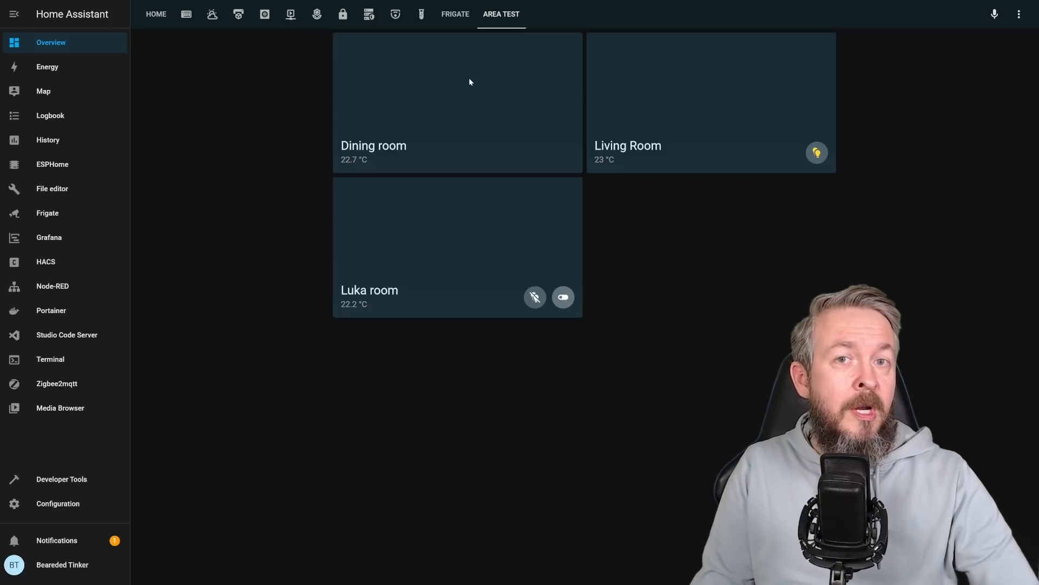
mouse_move(452, 87)
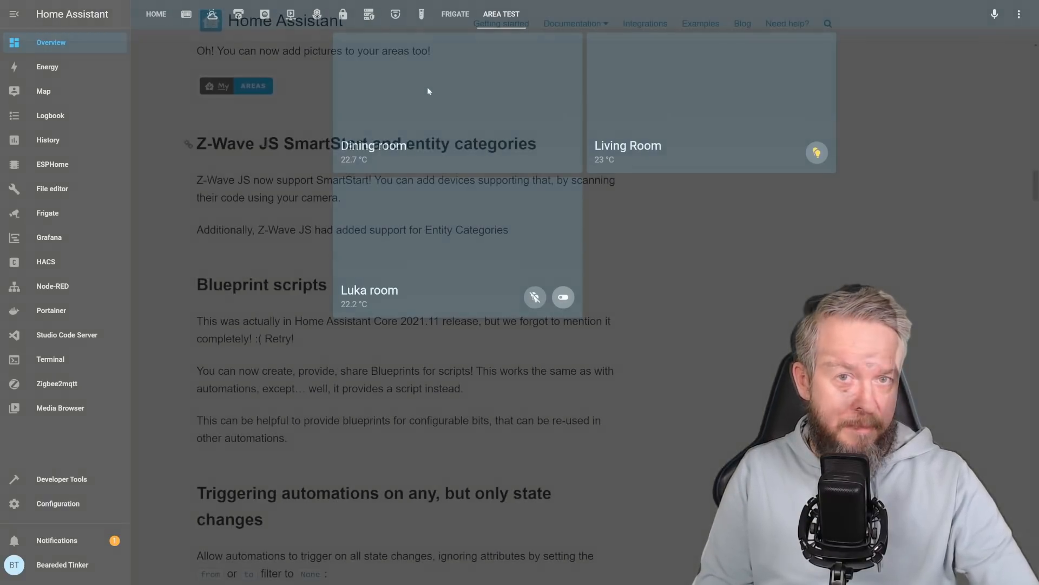
Step: Switch to the release notes browser tab and scroll to the Blueprint scripts section
left_click(427, 91)
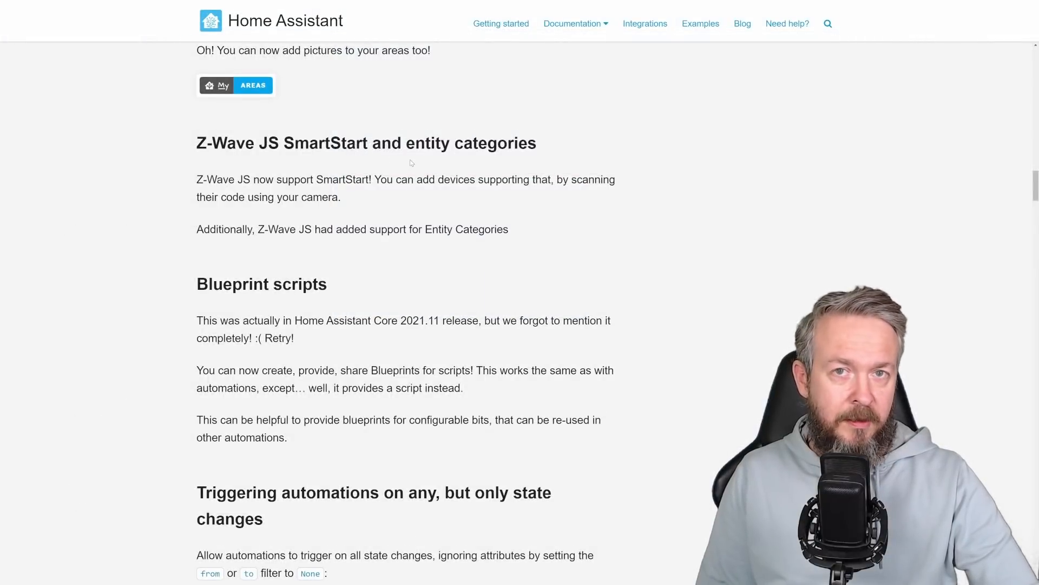
scroll("down", 3)
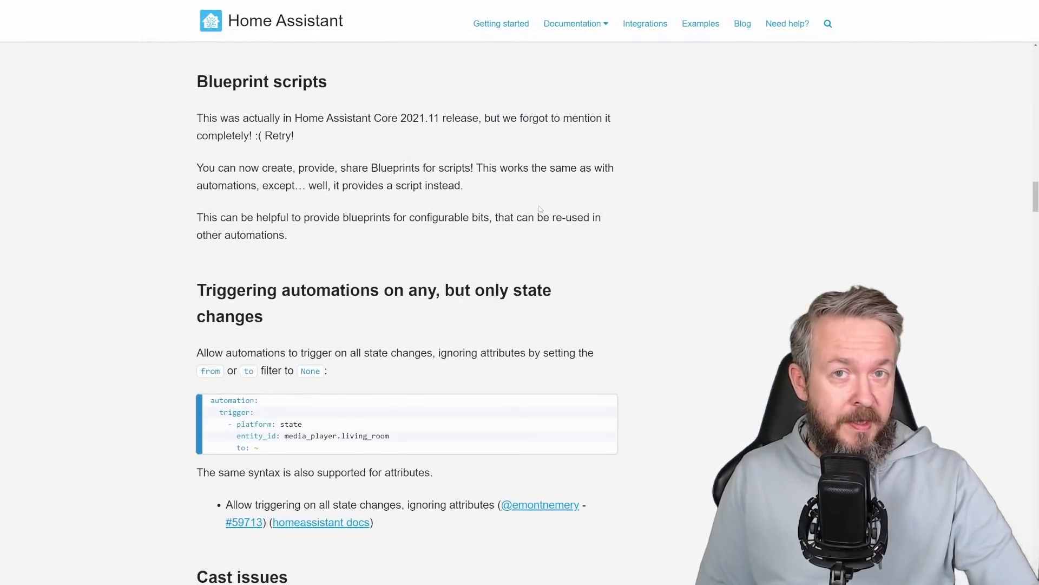
mouse_move(356, 145)
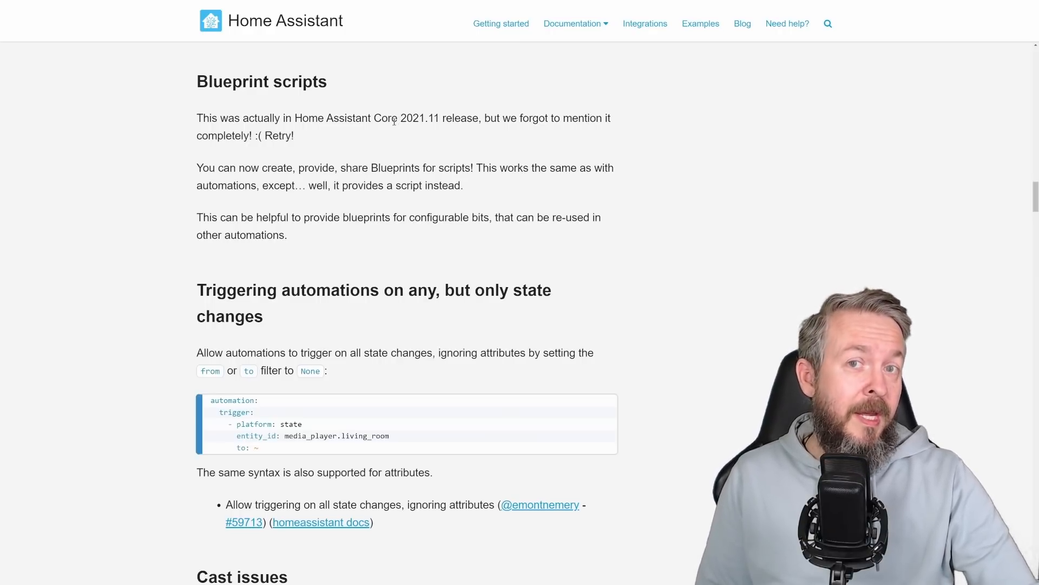
mouse_move(387, 129)
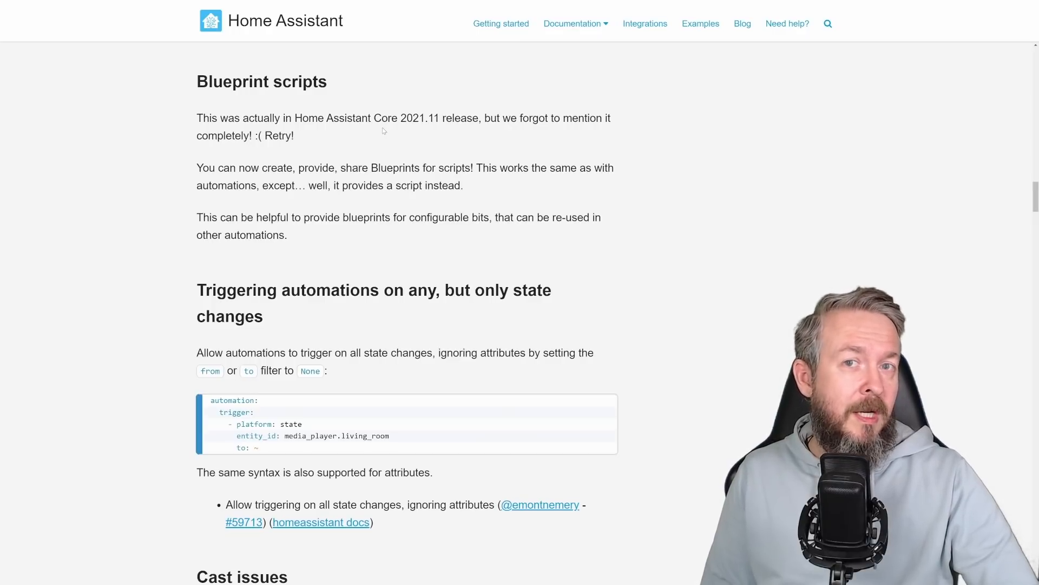
mouse_move(379, 131)
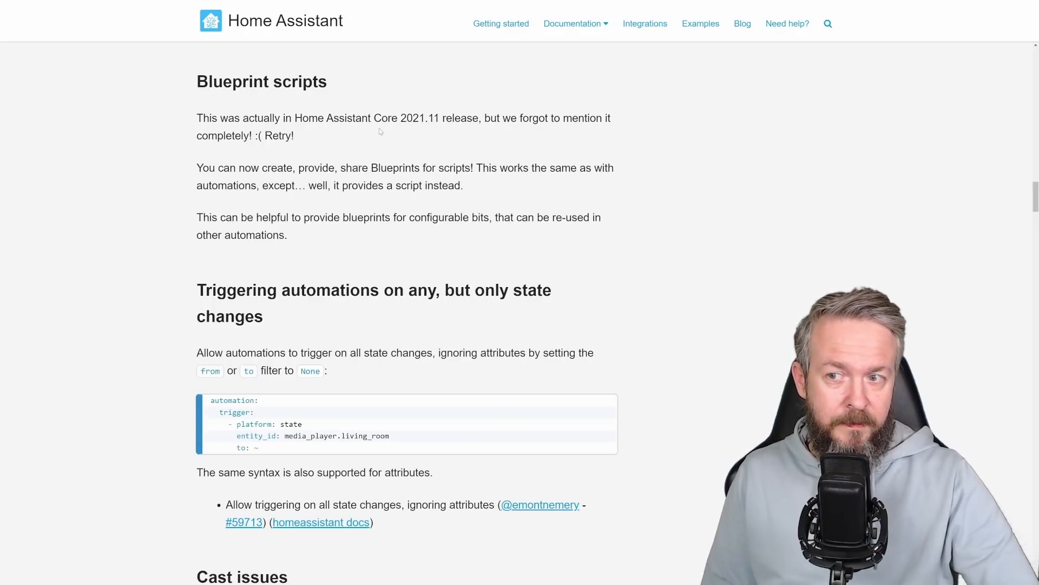
Step: Scroll the release notes down through the integration improvements lists
scroll("down", 3)
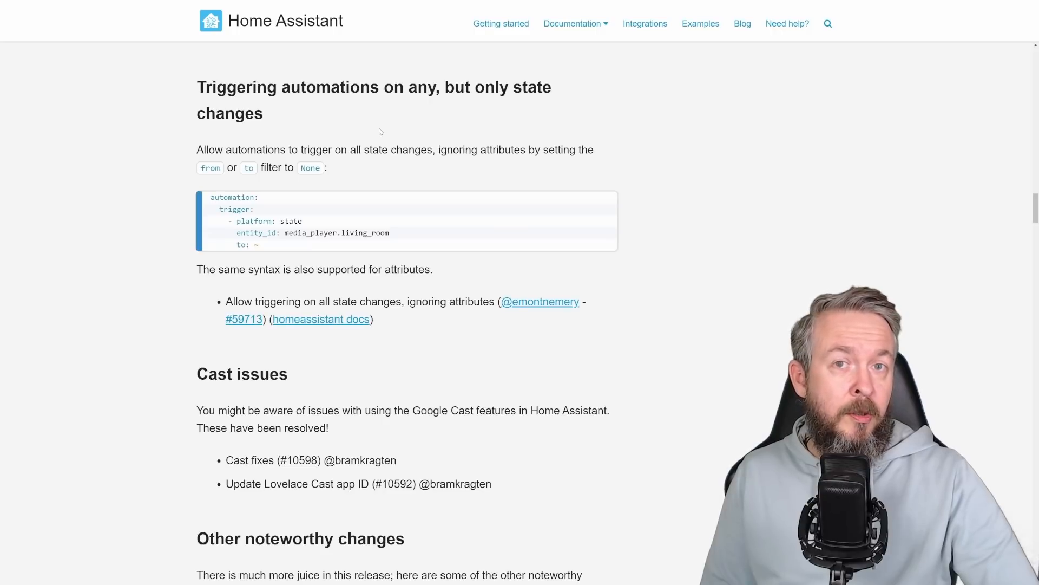
mouse_move(219, 87)
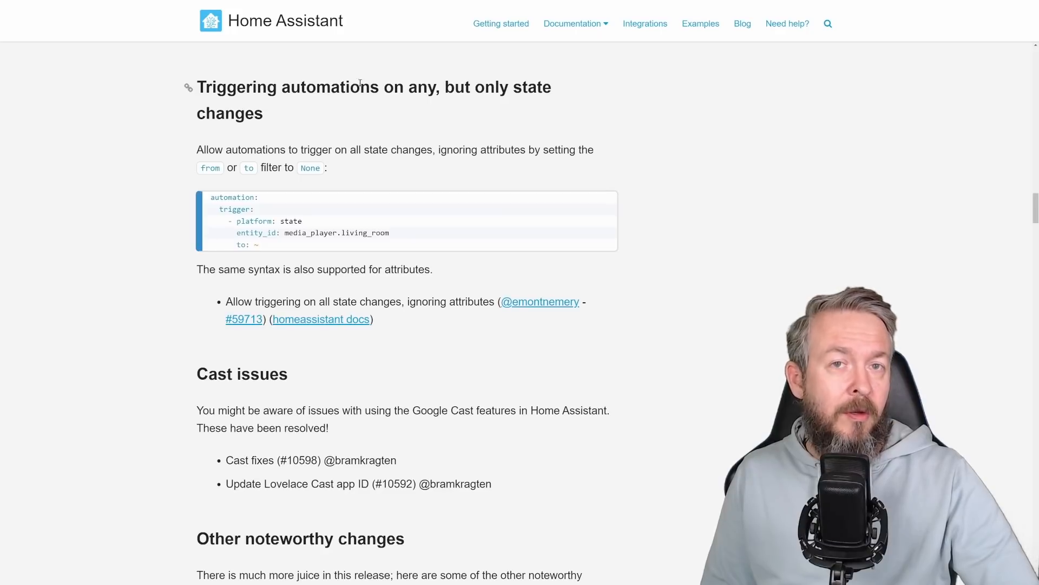
mouse_move(332, 119)
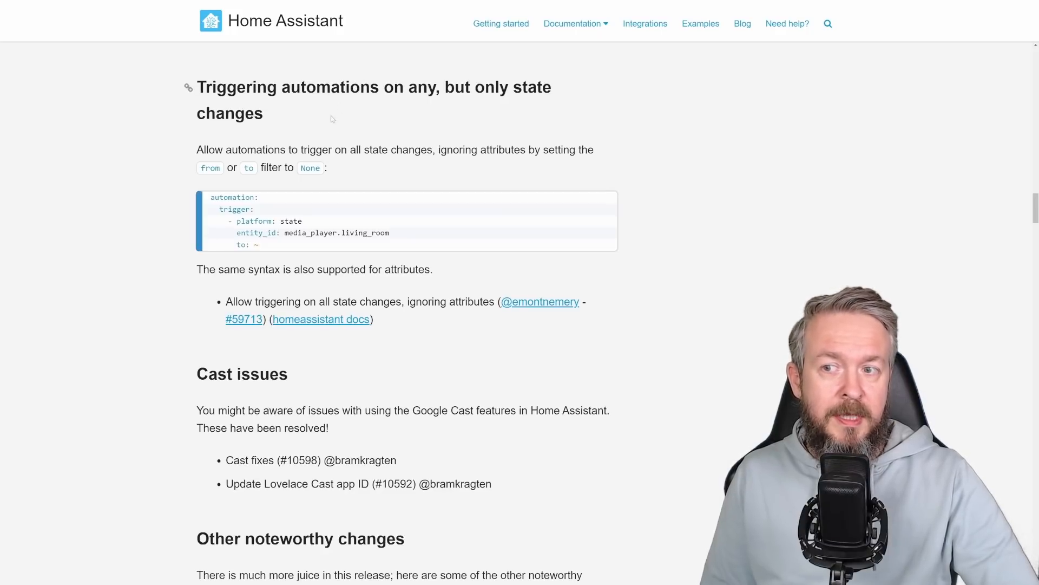
mouse_move(381, 240)
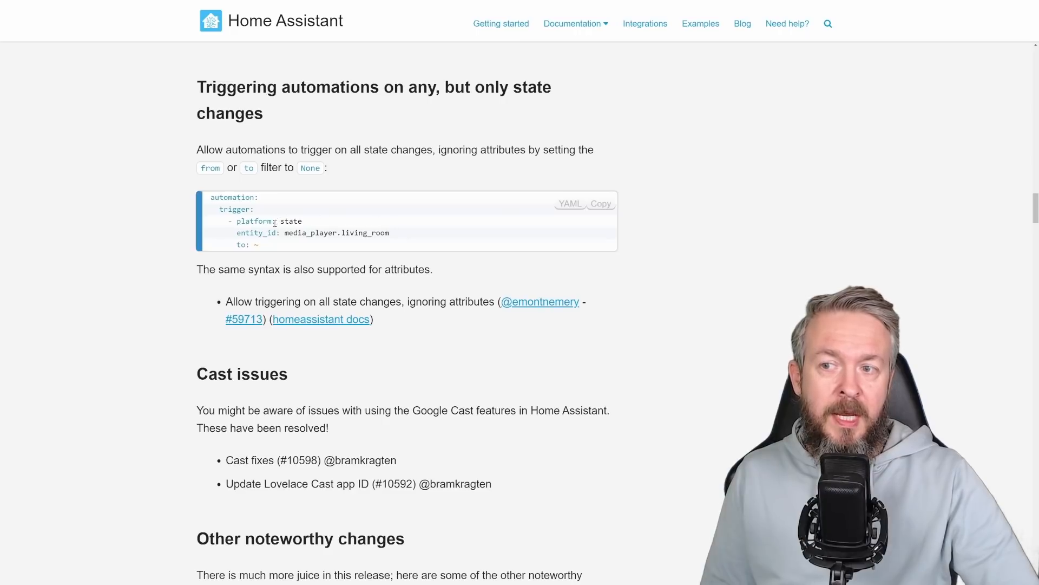
mouse_move(411, 246)
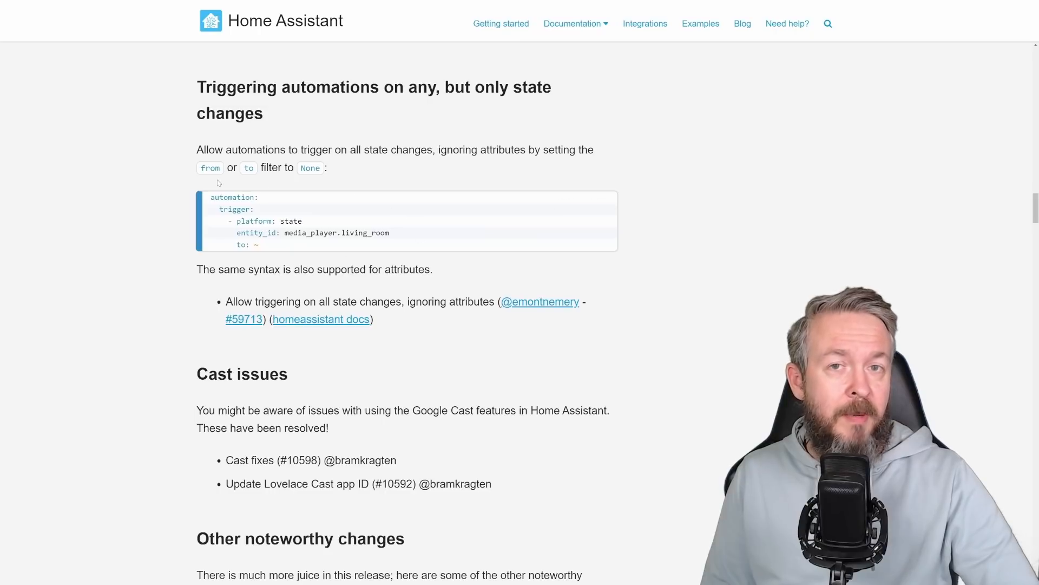
scroll("down", 3)
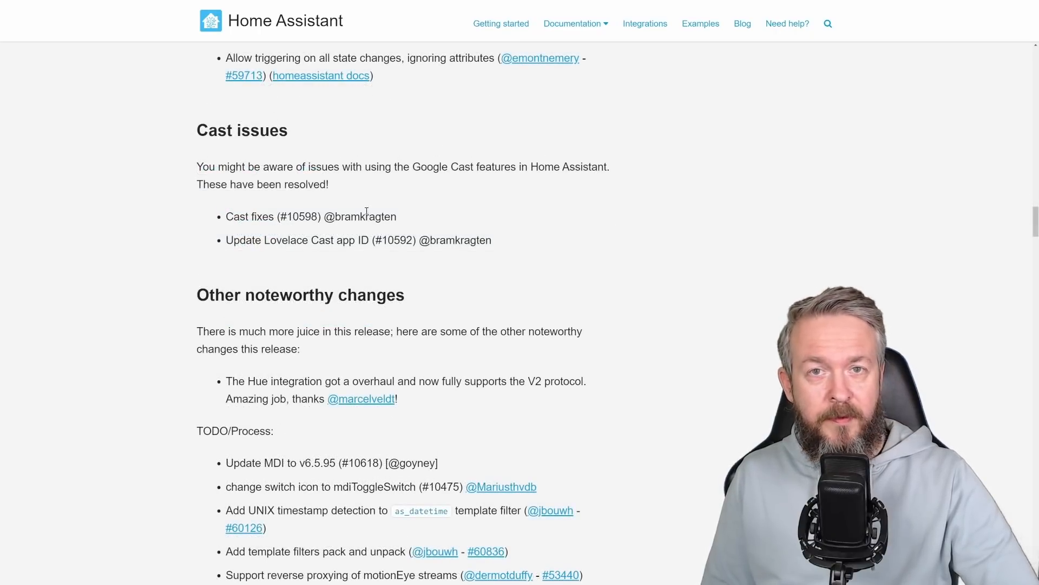
scroll("down", 3)
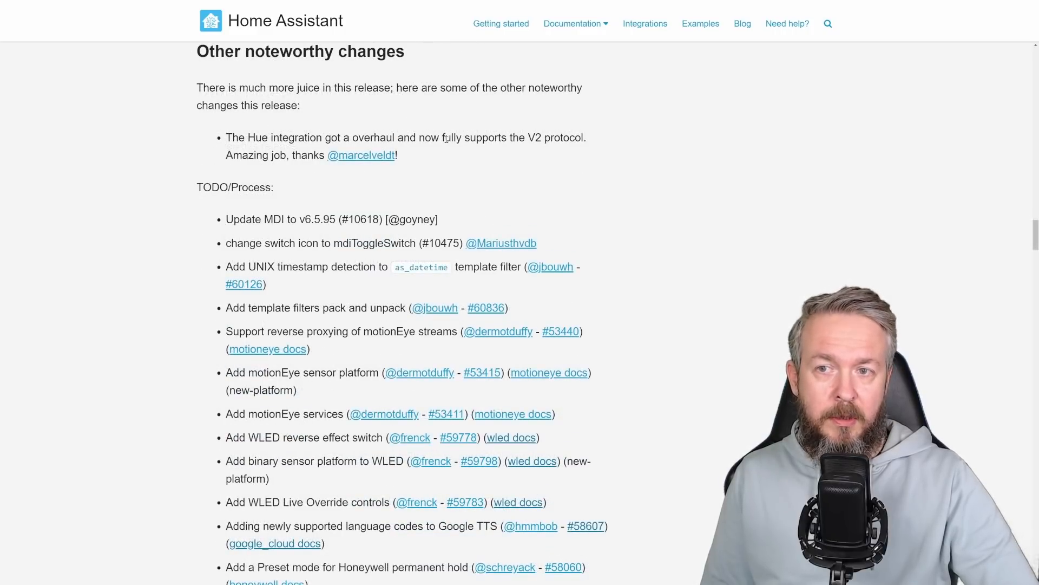
scroll("down", 3)
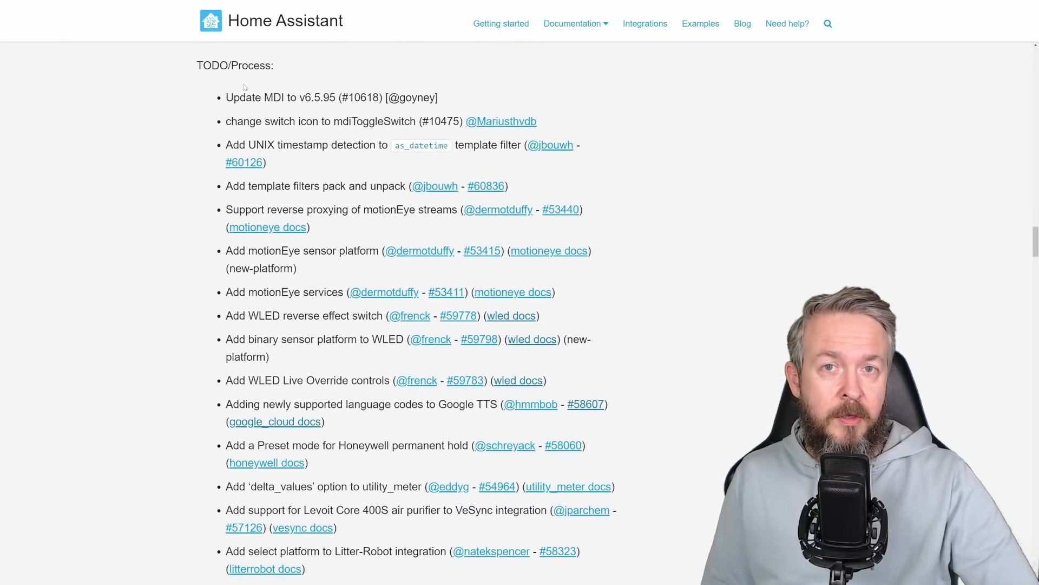
mouse_move(200, 88)
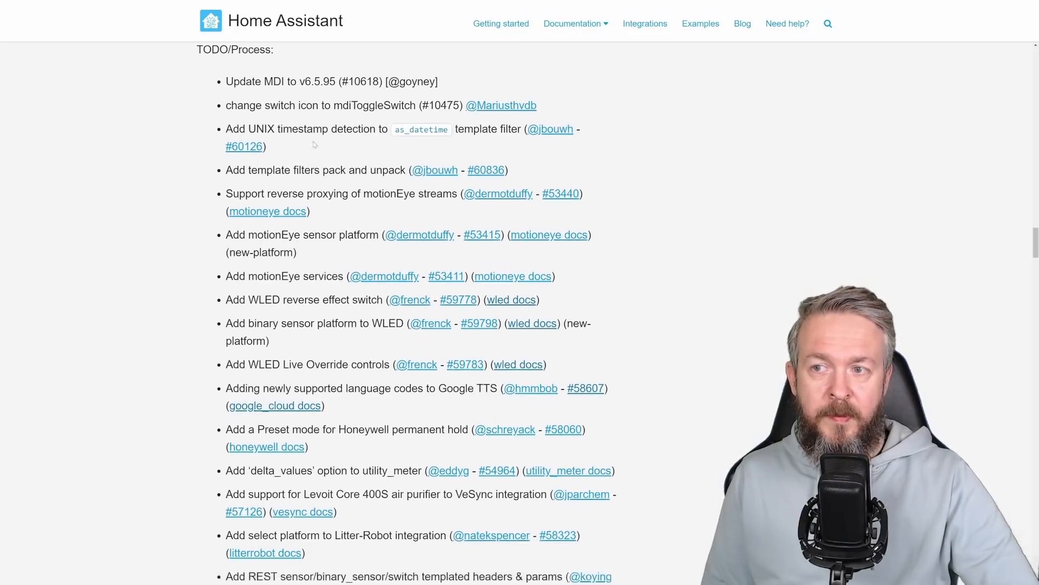
scroll("down", 3)
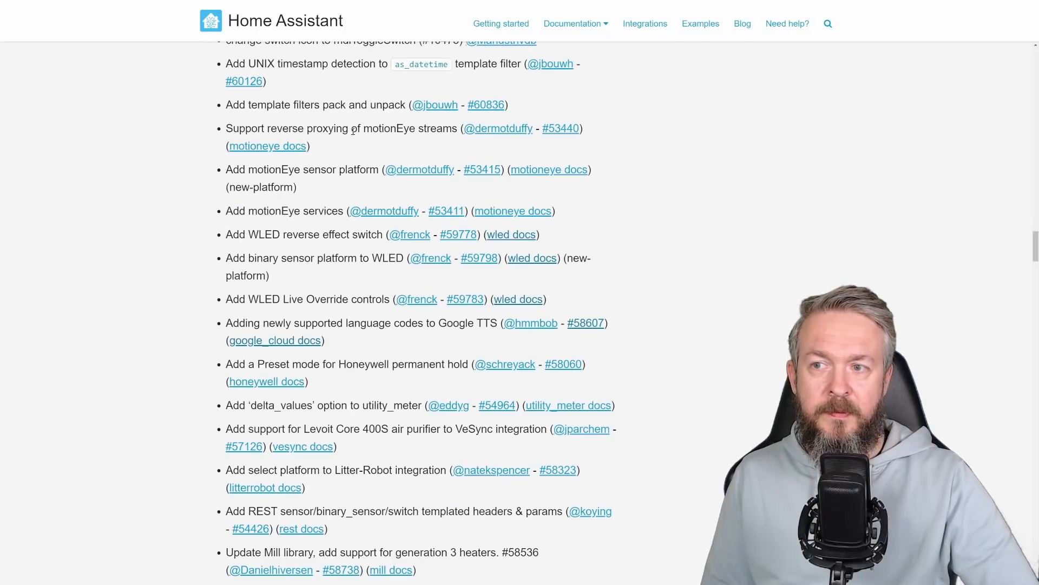
scroll("down", 3)
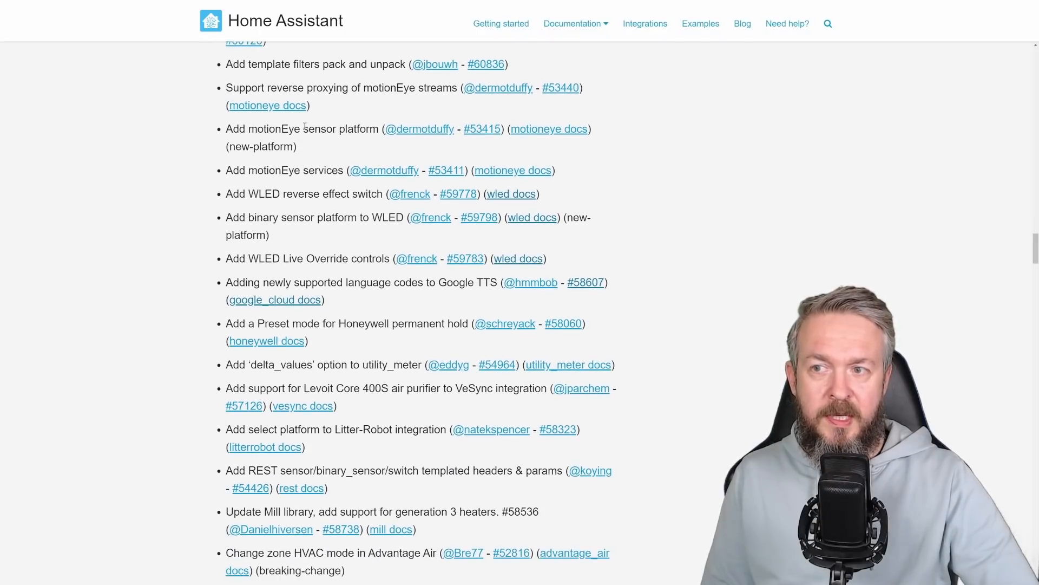
scroll("down", 3)
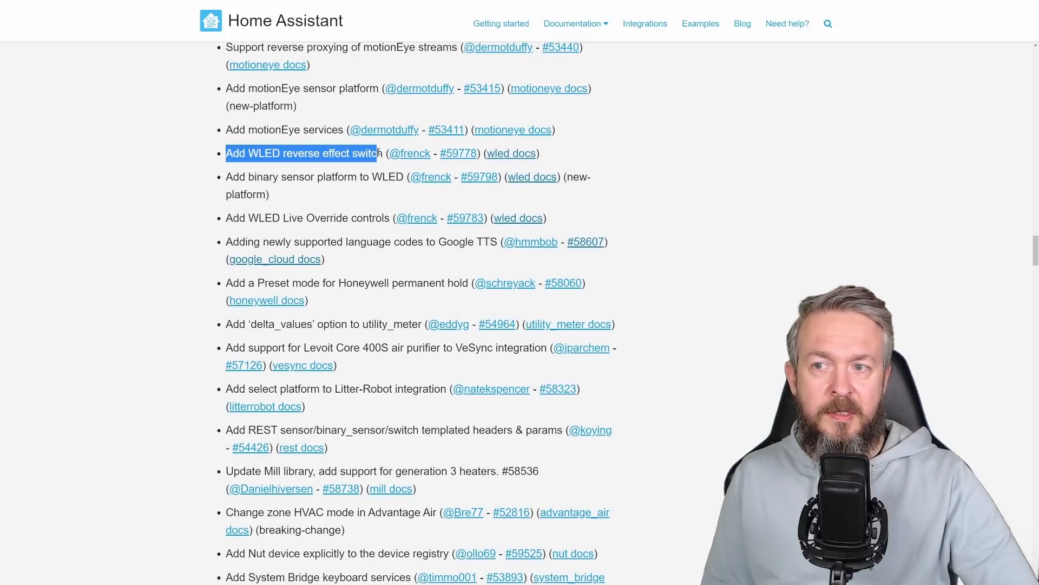
Step: Continue to the MQTT changes and the start of the long-term statistics integrations
double_click(262, 177)
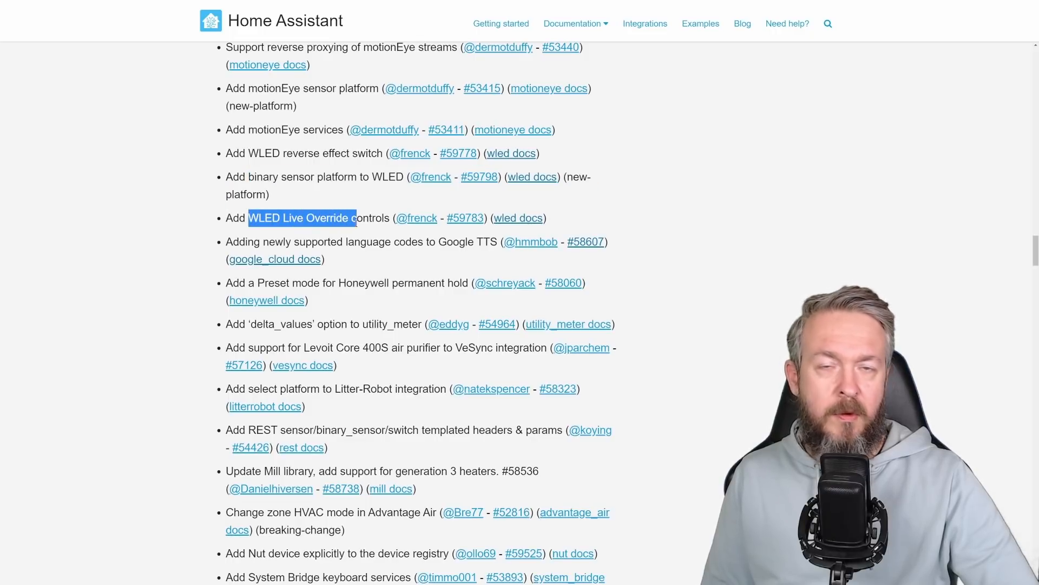
scroll("down", 3)
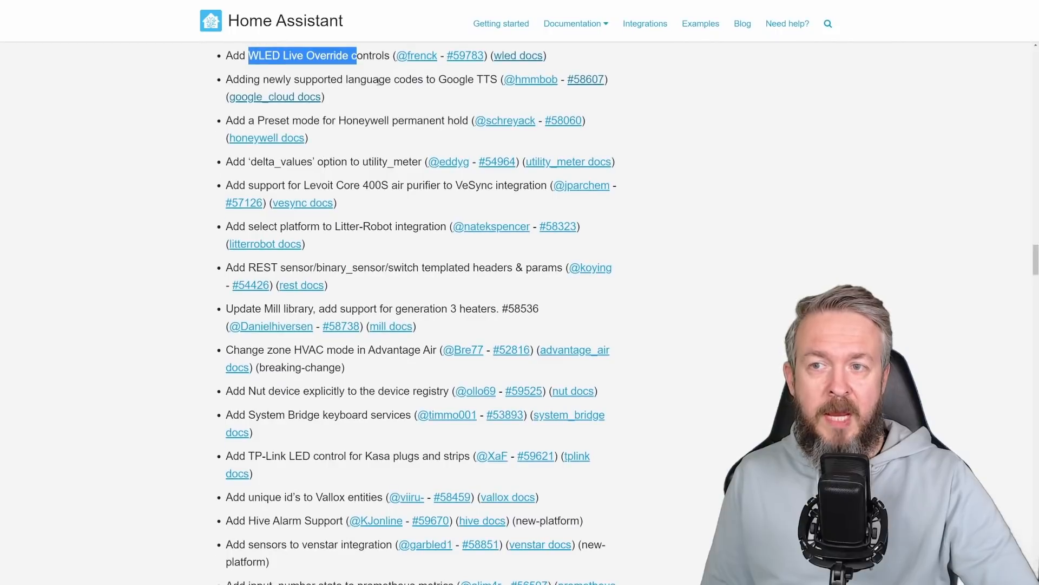
mouse_move(437, 94)
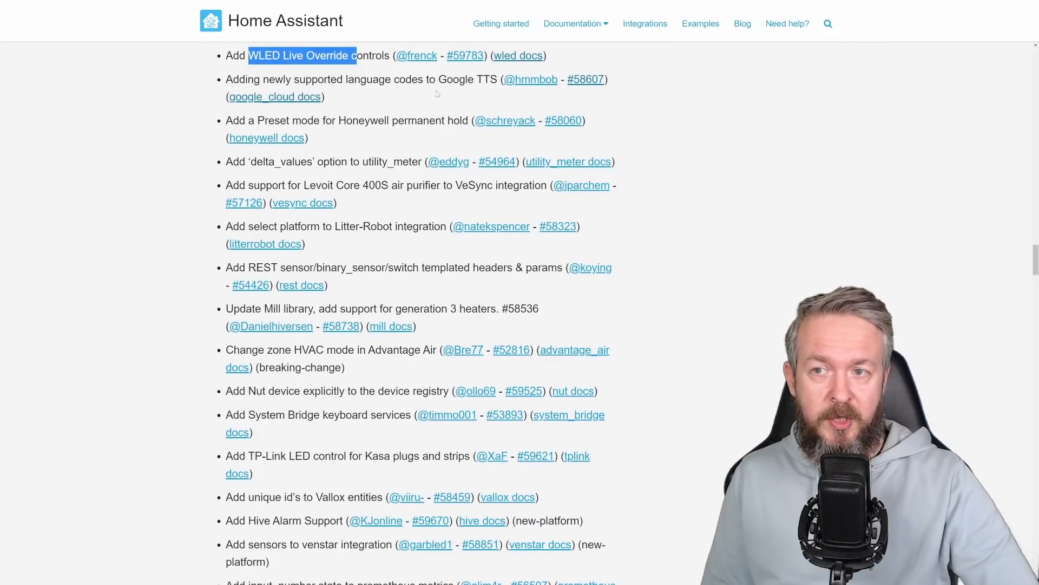
scroll("down", 3)
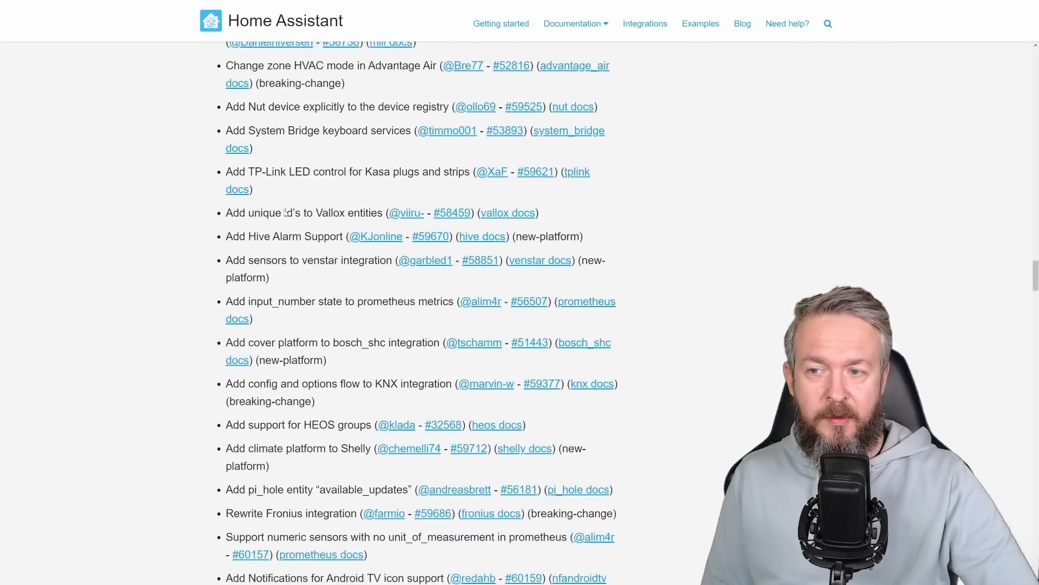
scroll("down", 3)
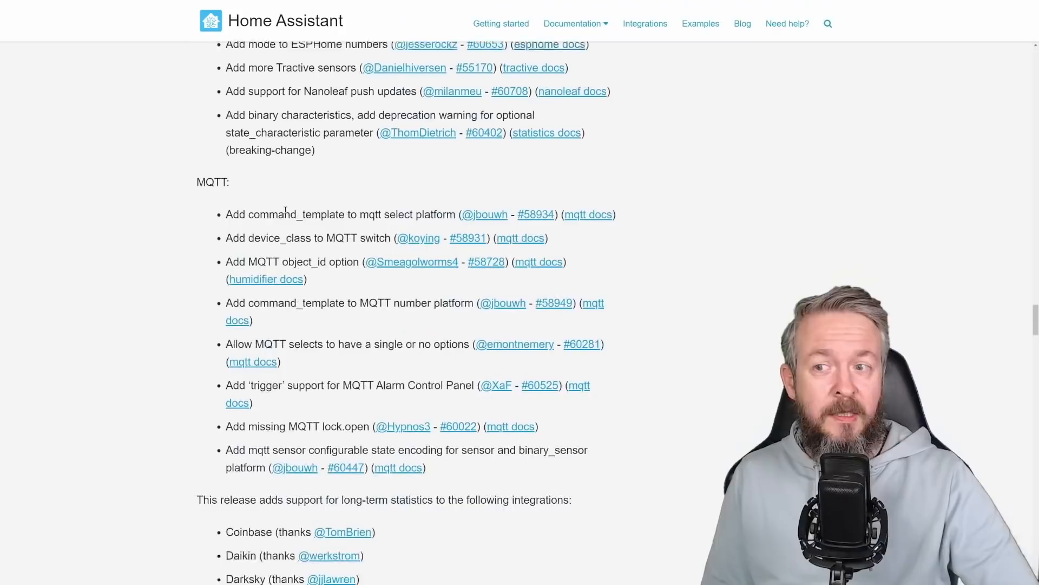
Step: Scroll through the long-term statistics and configuration URL integration lists to the entity categories heading
scroll("down", 3)
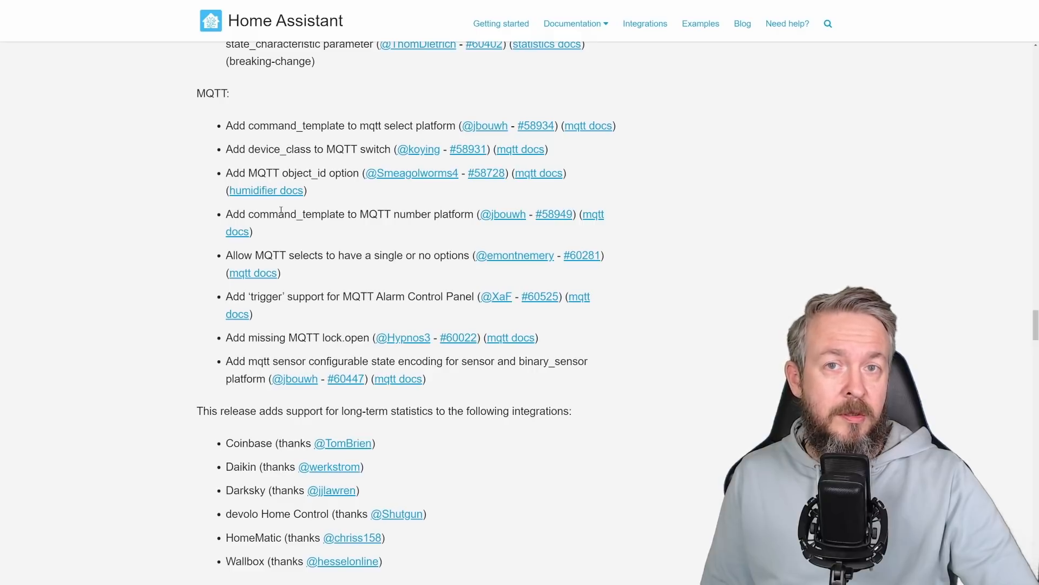
scroll("down", 3)
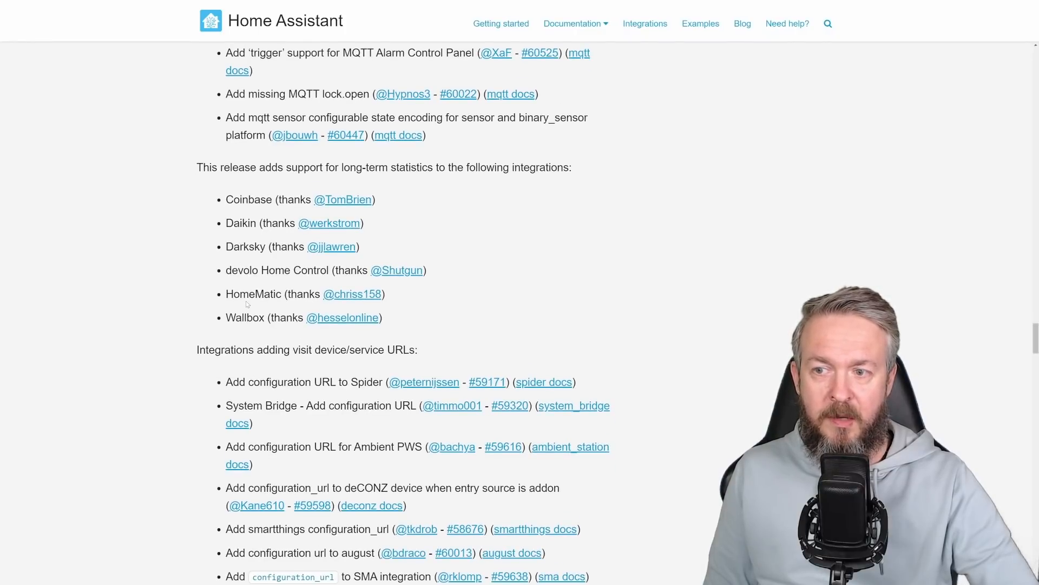
scroll("down", 3)
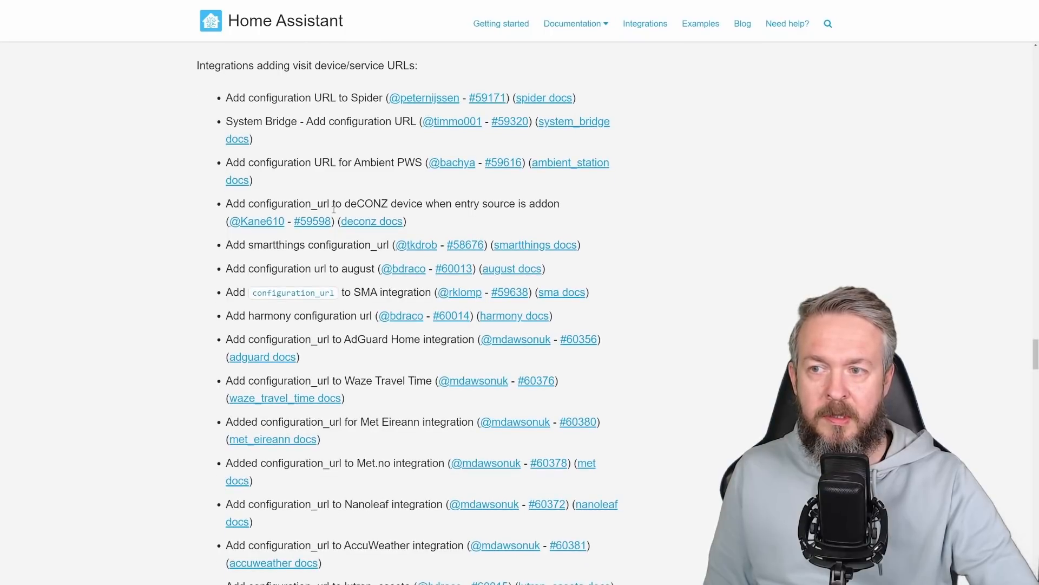
scroll("down", 3)
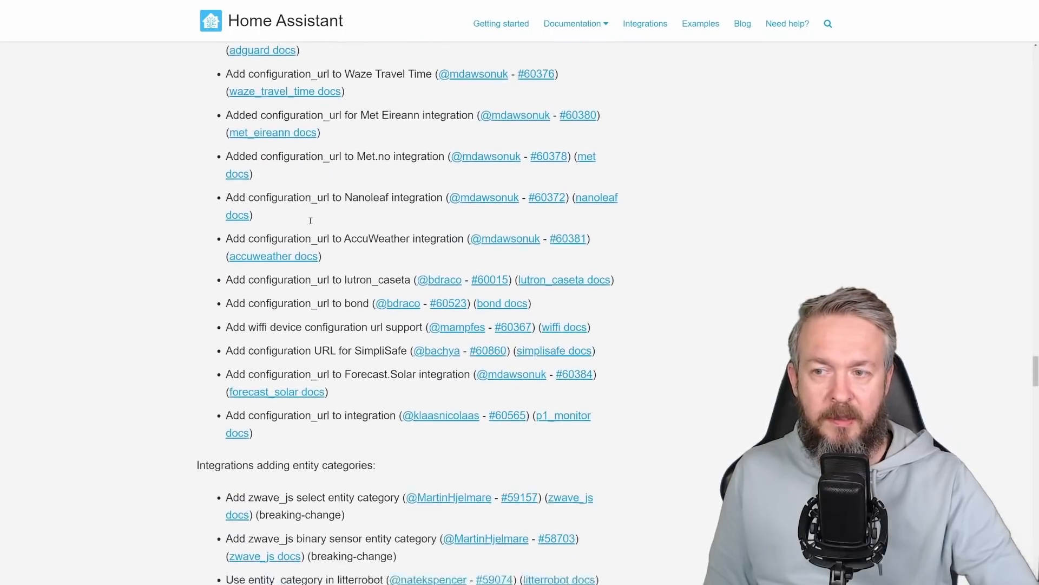
Step: Scroll to 'Integrations now available to set up from the UI', the help section and Breaking Changes
scroll("down", 3)
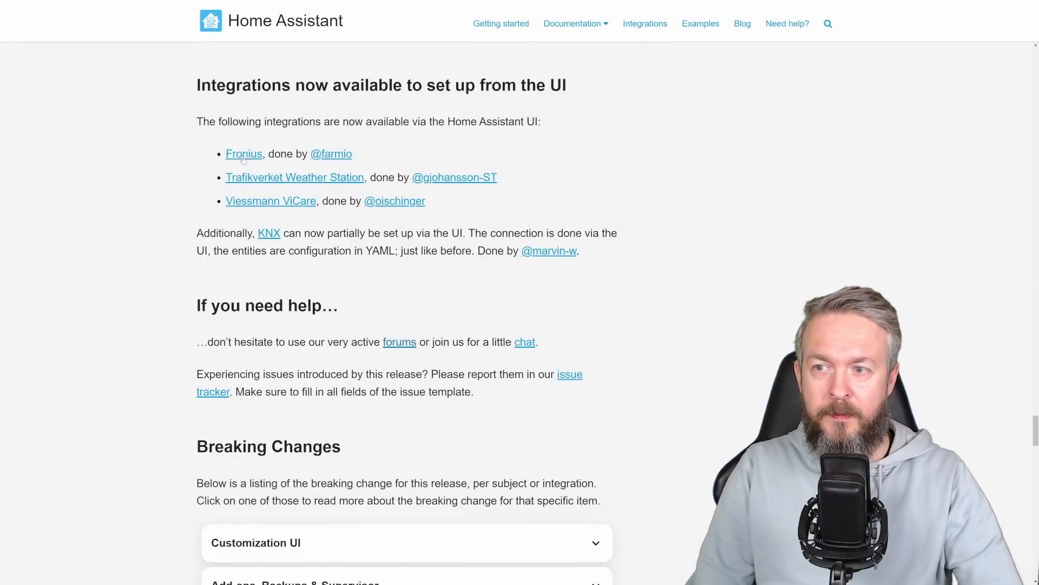
mouse_move(258, 209)
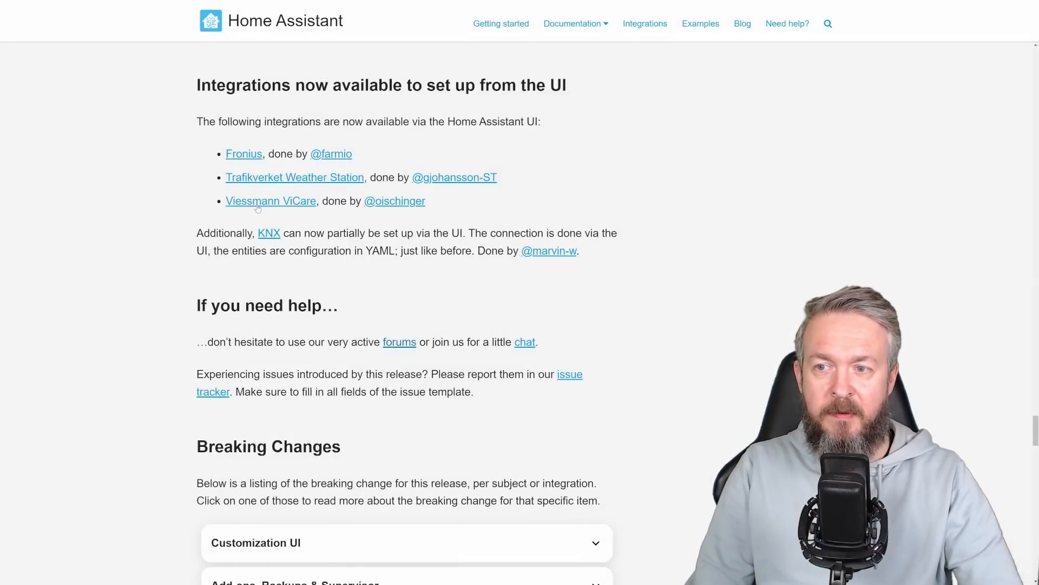
Step: Expand the Add-ons, Backups & Supervisor breaking change and scroll through the WLED and MQTT entries
scroll("down", 3)
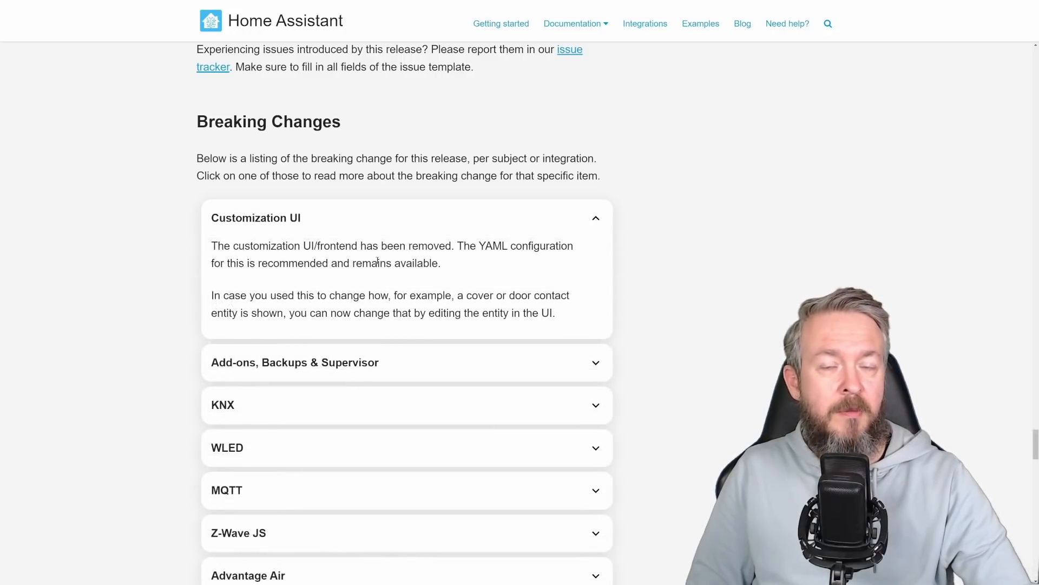
left_click(294, 361)
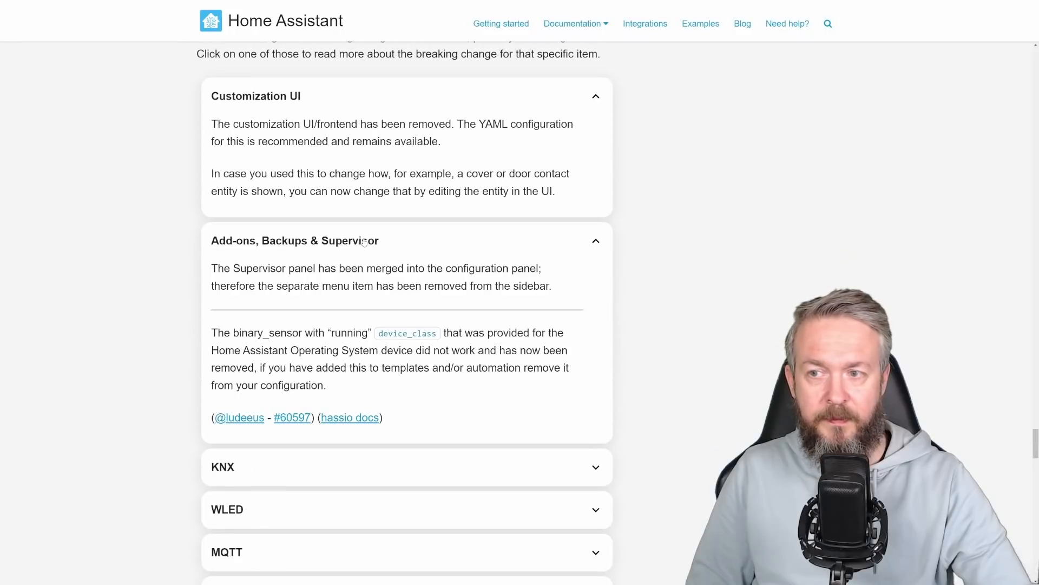
mouse_move(566, 296)
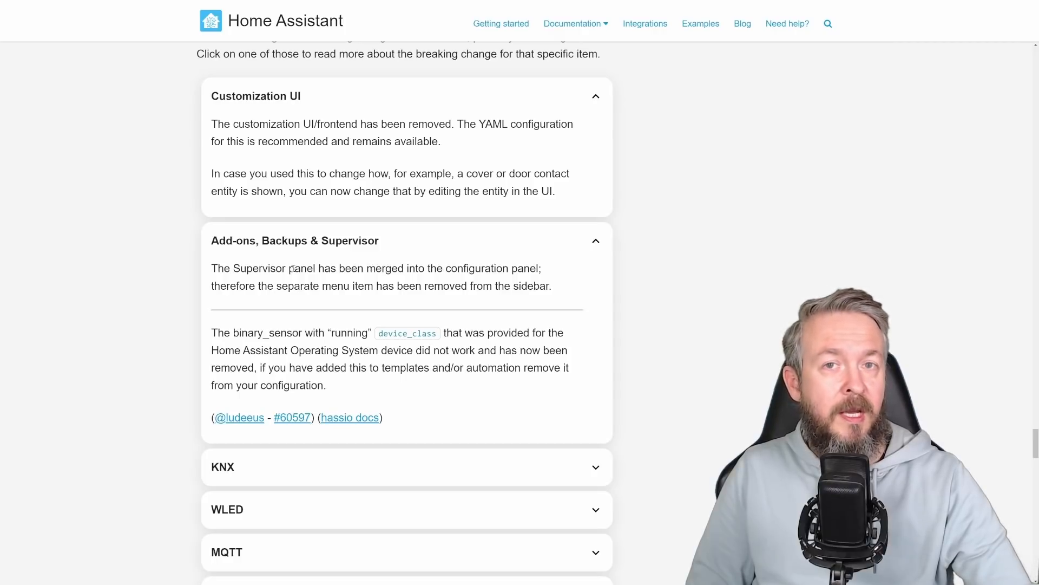
scroll("down", 3)
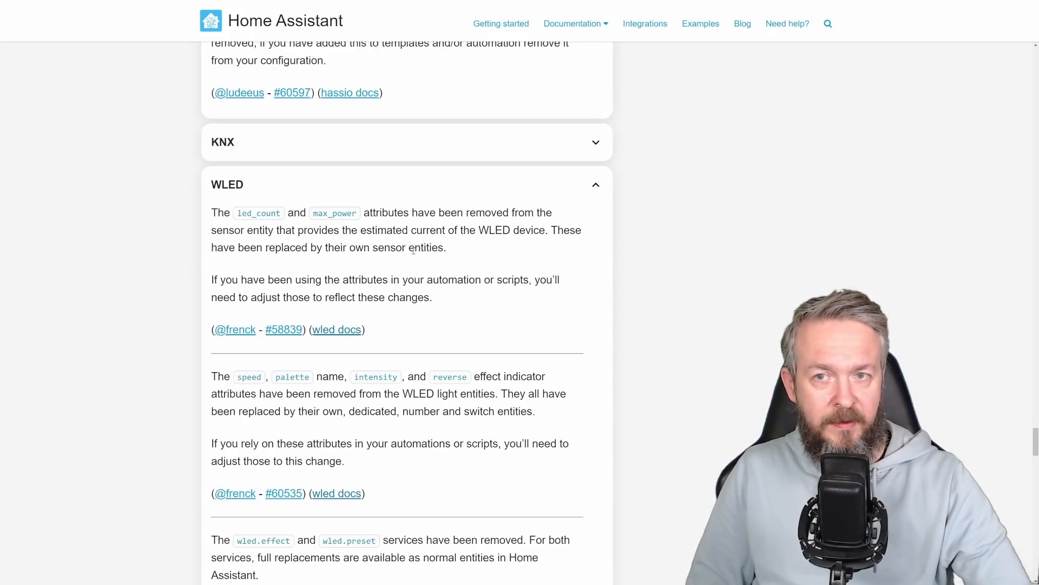
scroll("down", 3)
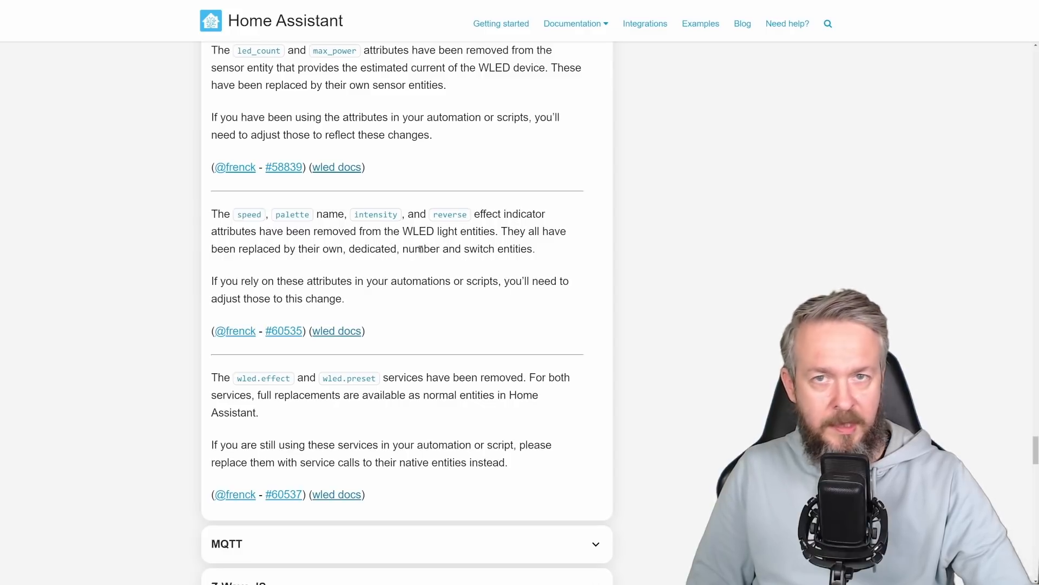
scroll("down", 3)
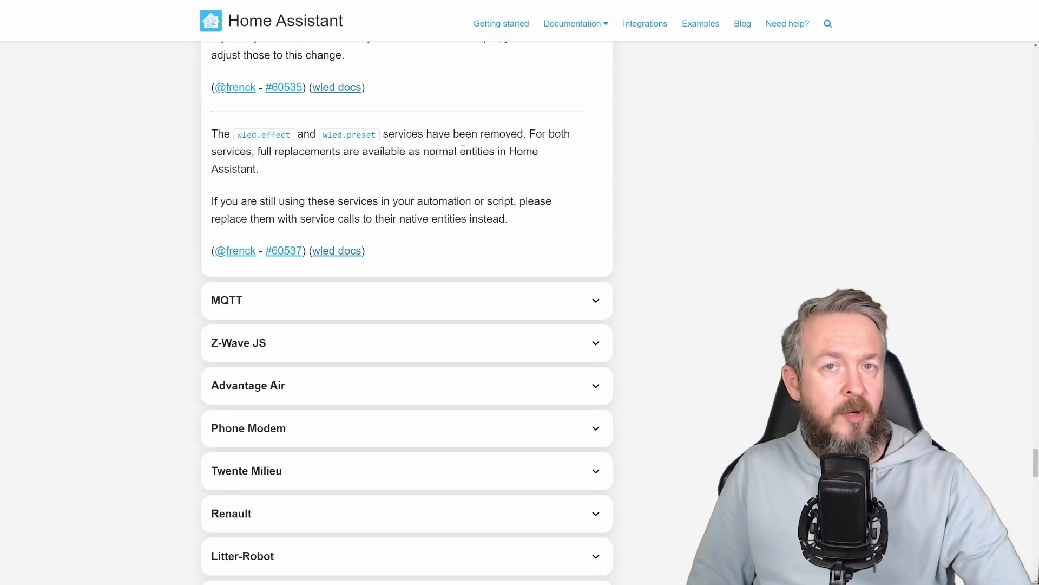
Step: Scroll to the Z-Wave JS, Sonos and Material Design Icons breaking changes listing removed icons
scroll("down", 3)
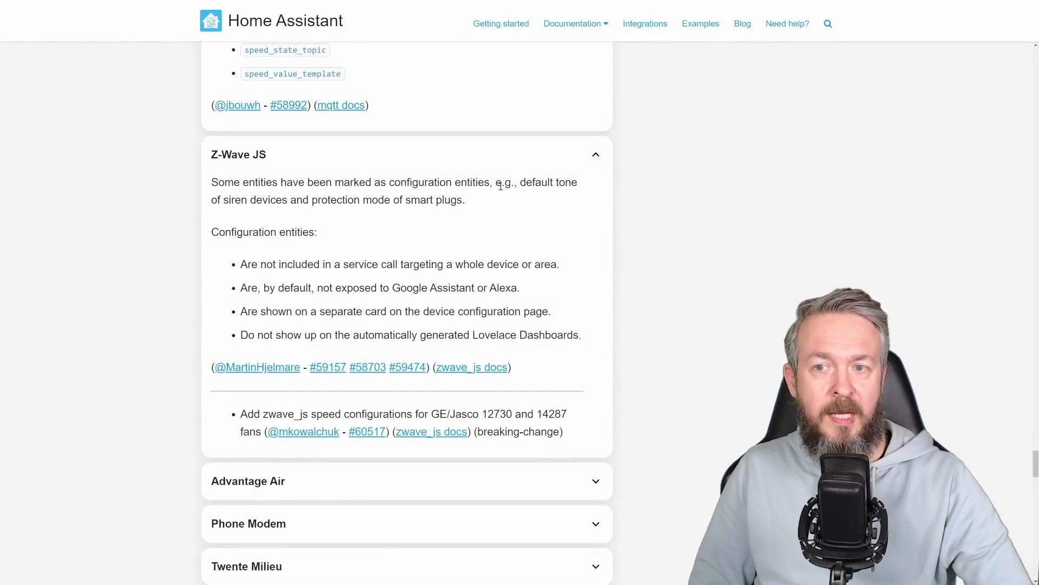
mouse_move(412, 240)
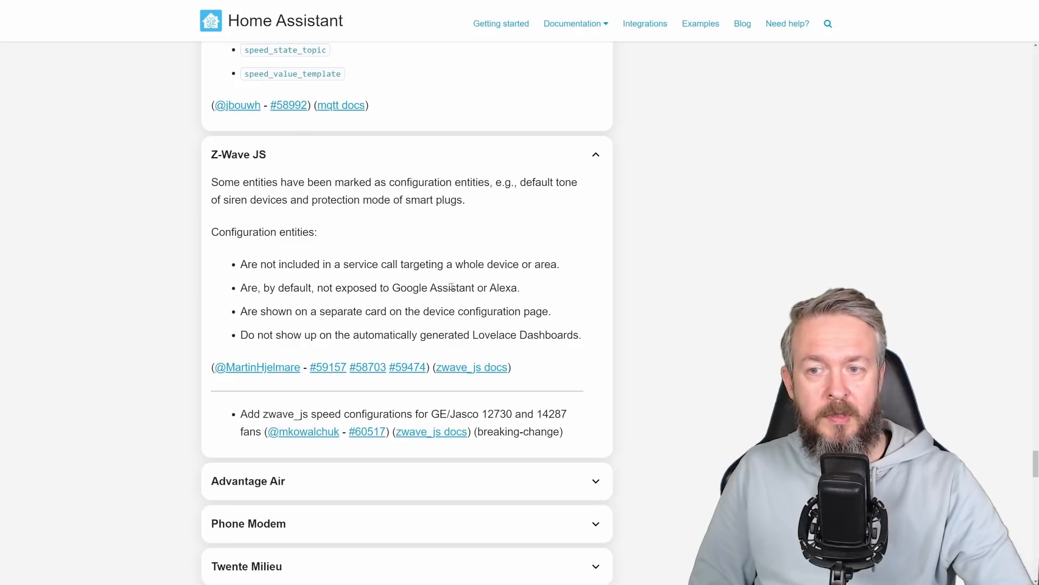
mouse_move(457, 286)
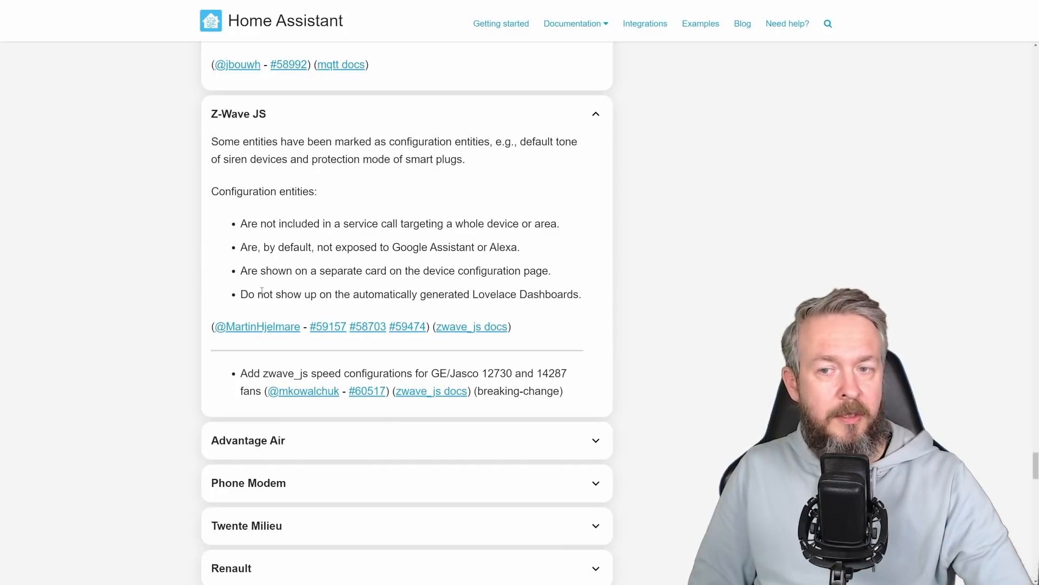
scroll("down", 3)
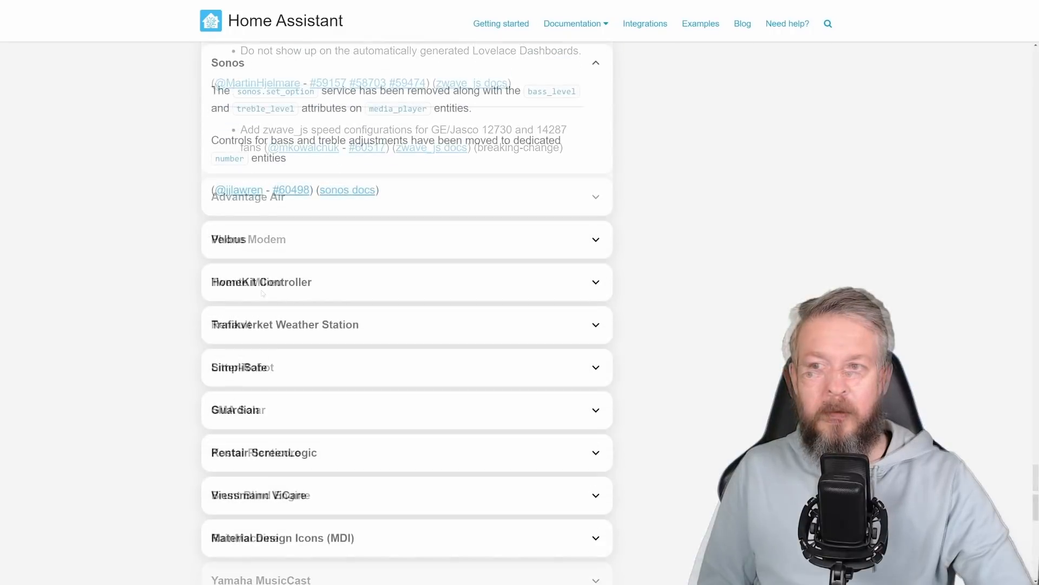
scroll("up", 3)
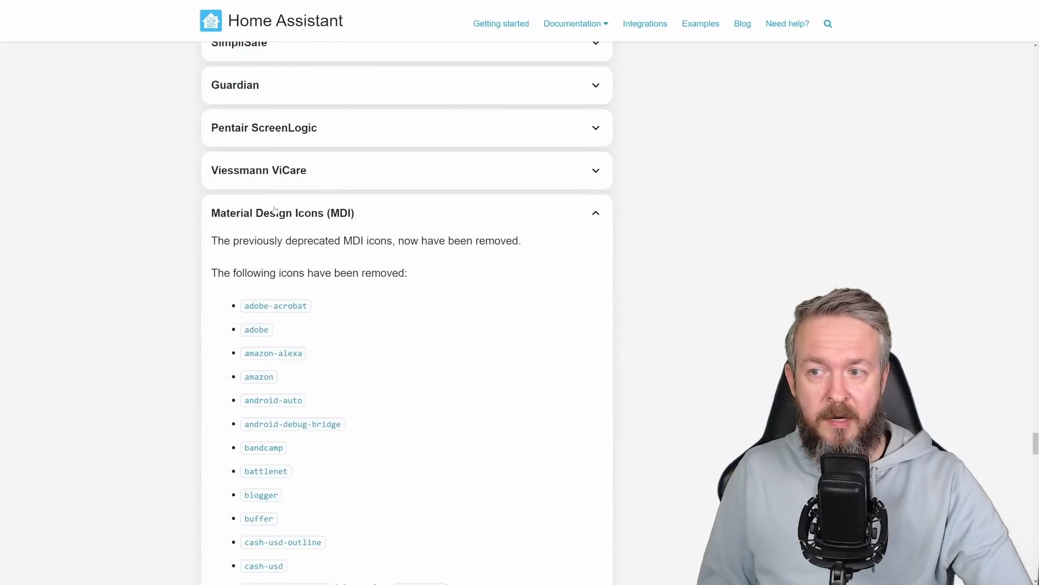
Step: Scroll past the removed and renamed icon lists to 'Updates for custom integration developers'
scroll("down", 3)
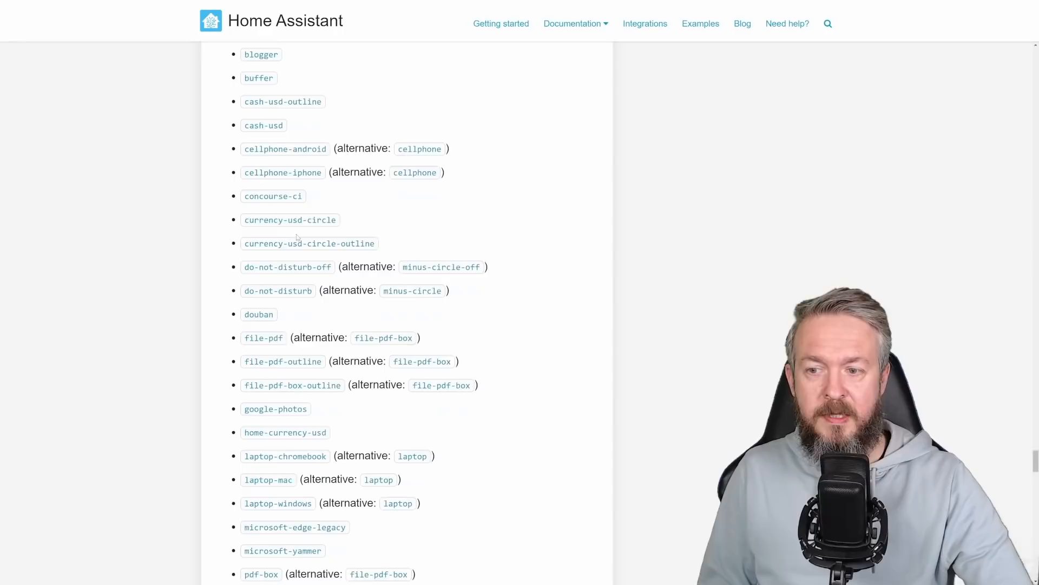
scroll("down", 3)
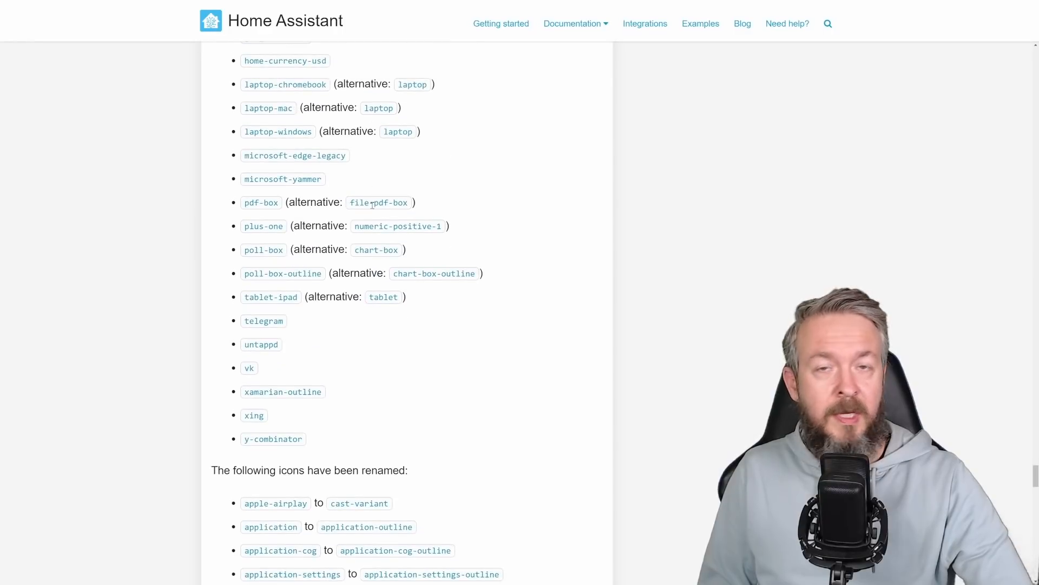
scroll("down", 3)
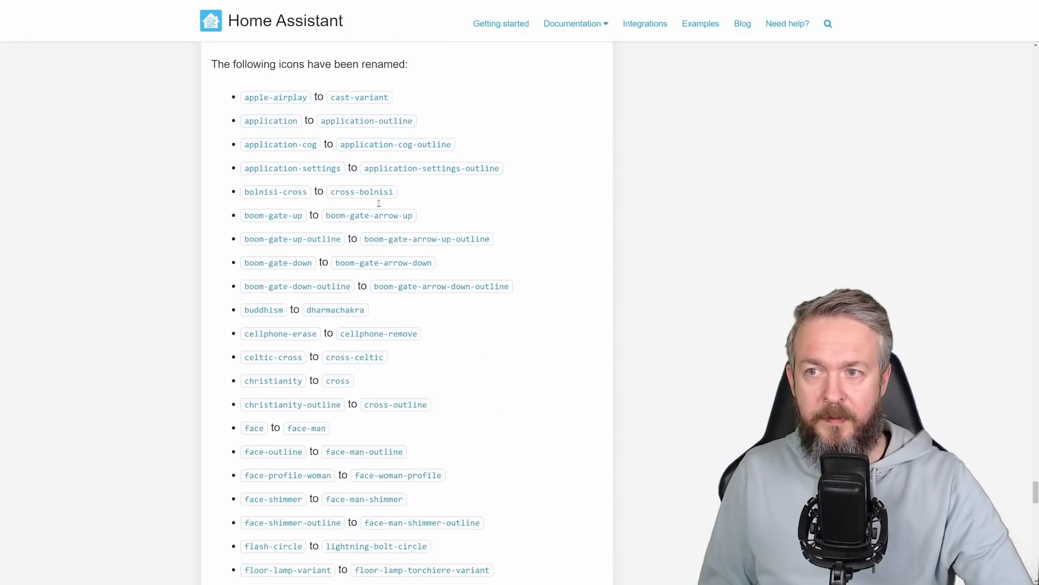
mouse_move(303, 120)
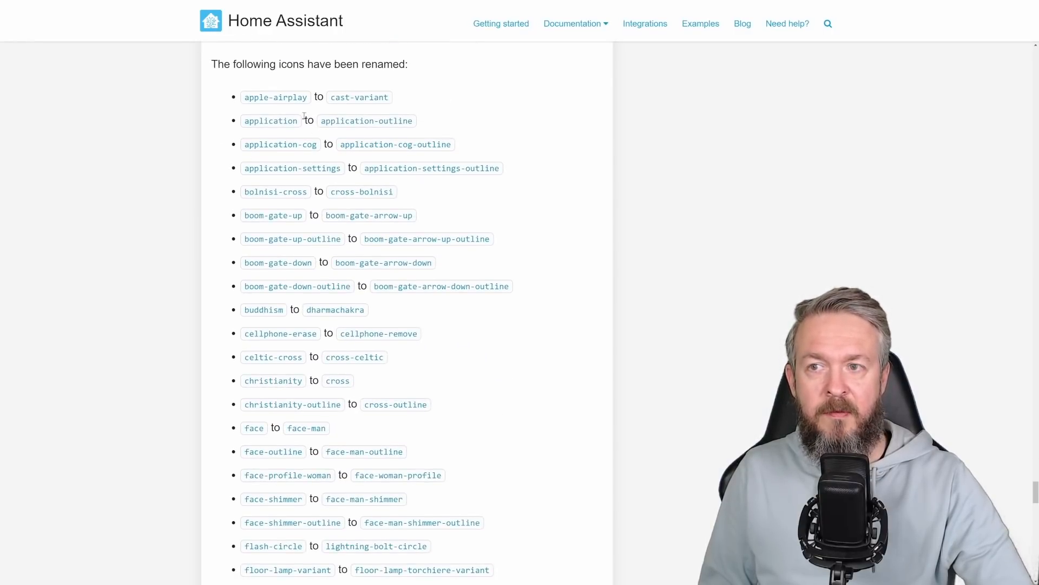
scroll("down", 3)
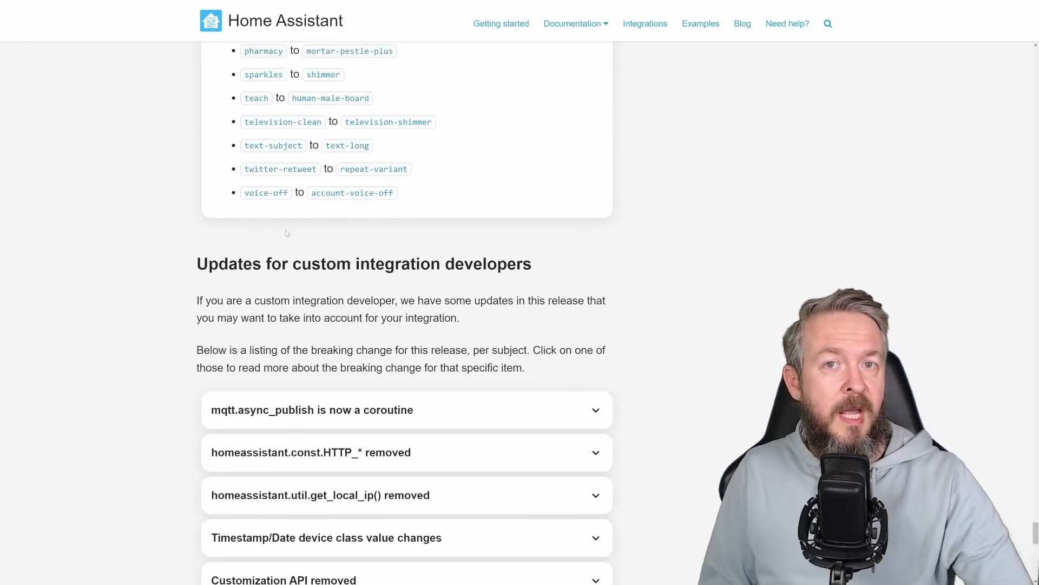
Step: Scroll past the developer updates to the Farewell section listing Dyson, IOTA and myChevrolet
scroll("down", 3)
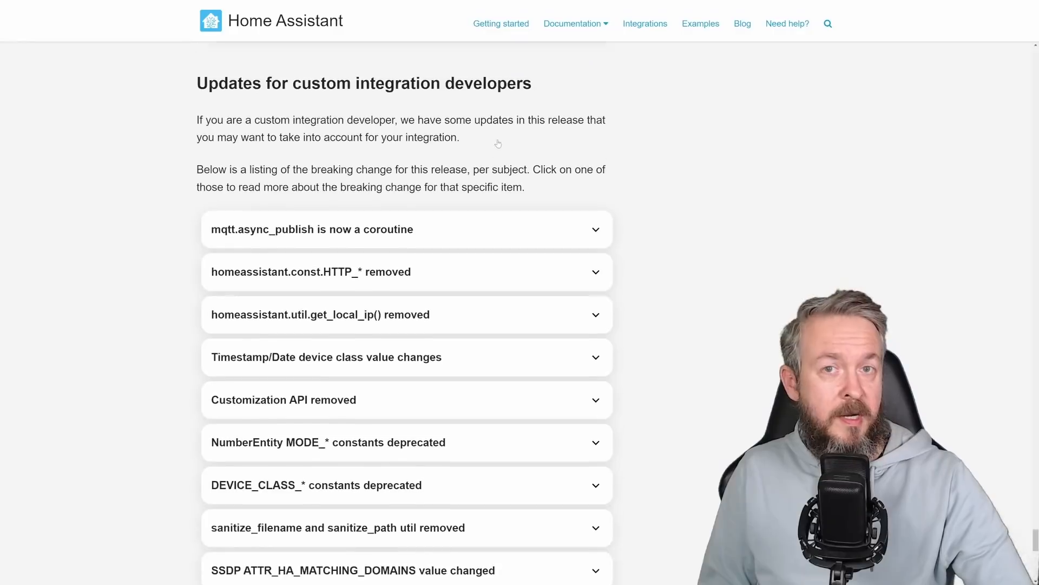
scroll("down", 3)
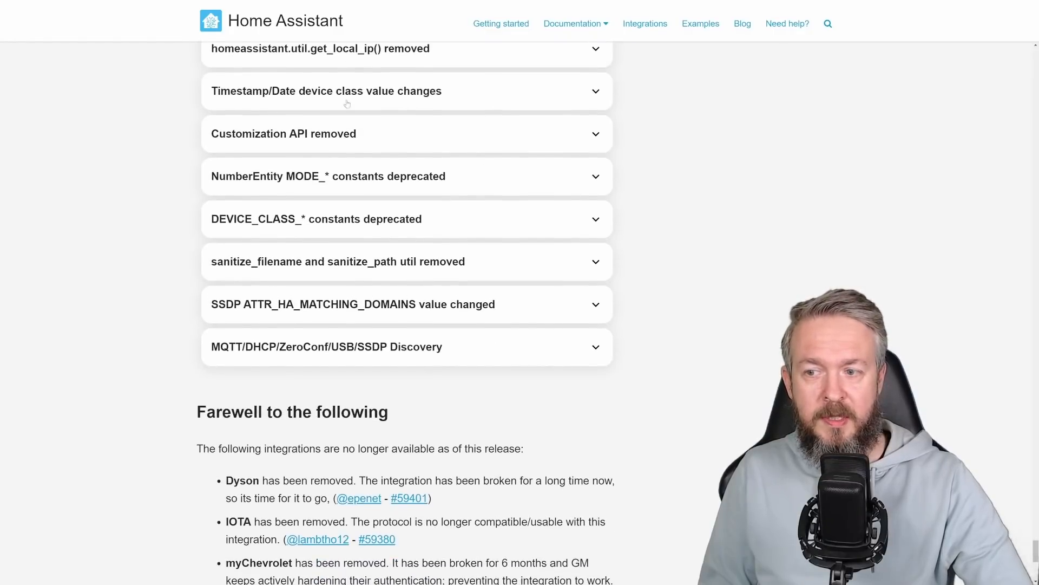
scroll("down", 3)
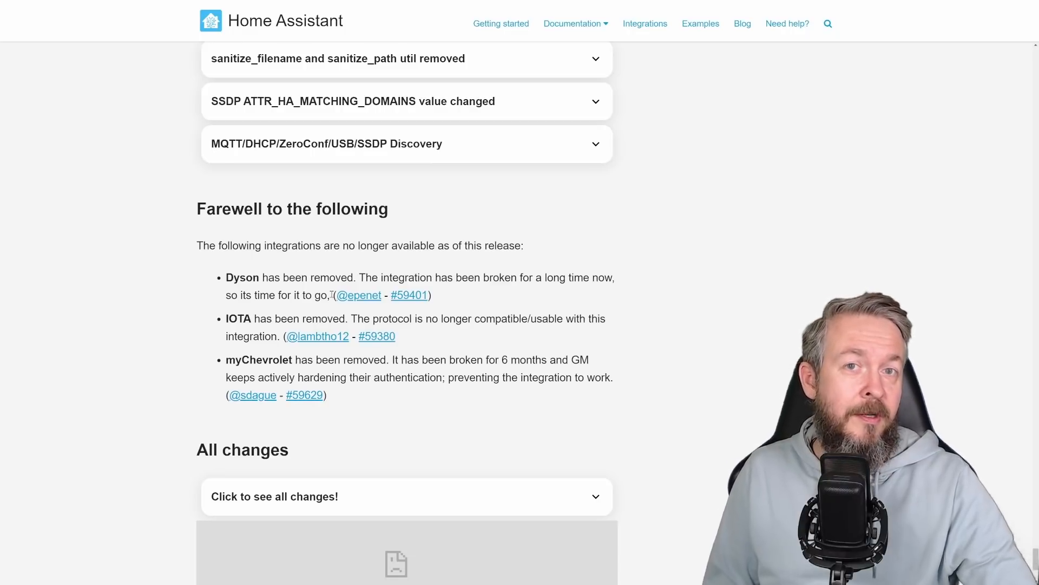
mouse_move(383, 241)
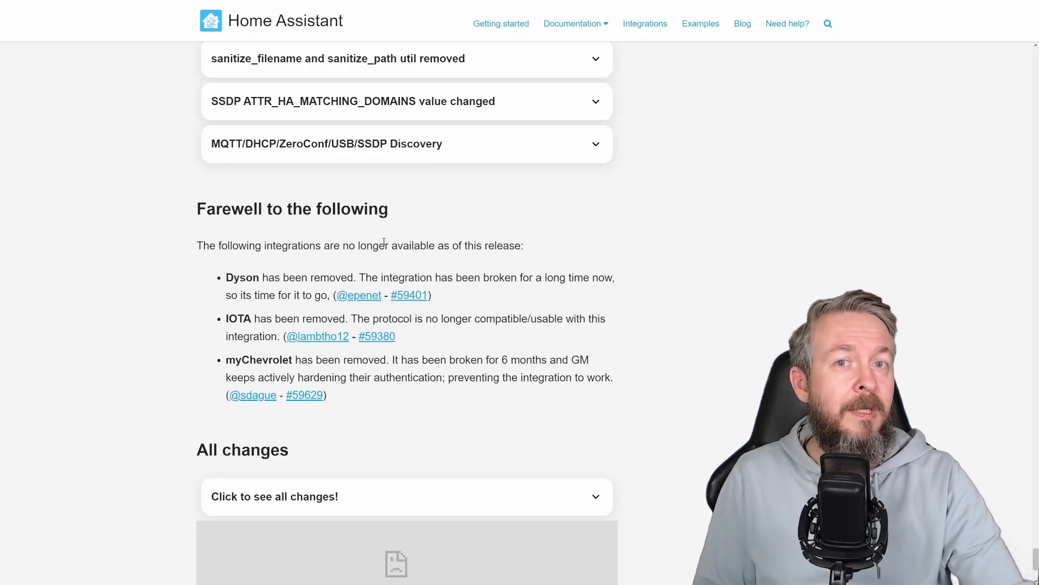